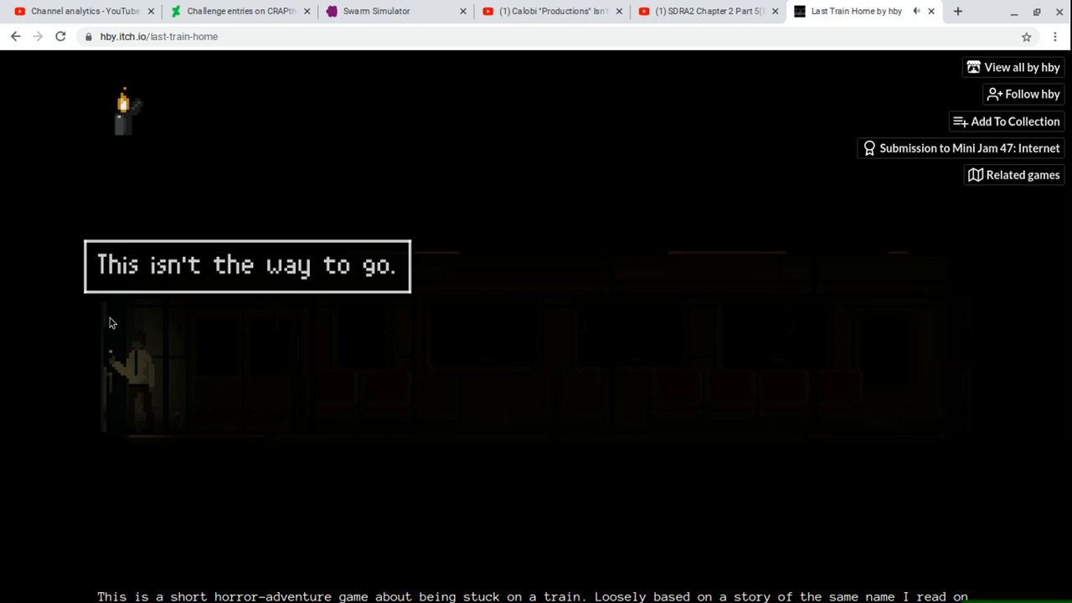
mouse_move(165, 308)
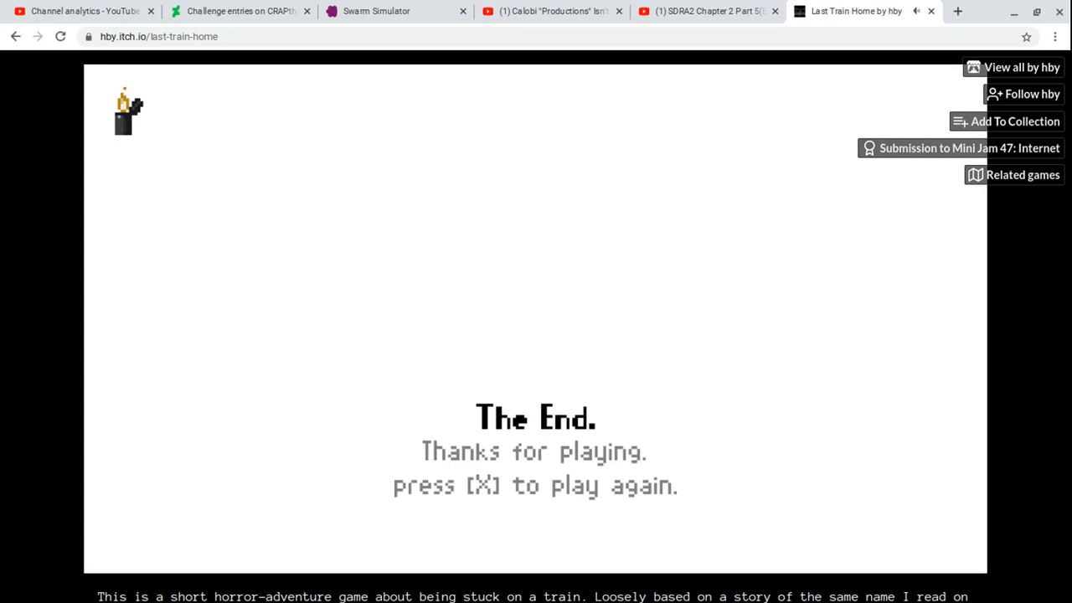
mouse_move(162, 89)
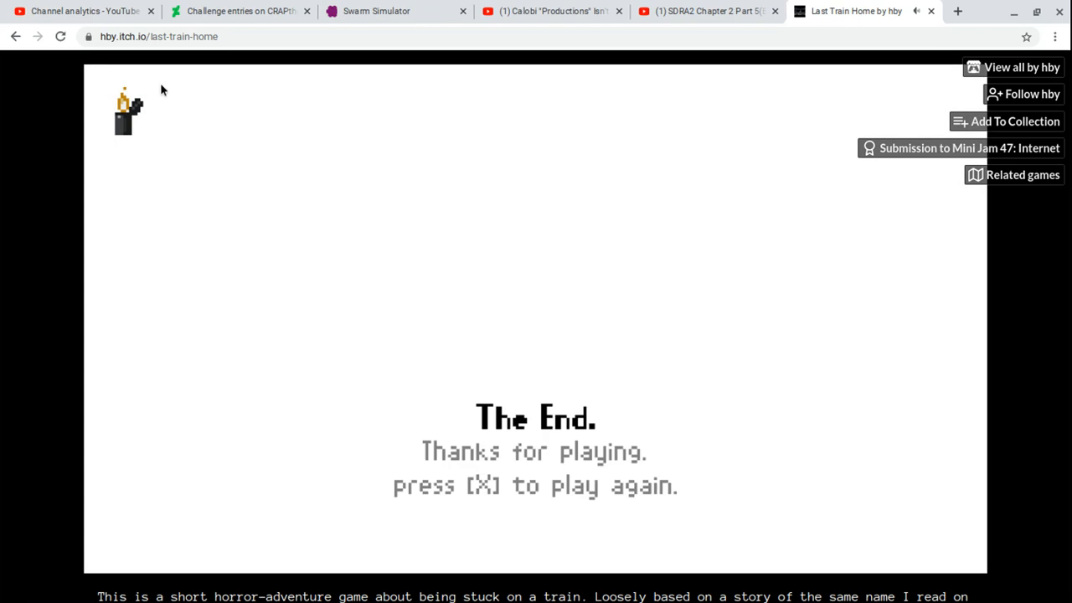
mouse_move(86, 158)
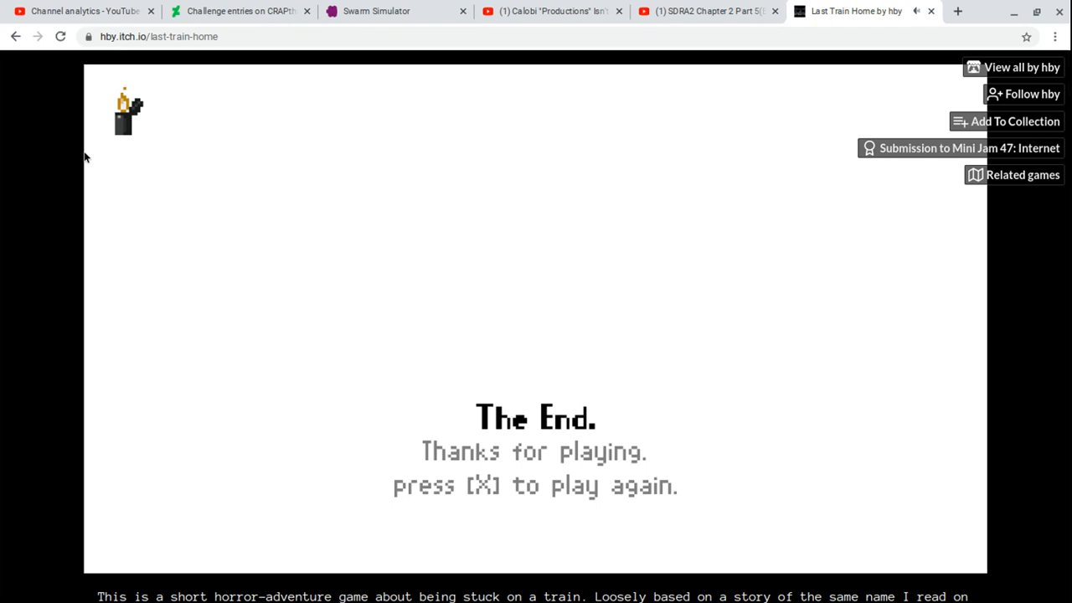
mouse_move(38, 69)
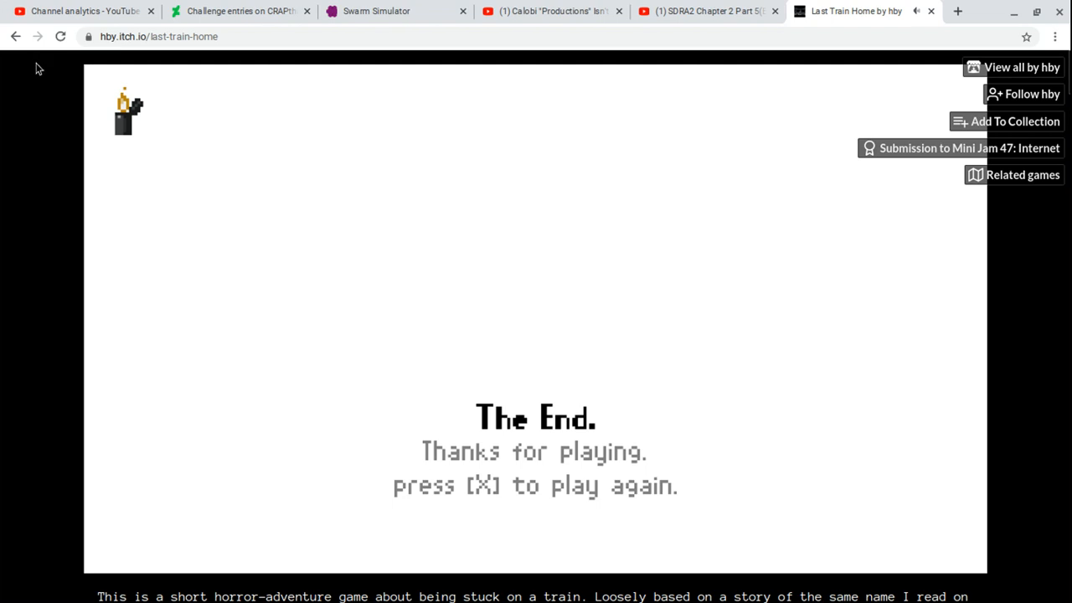
- Scroll through the Last Train Home description, downloads and comments
scroll("down", 3)
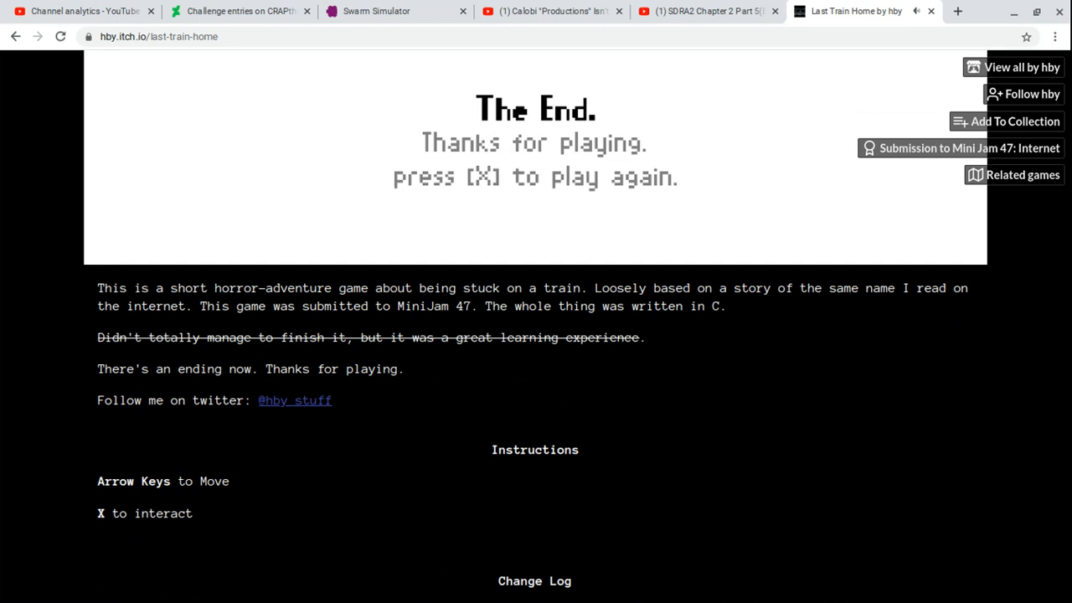
scroll("down", 3)
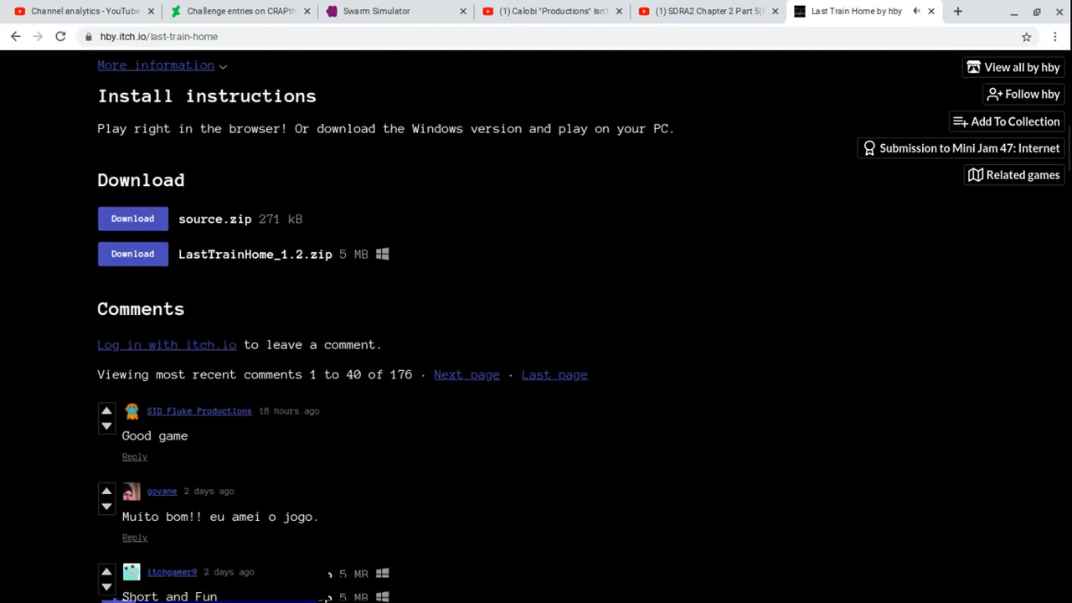
scroll("down", 3)
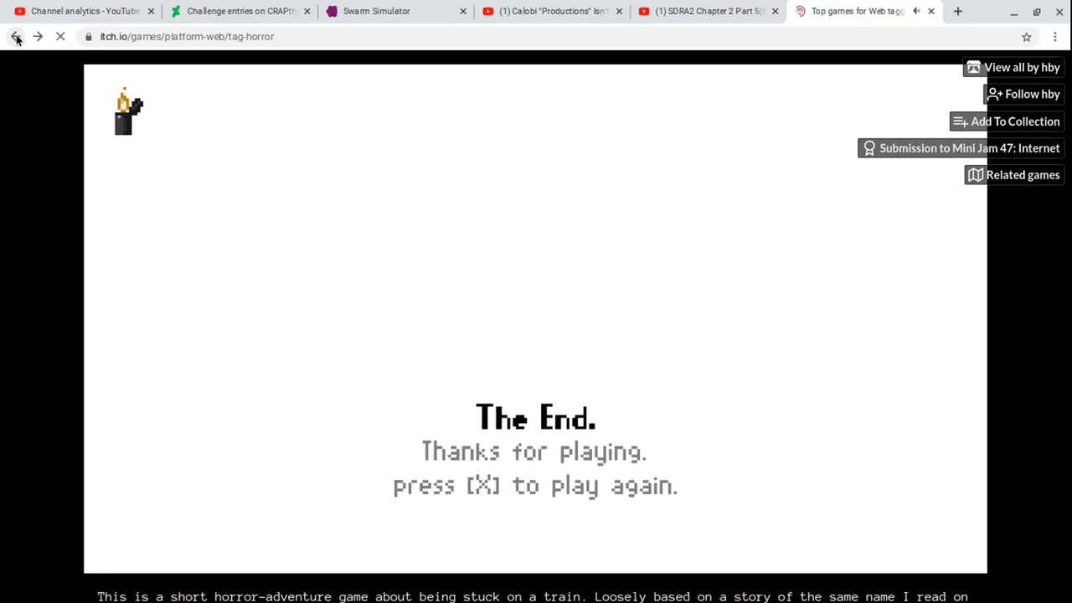
- Go back to the web horror games listing and open Please Answer Carefully
left_click(15, 36)
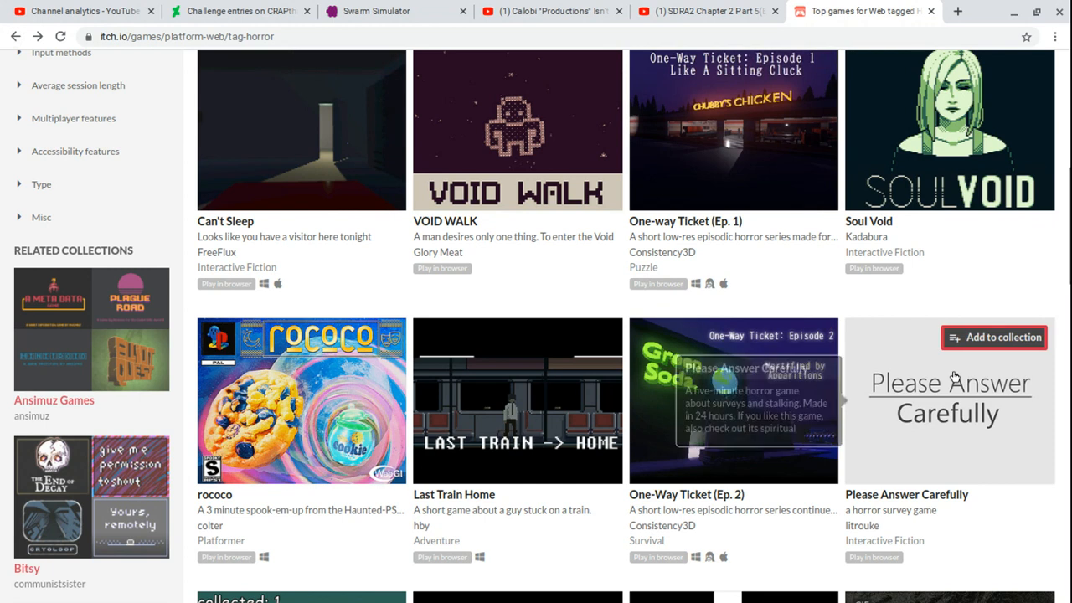
mouse_move(951, 389)
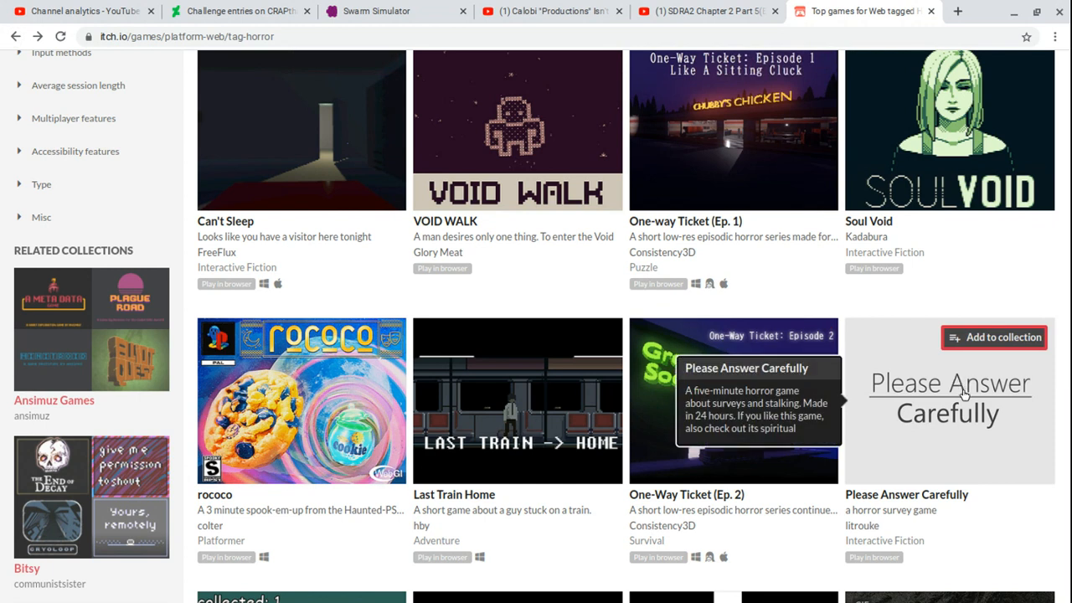
mouse_move(964, 395)
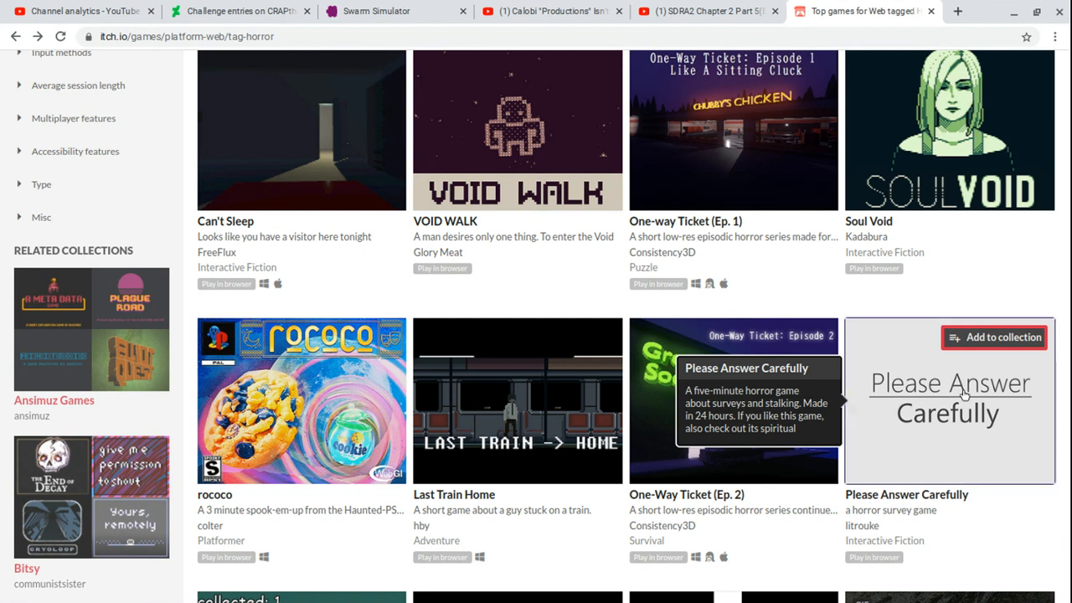
left_click(949, 398)
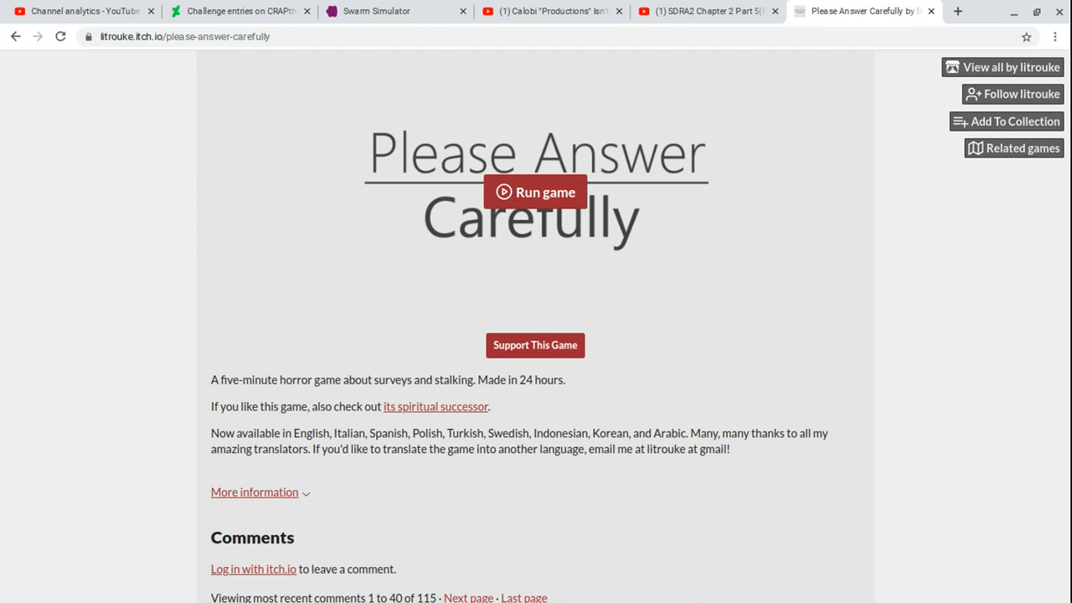
mouse_move(787, 357)
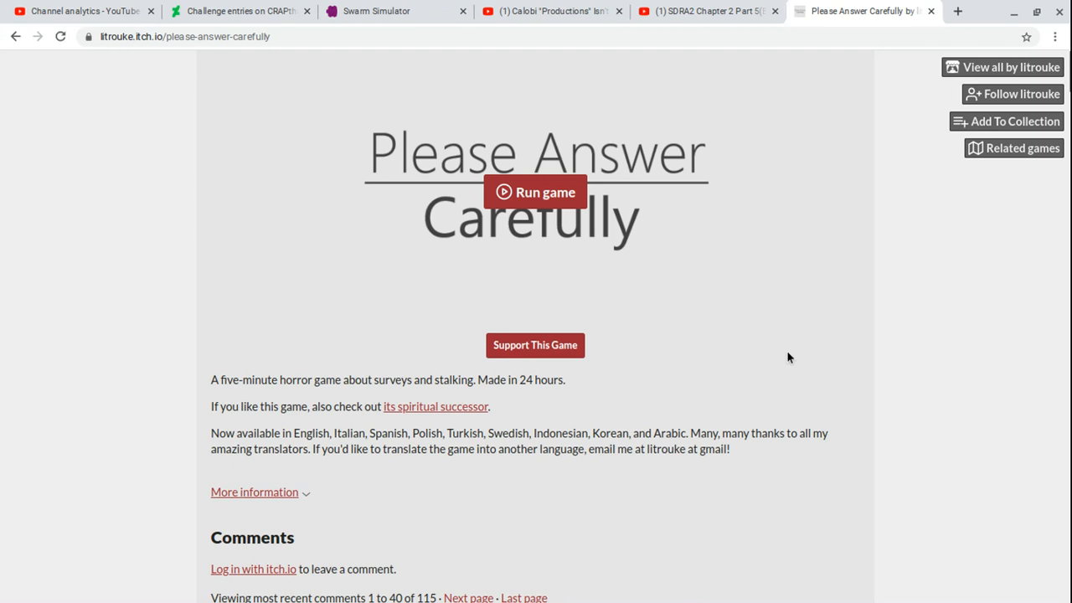
mouse_move(364, 207)
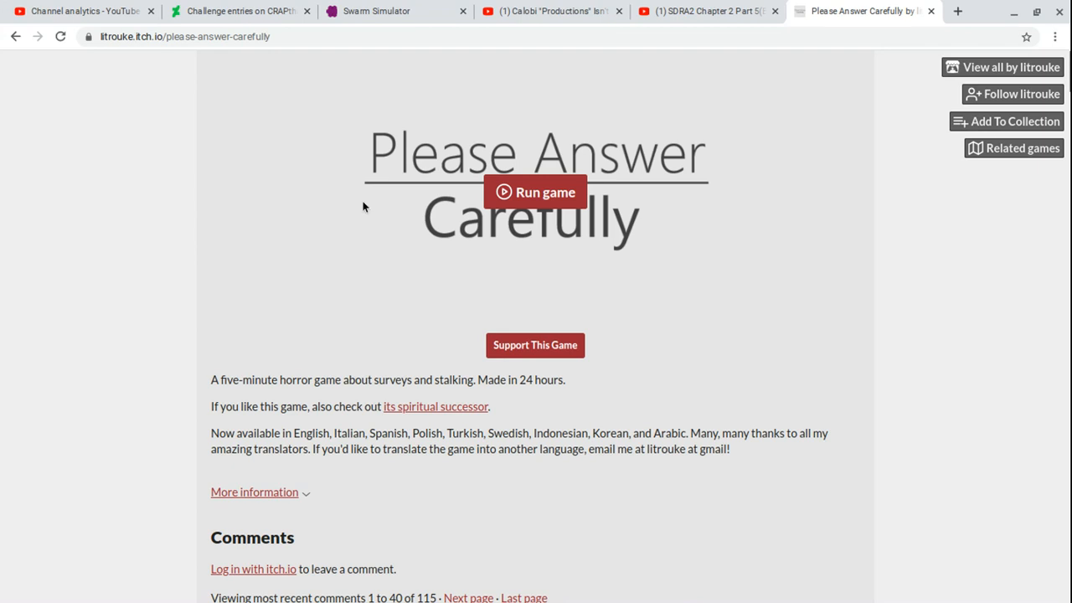
- Launch Please Answer Carefully and set its language to English
left_click(534, 192)
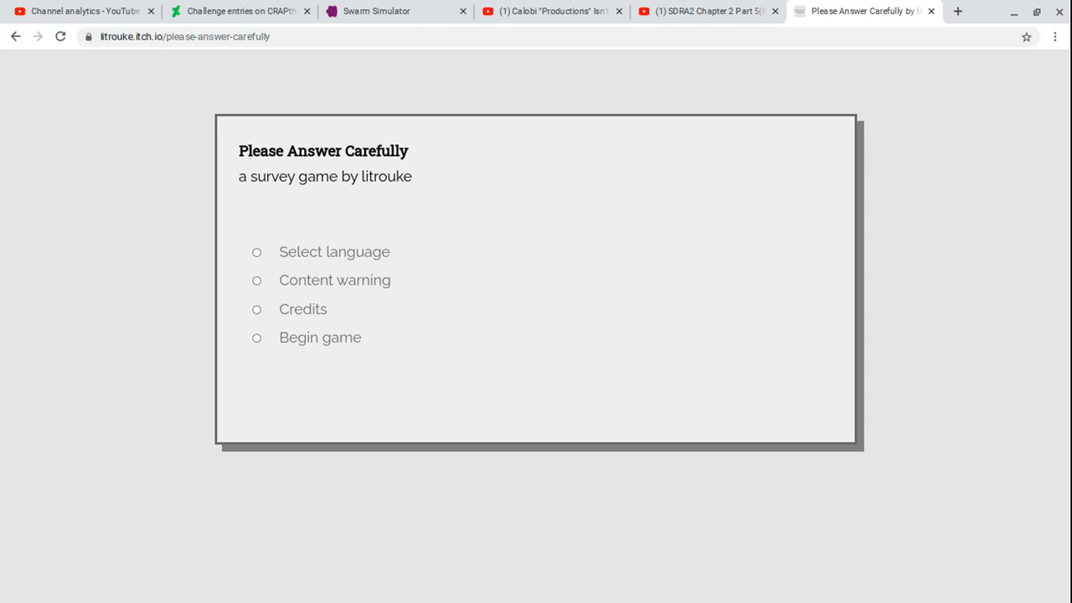
mouse_move(350, 249)
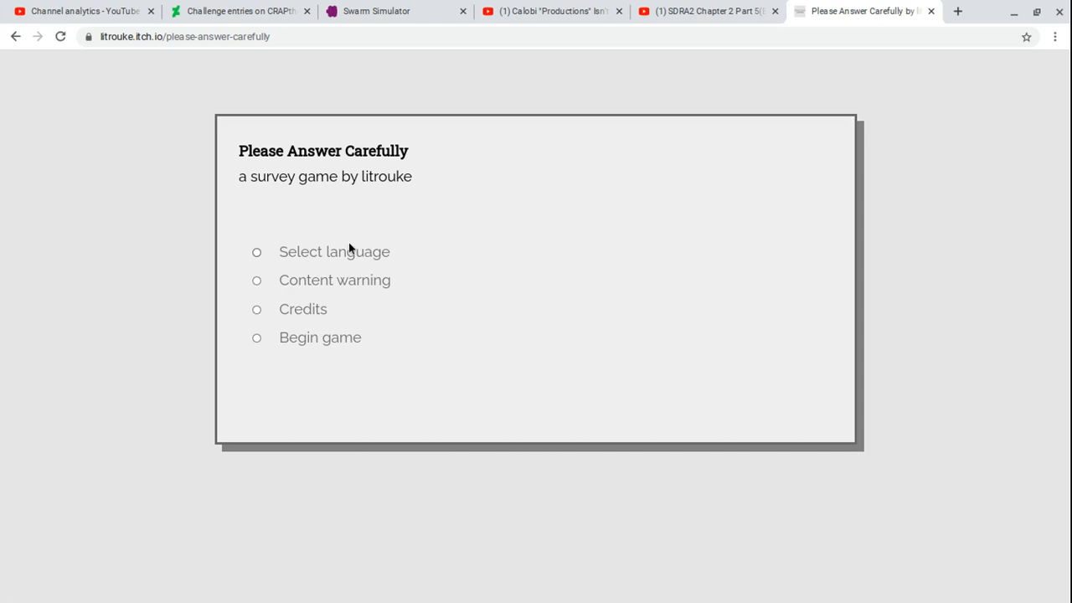
left_click(257, 252)
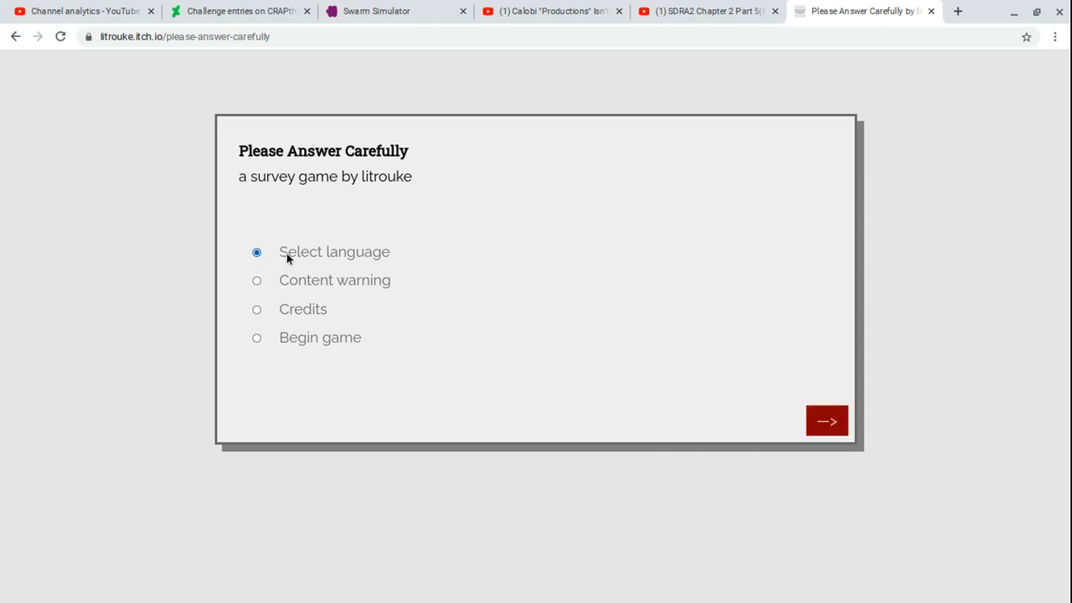
left_click(256, 280)
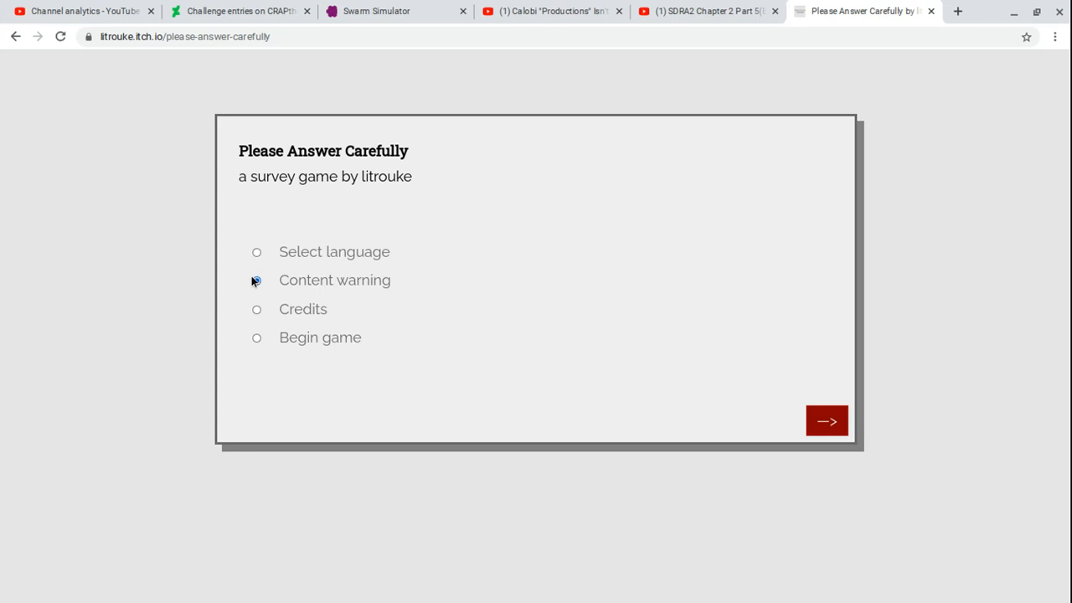
left_click(256, 309)
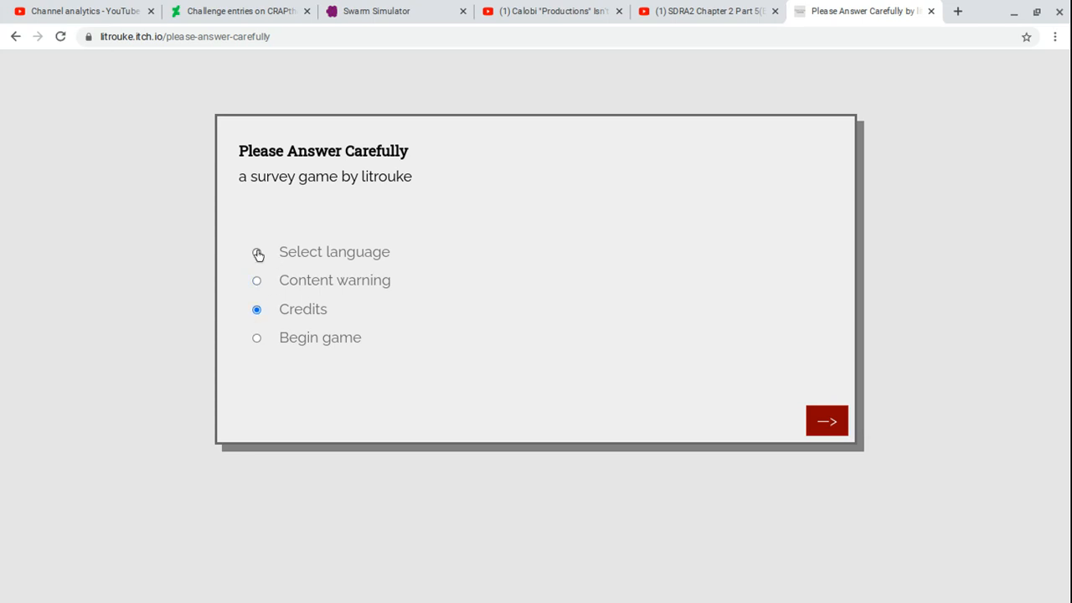
left_click(256, 252)
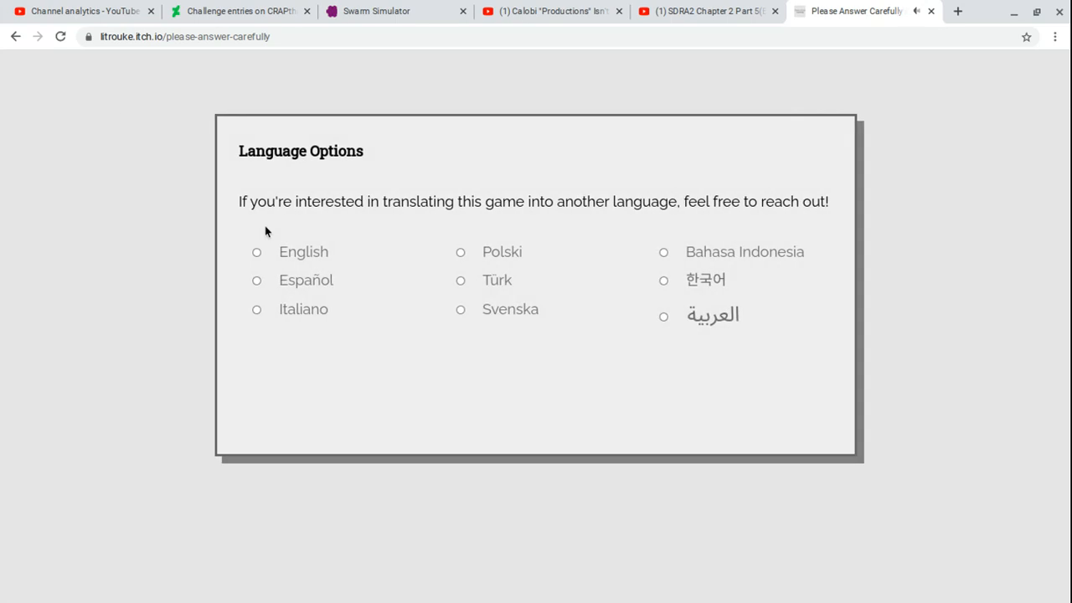
left_click(256, 252)
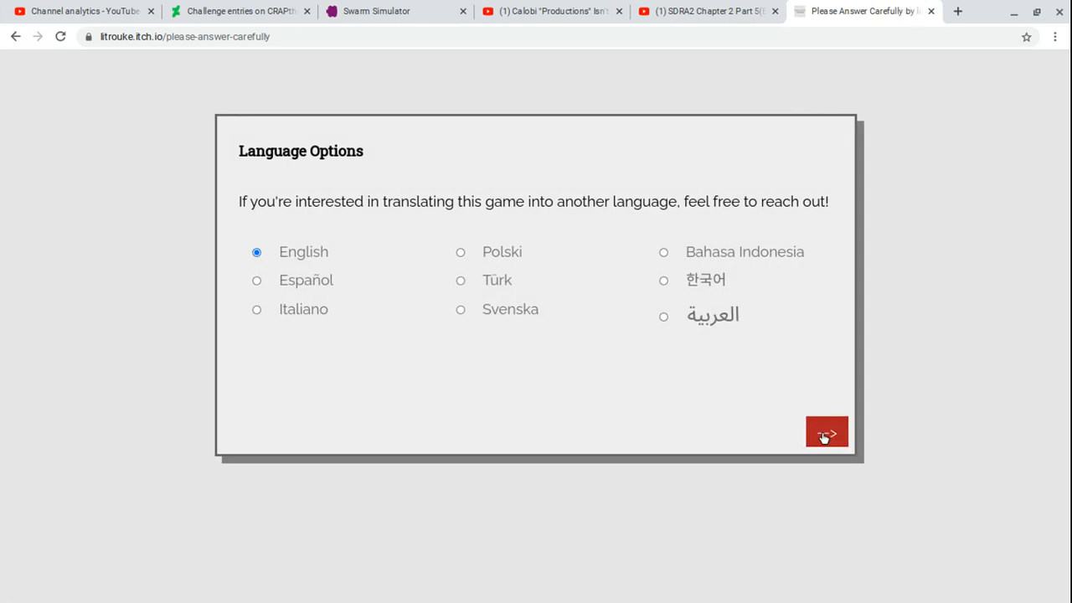
mouse_move(869, 494)
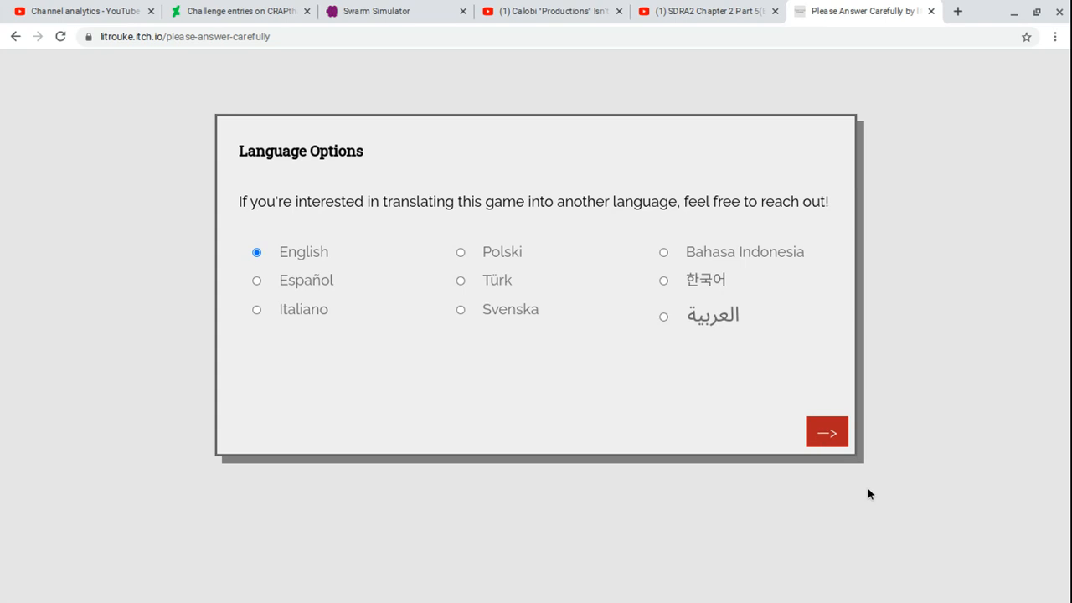
left_click(827, 433)
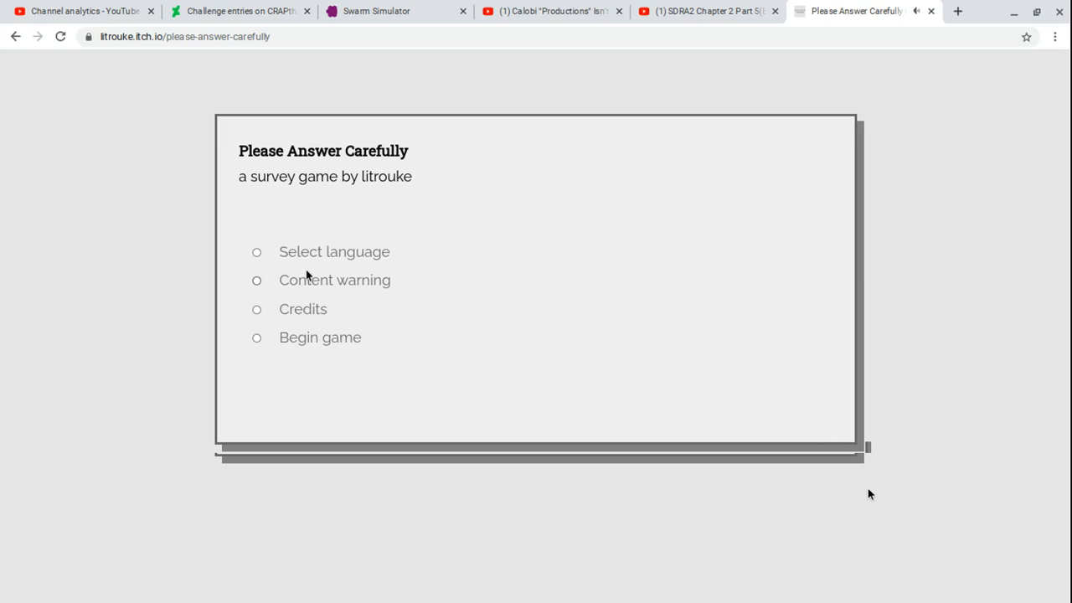
- Read the content warning and return to the title menu
left_click(256, 280)
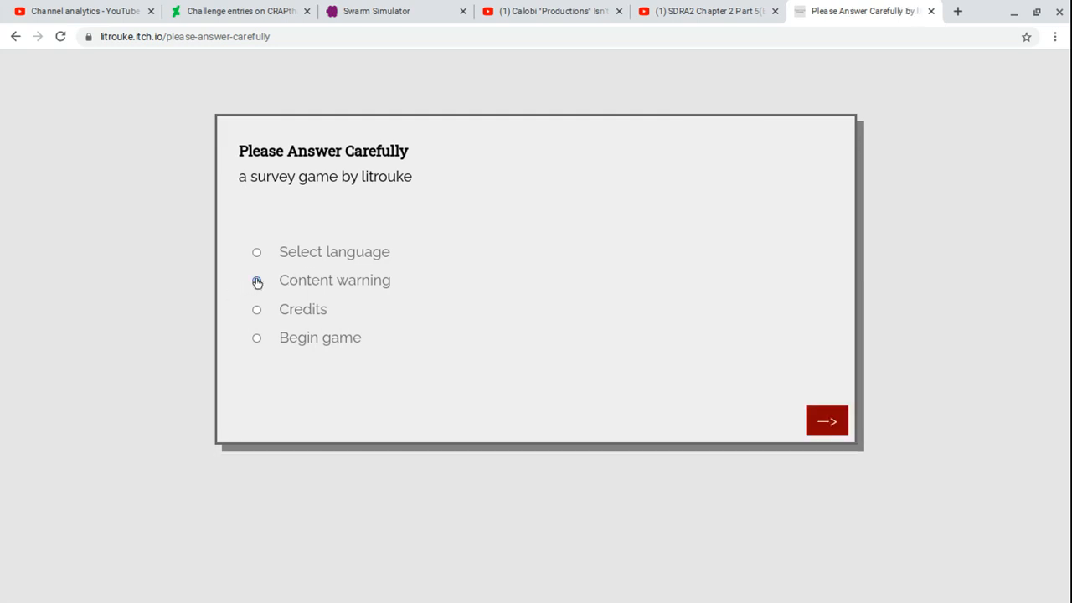
left_click(826, 420)
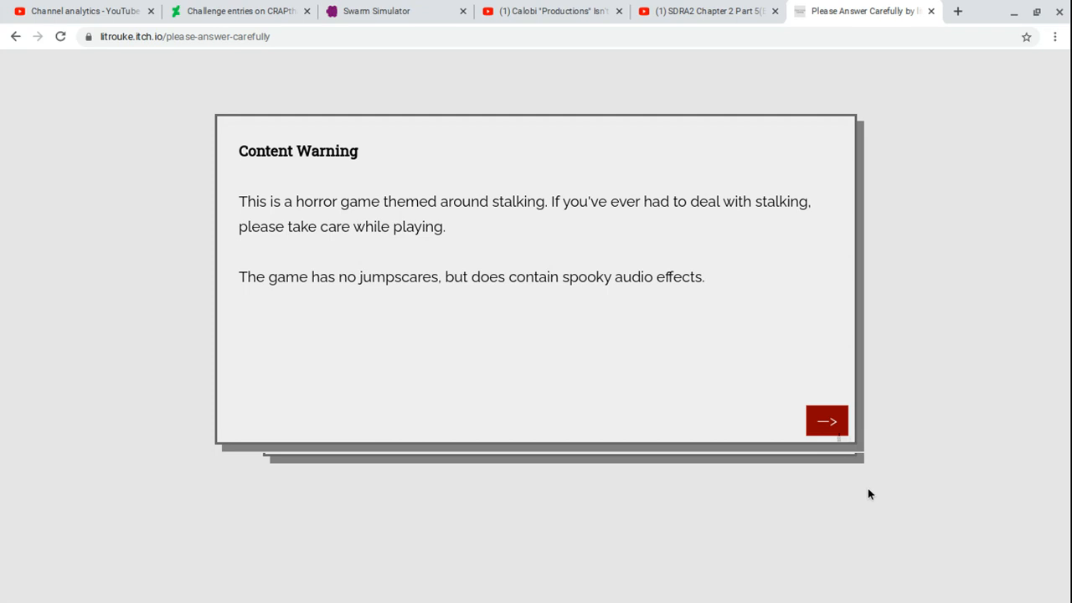
left_click(826, 422)
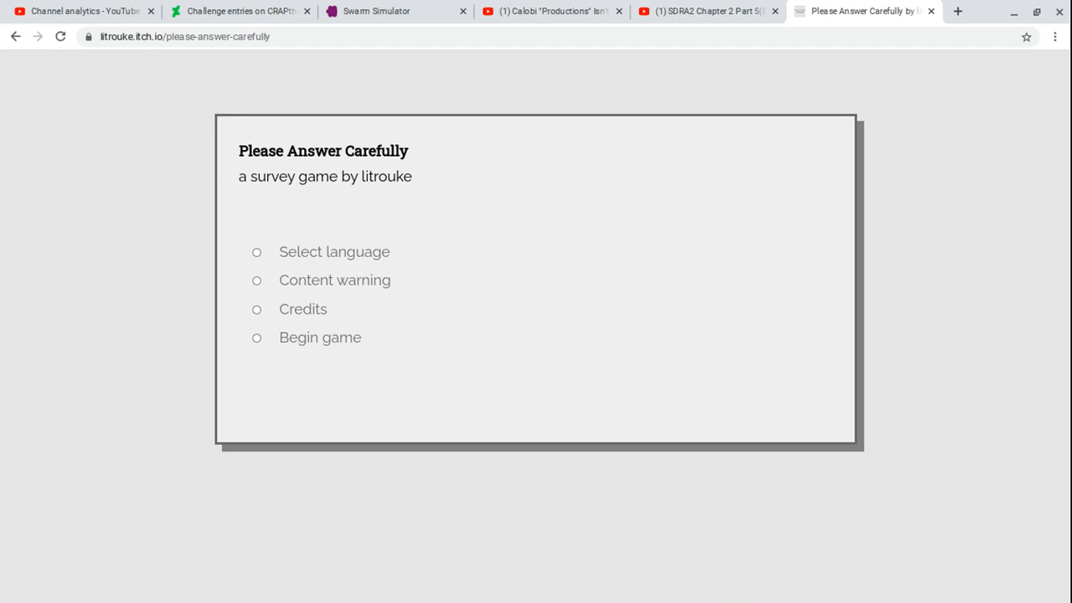
- View the game's credits and move on back to the title menu
left_click(256, 337)
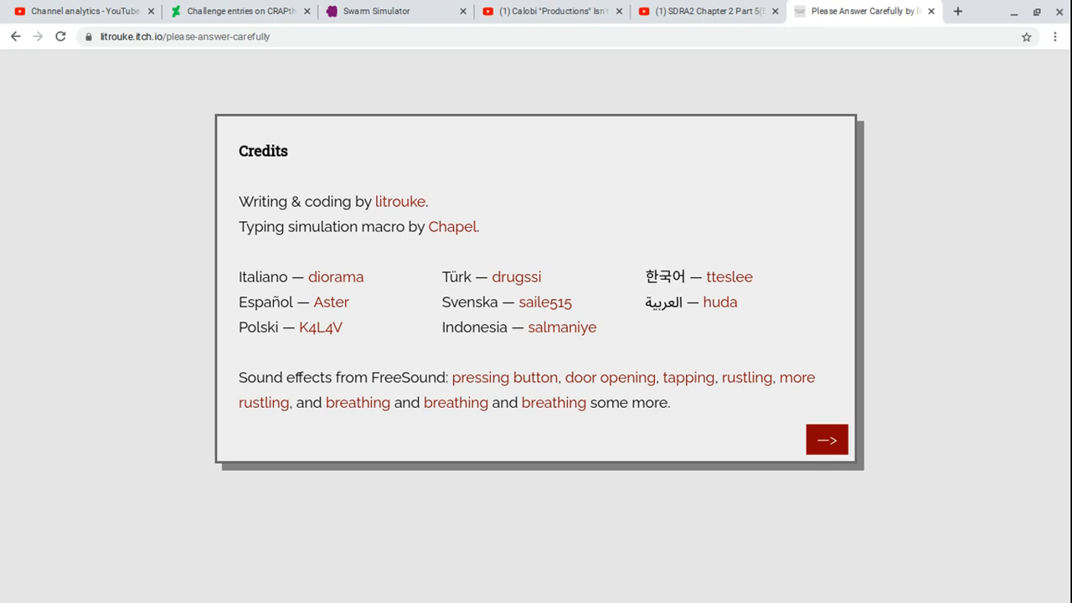
left_click(826, 440)
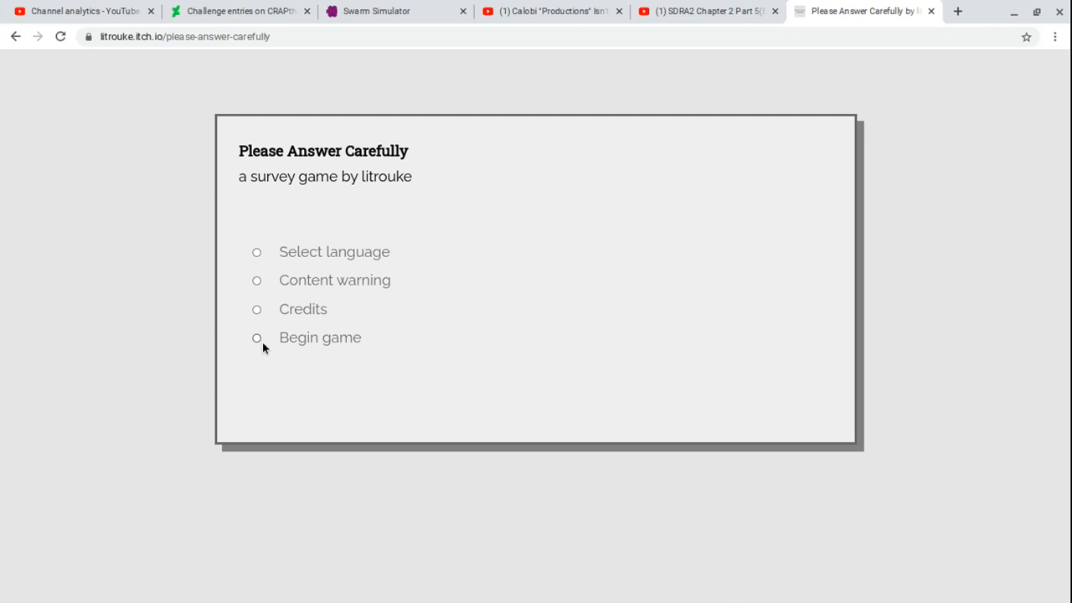
- Select Begin game and start the survey
left_click(256, 337)
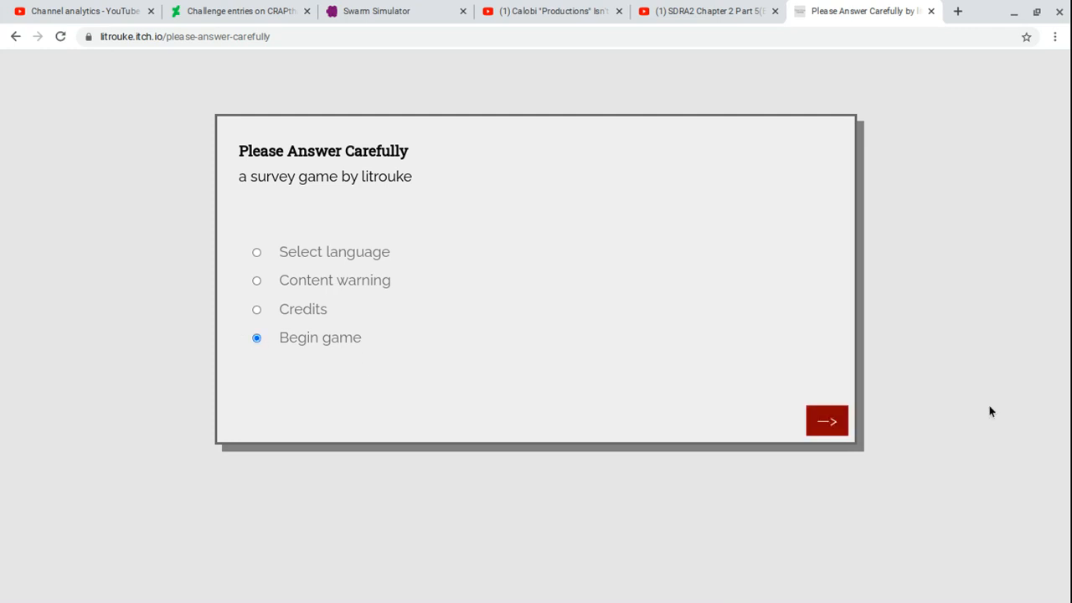
left_click(826, 420)
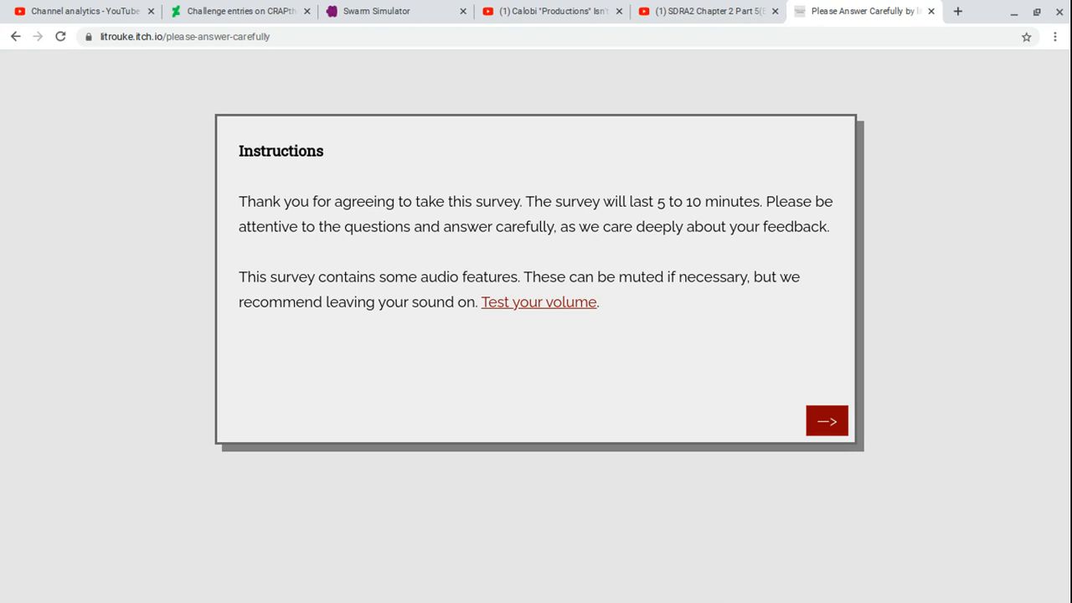
- Answer Question 1 with desktop/laptop and Smart TV, and Question 2 with 20 hours online
left_click(826, 421)
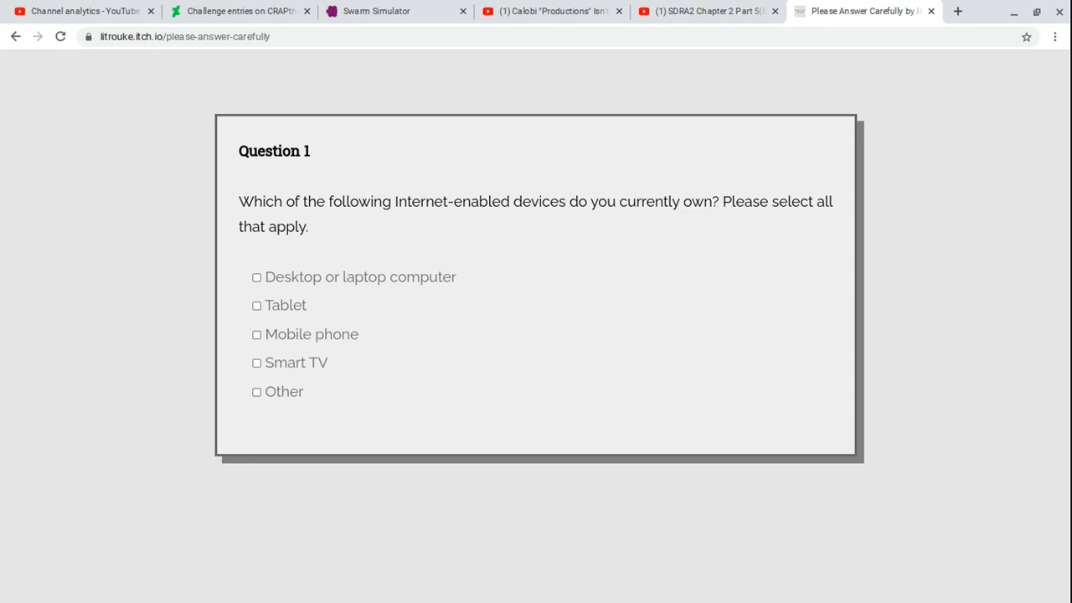
left_click(257, 278)
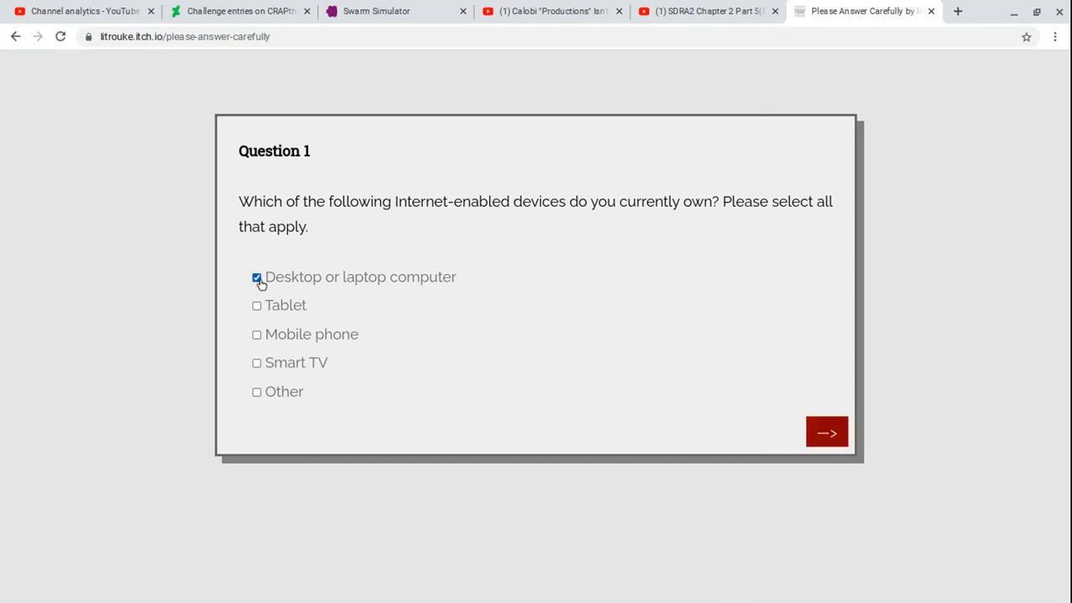
mouse_move(249, 333)
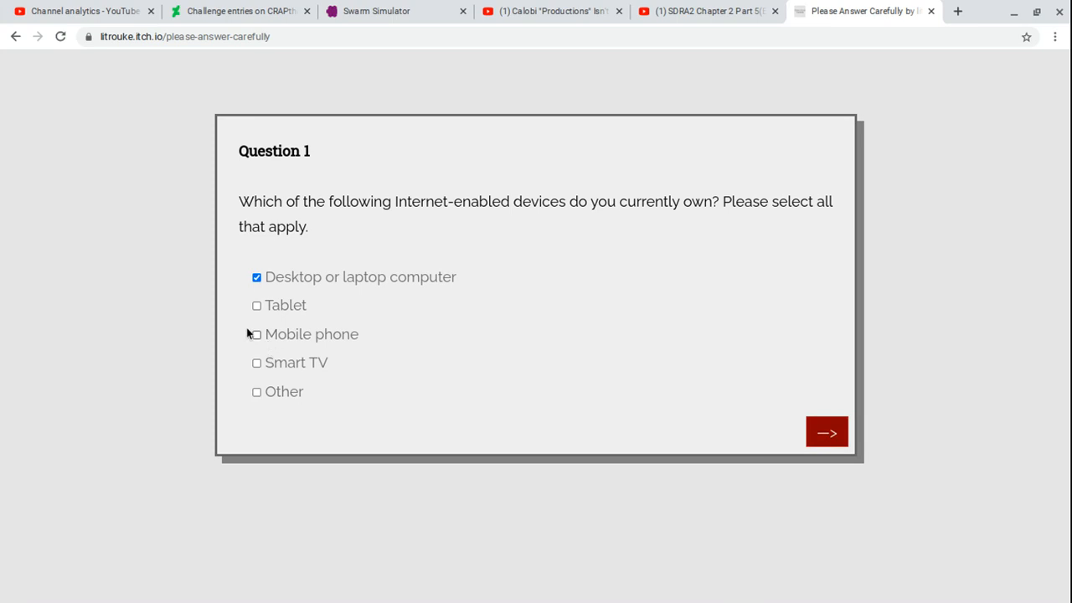
mouse_move(259, 369)
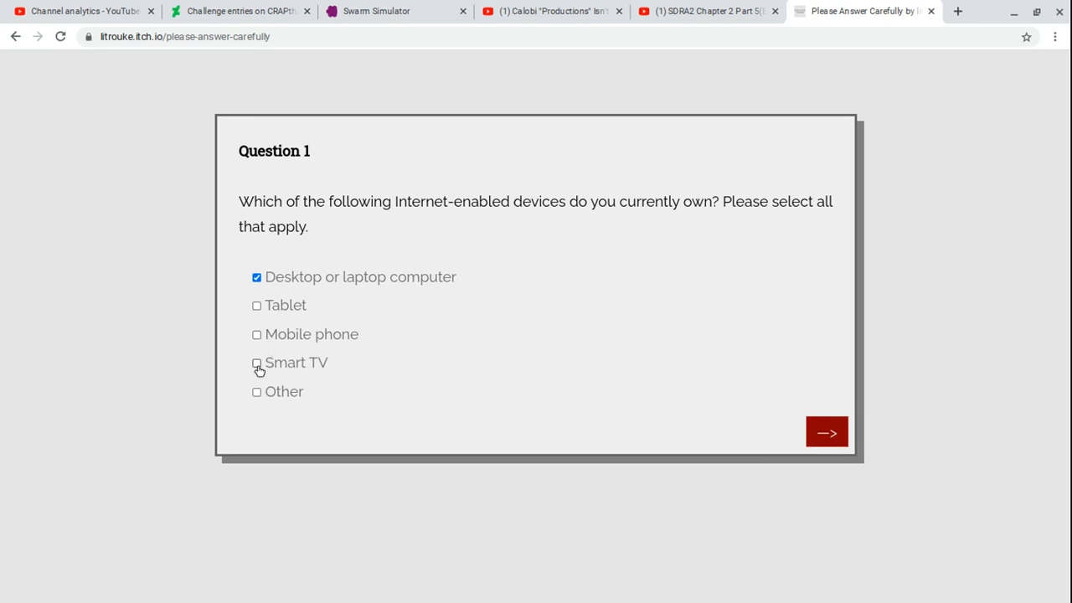
left_click(257, 363)
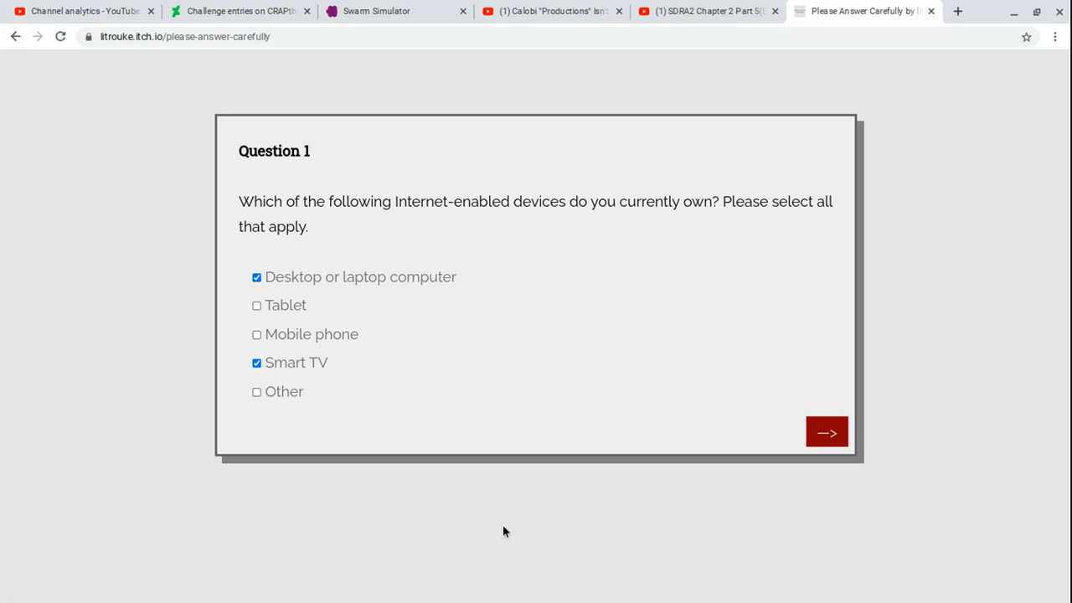
mouse_move(682, 362)
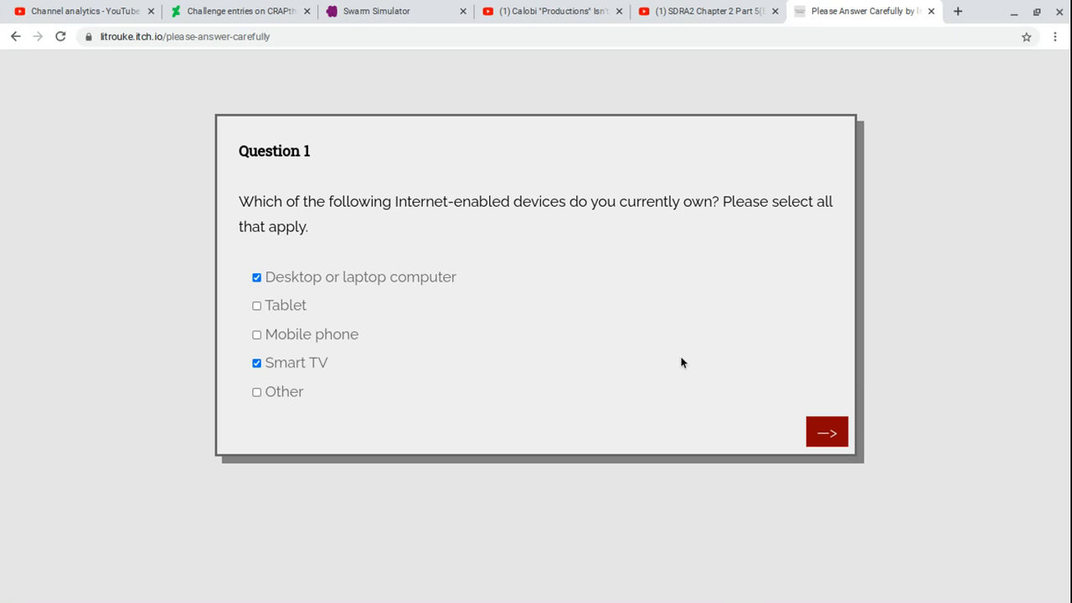
mouse_move(826, 431)
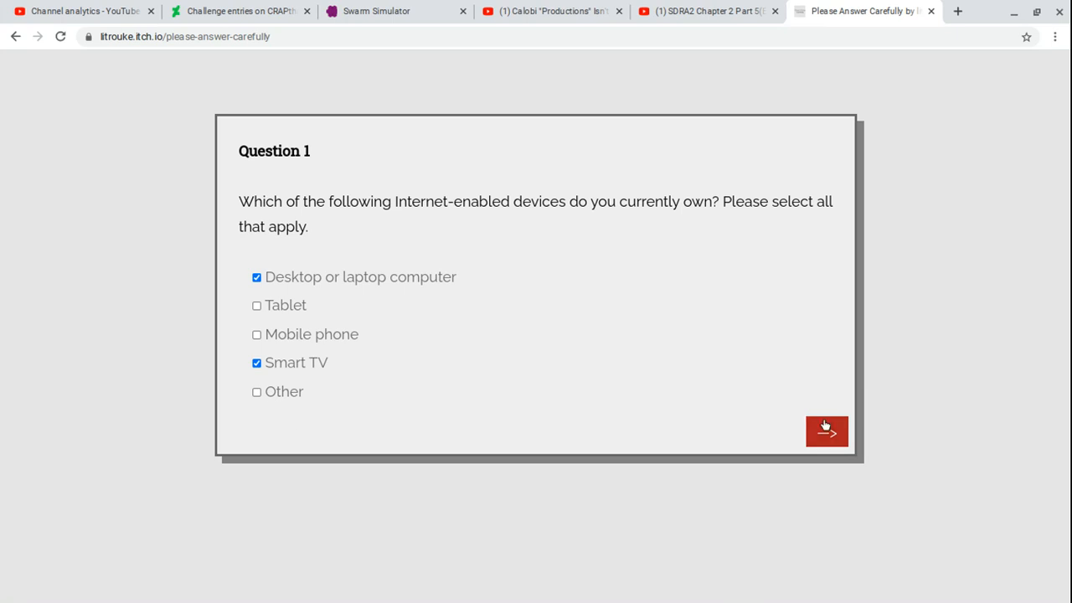
mouse_move(818, 419)
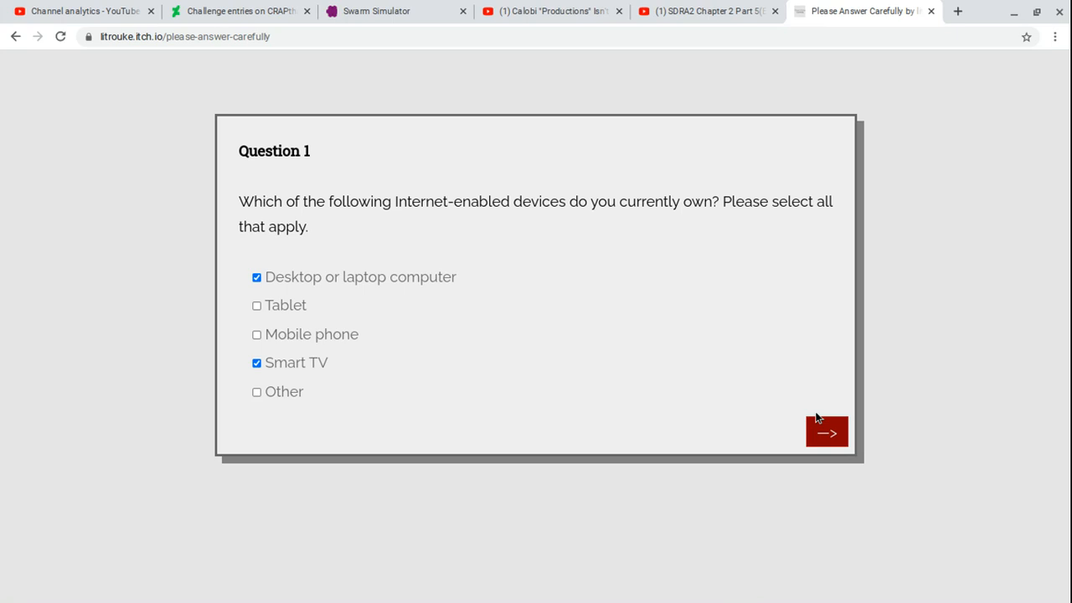
left_click(826, 432)
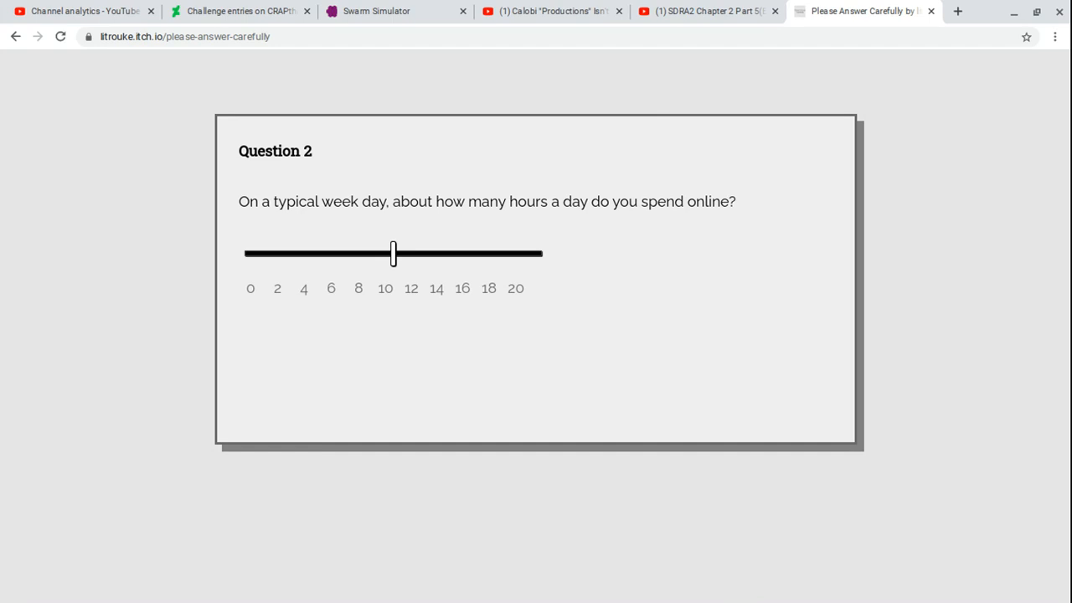
mouse_move(441, 279)
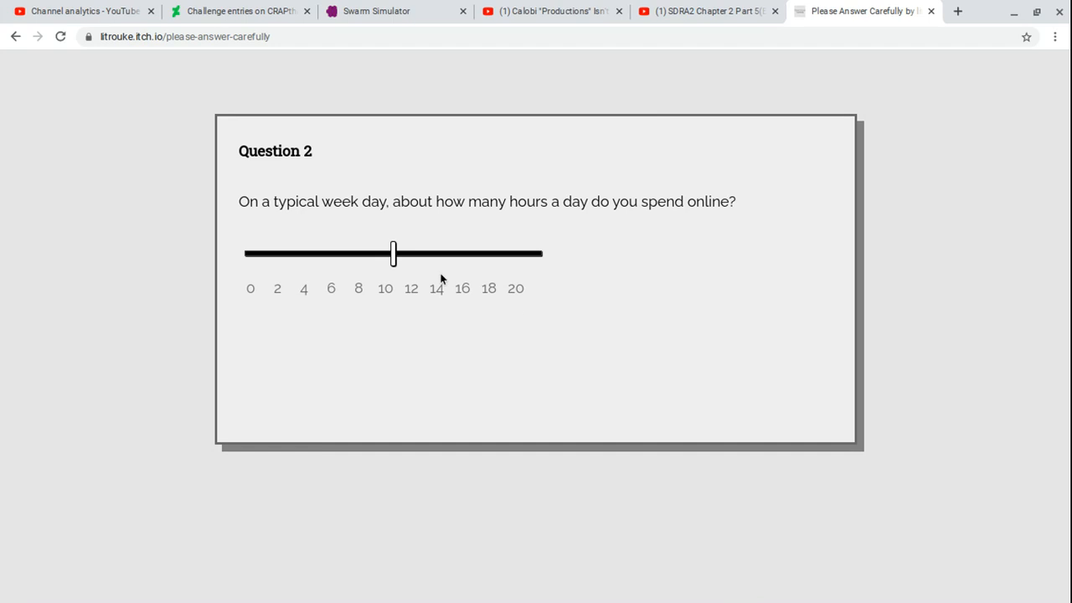
left_click_drag(393, 253, 536, 252)
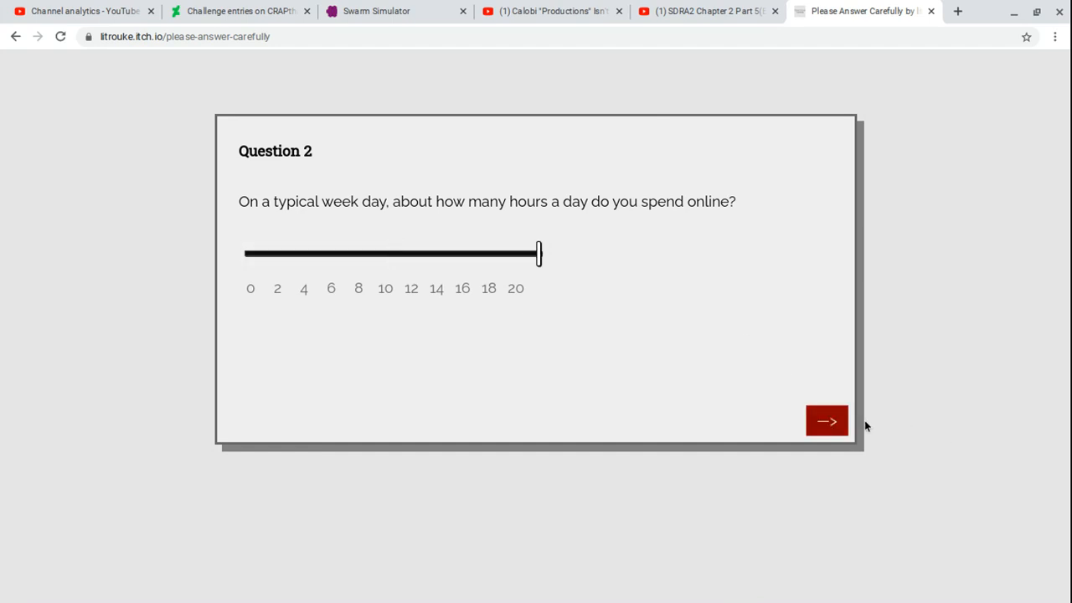
left_click(826, 421)
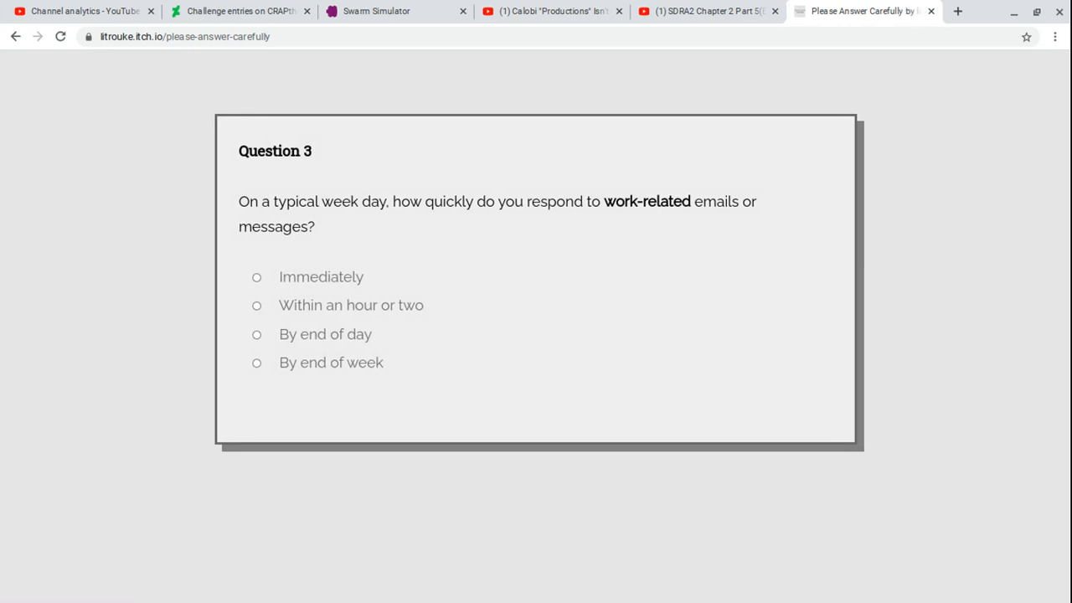
mouse_move(411, 277)
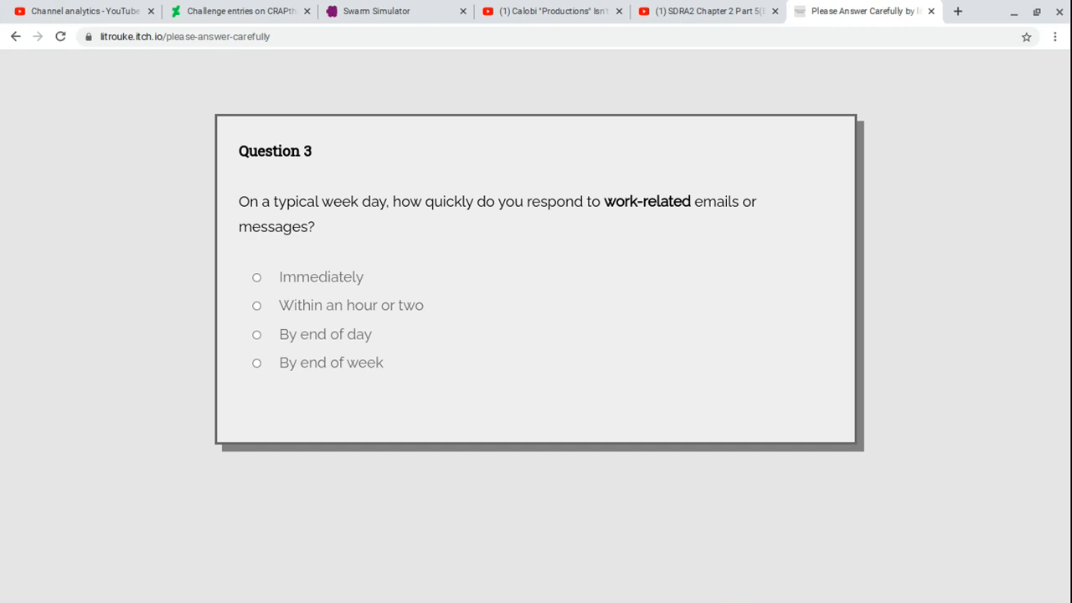
mouse_move(410, 283)
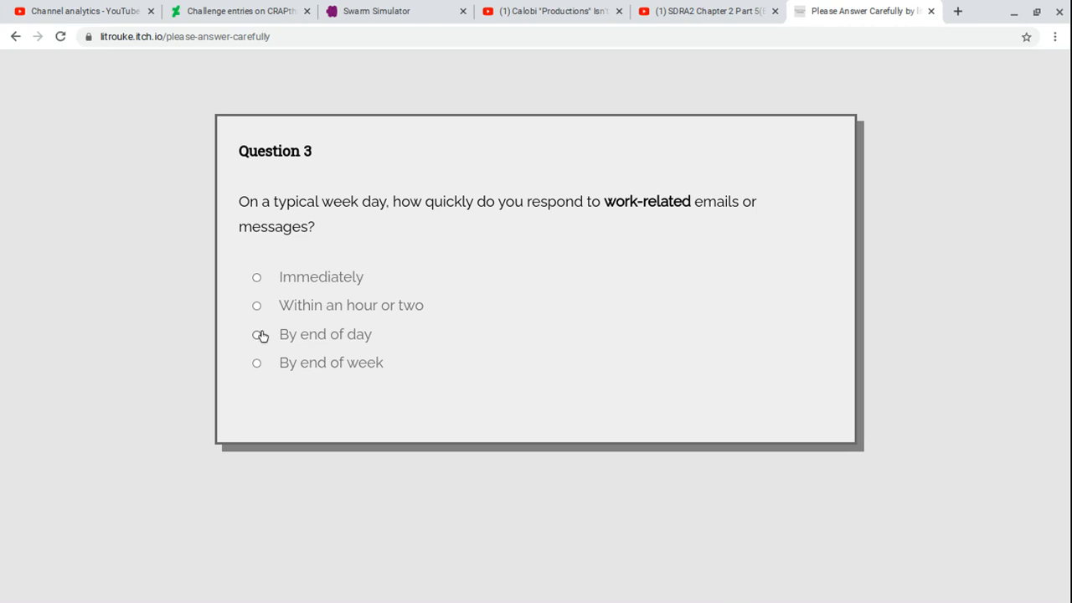
- Answer 'By end of week' for both work and personal message questions (Questions 3 and 4)
left_click(256, 363)
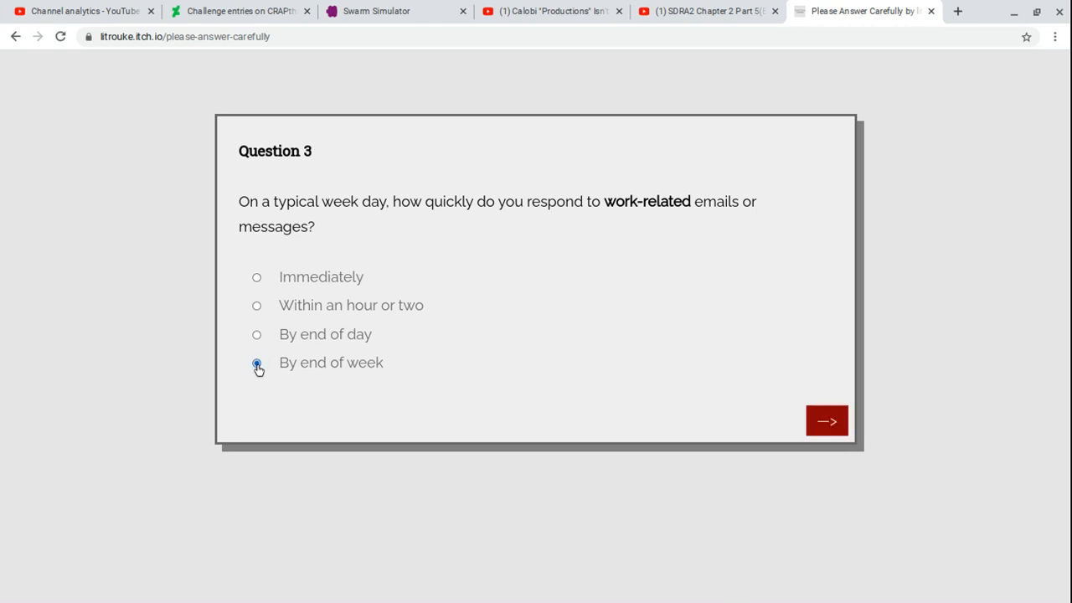
left_click(256, 362)
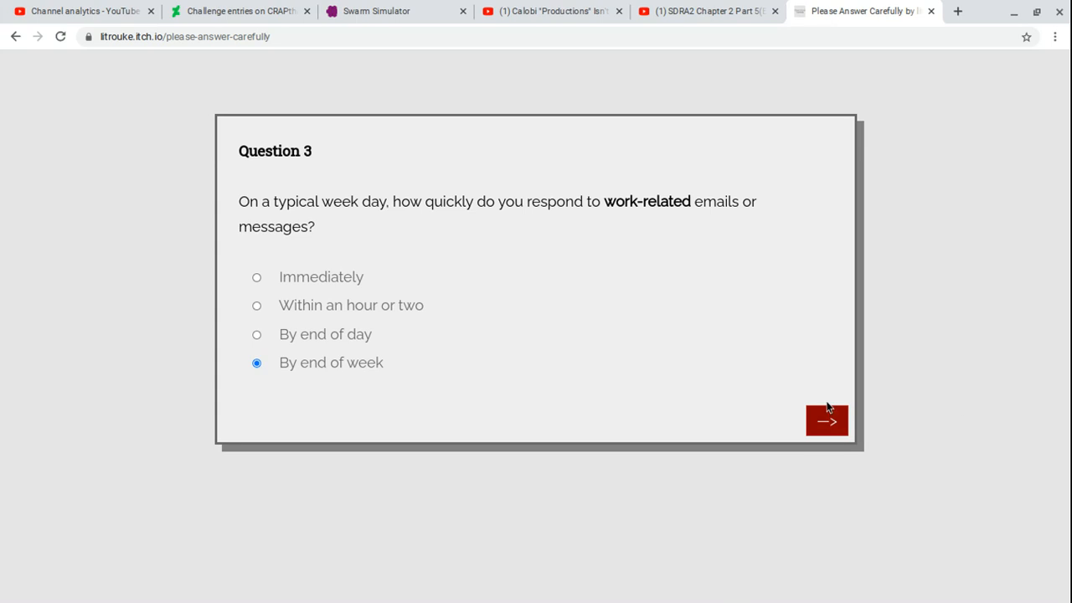
left_click(826, 420)
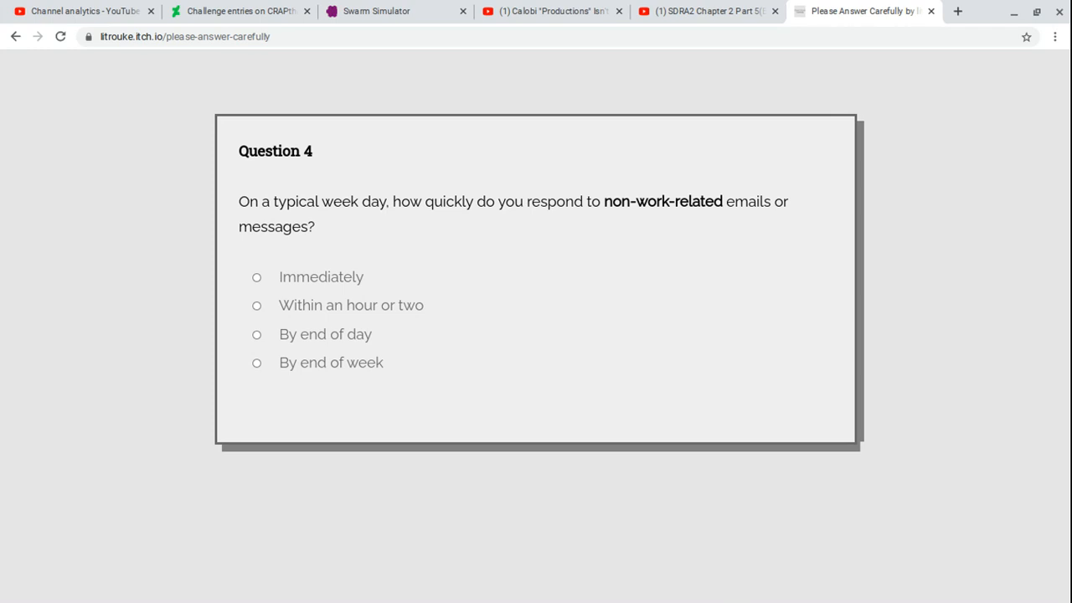
left_click(256, 362)
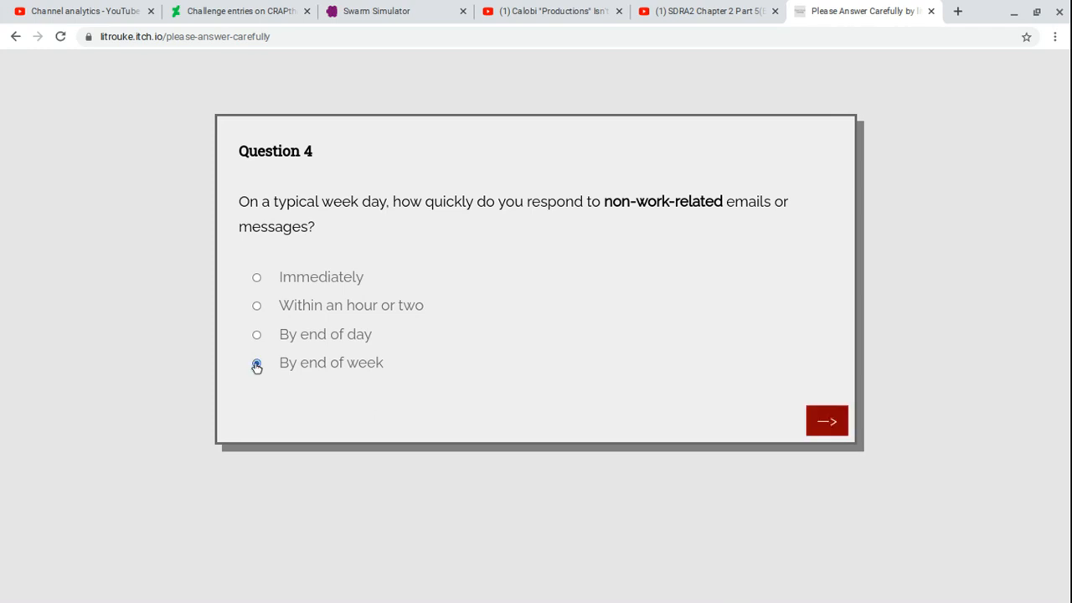
left_click(826, 420)
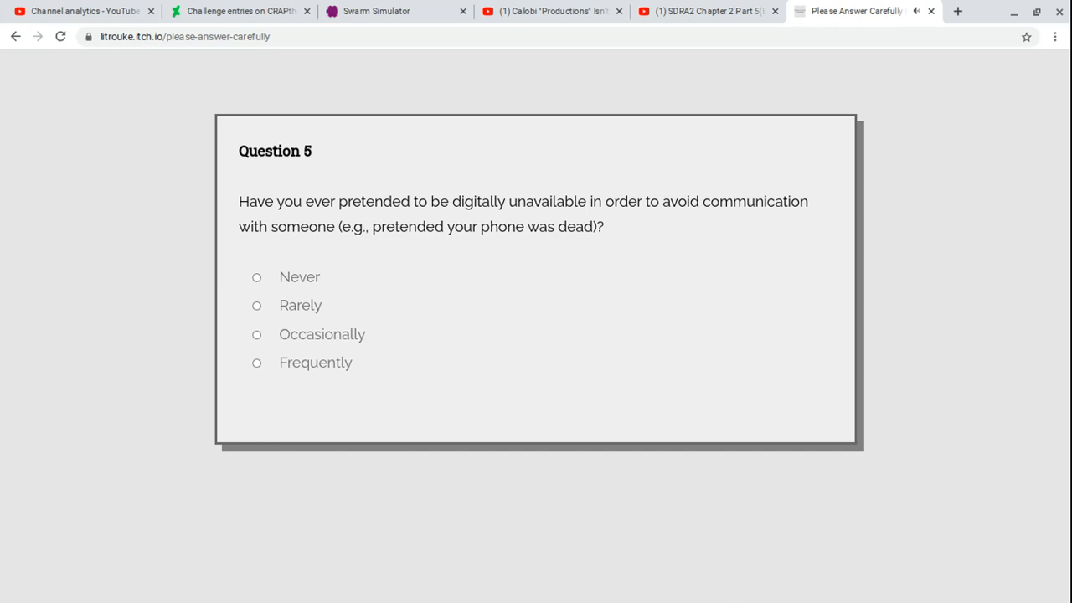
mouse_move(284, 340)
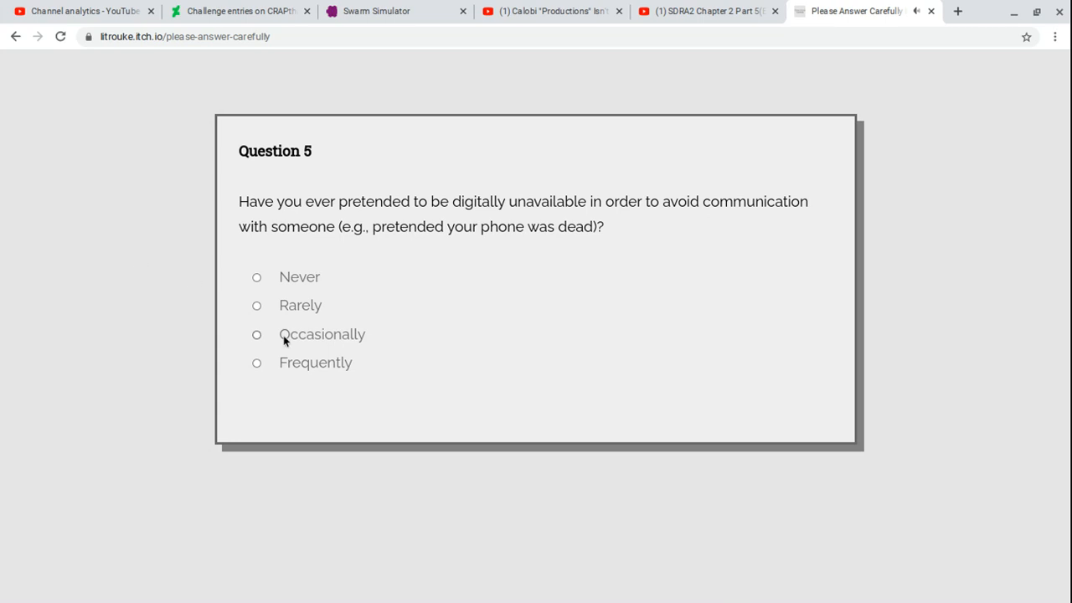
- Answer Rarely, then None, then choose 'I'm being watched right now' for Questions 5–7
left_click(256, 305)
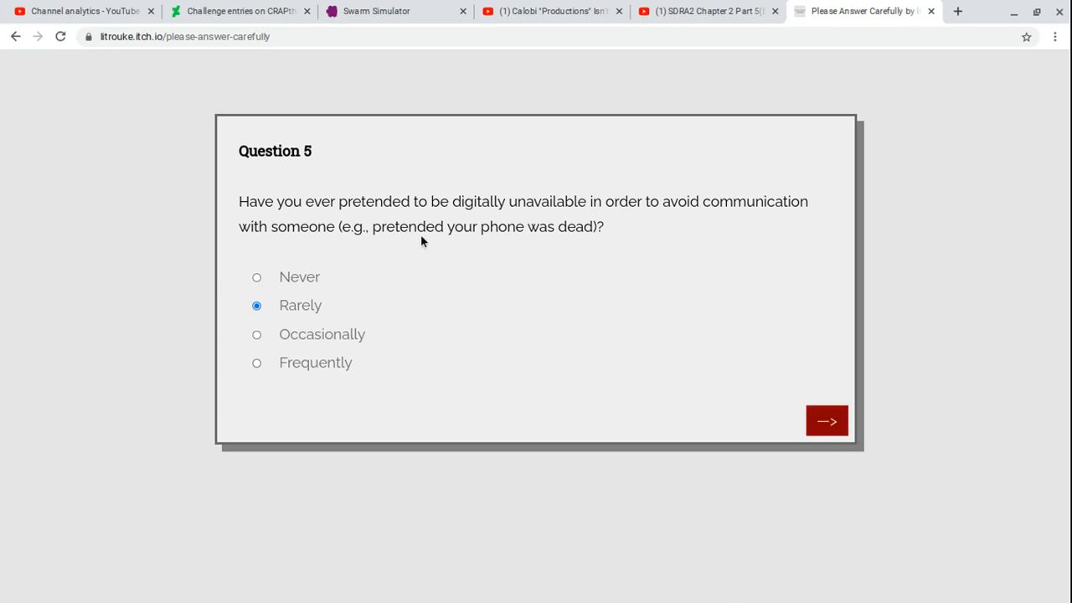
left_click(826, 421)
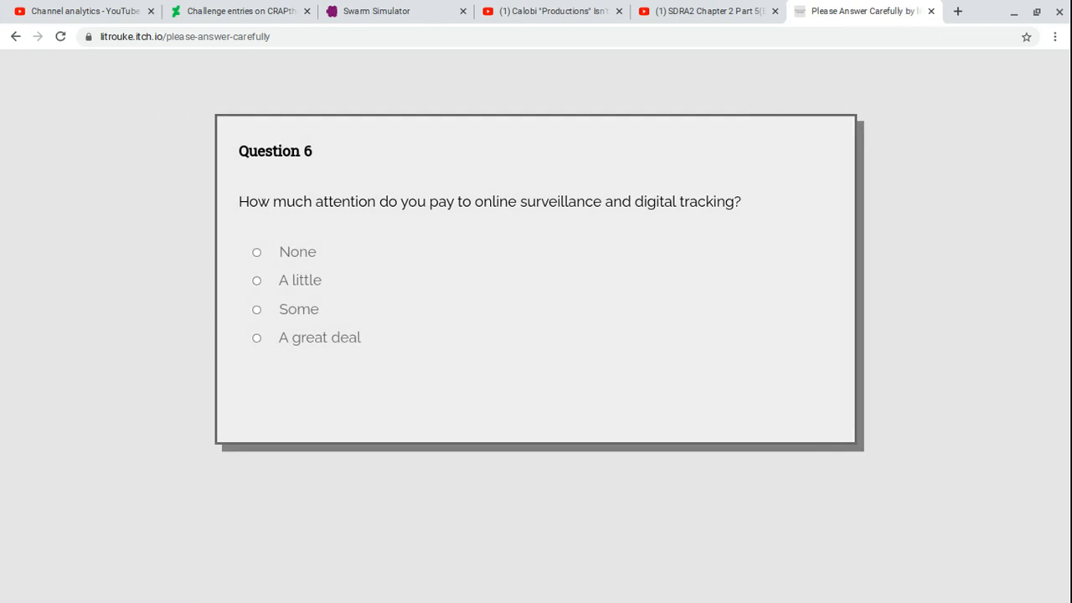
mouse_move(233, 251)
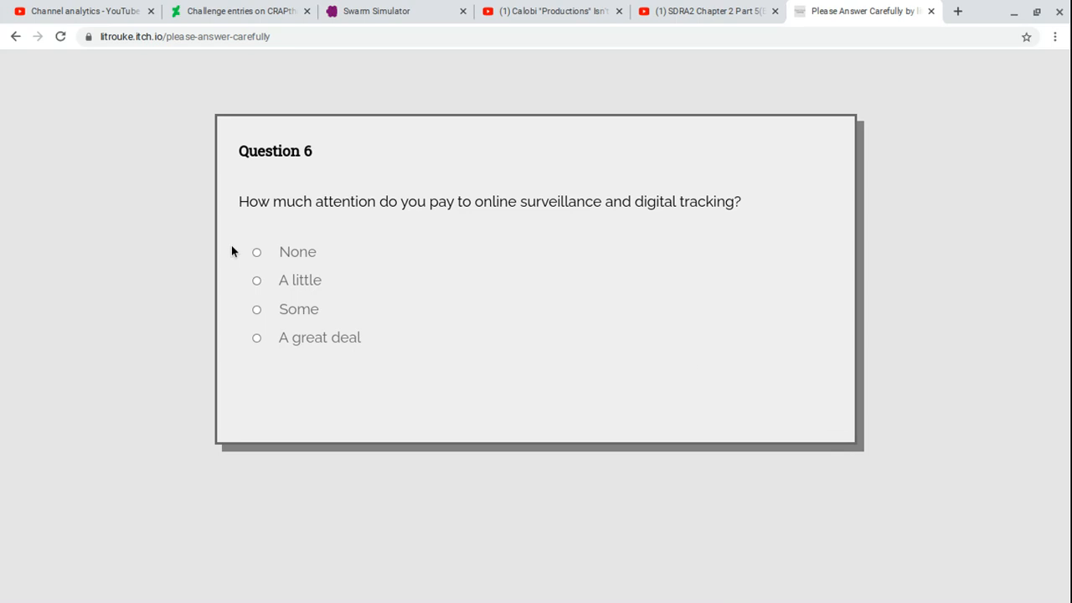
left_click(256, 252)
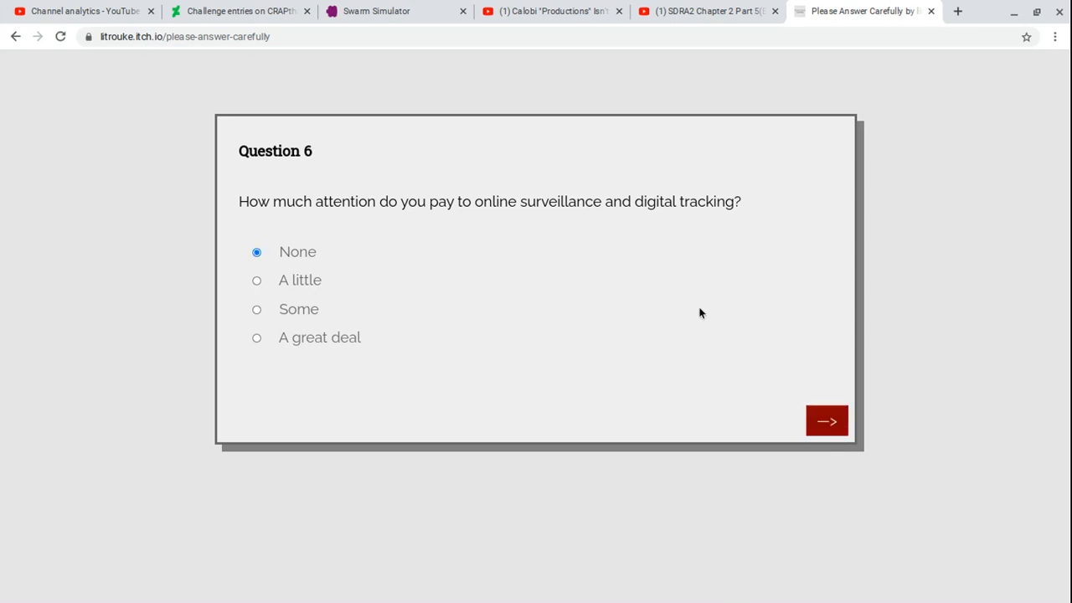
mouse_move(858, 375)
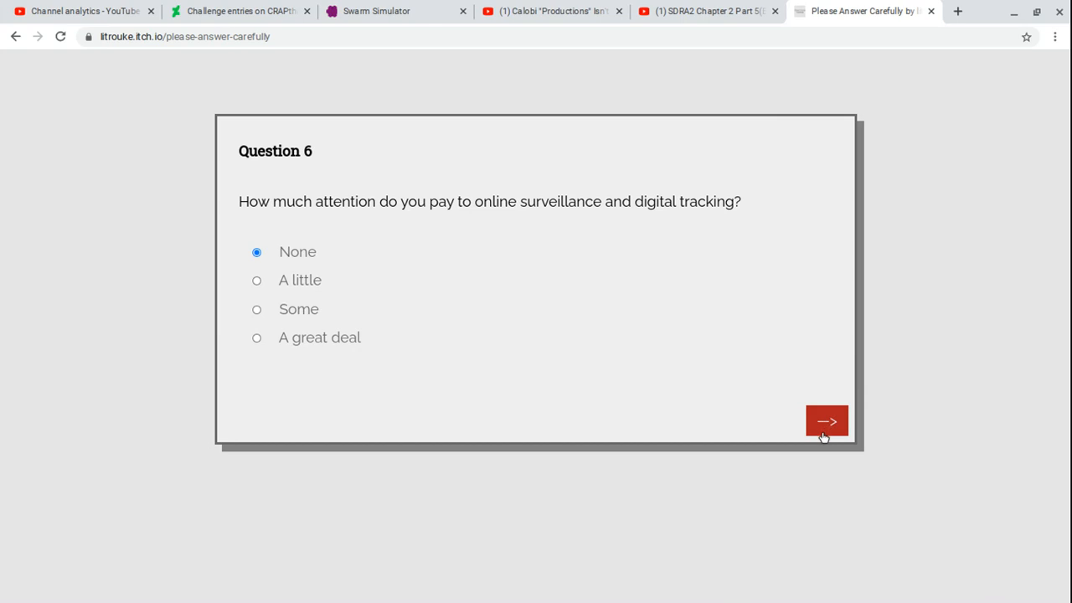
left_click(826, 421)
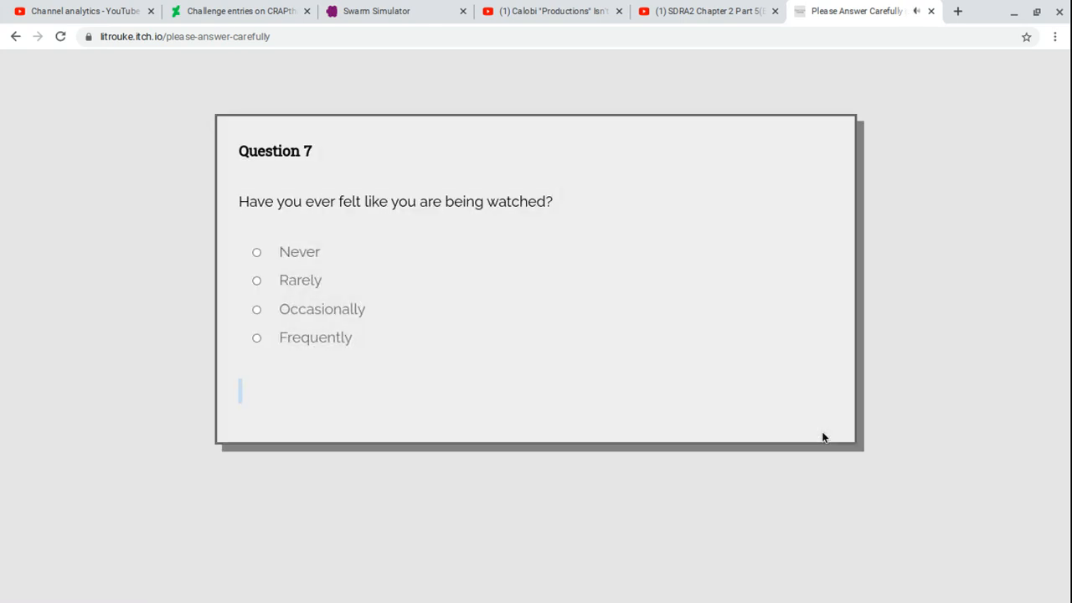
left_click(256, 367)
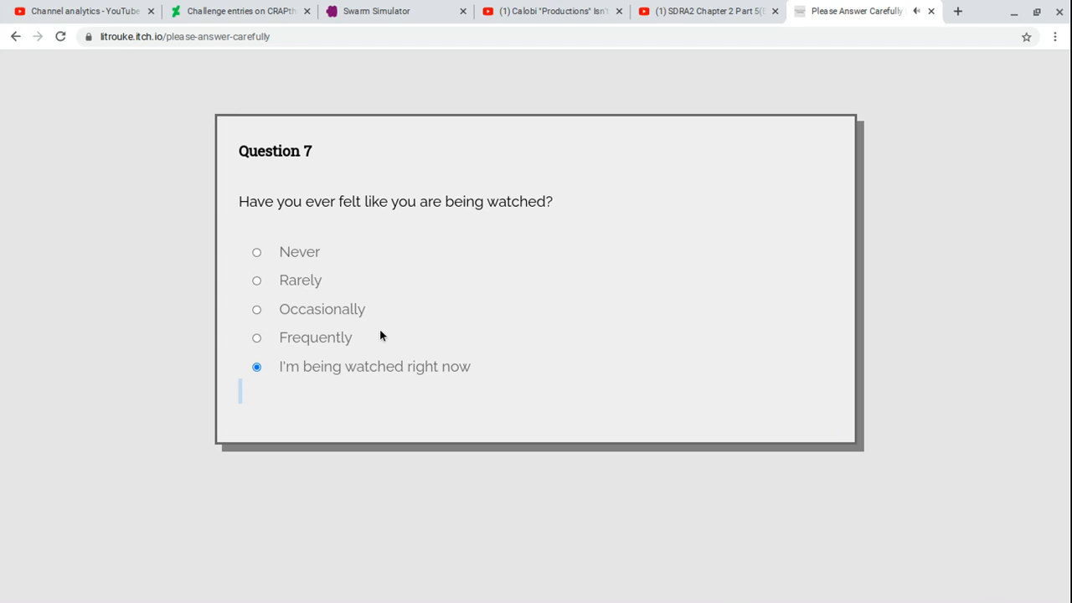
mouse_move(210, 379)
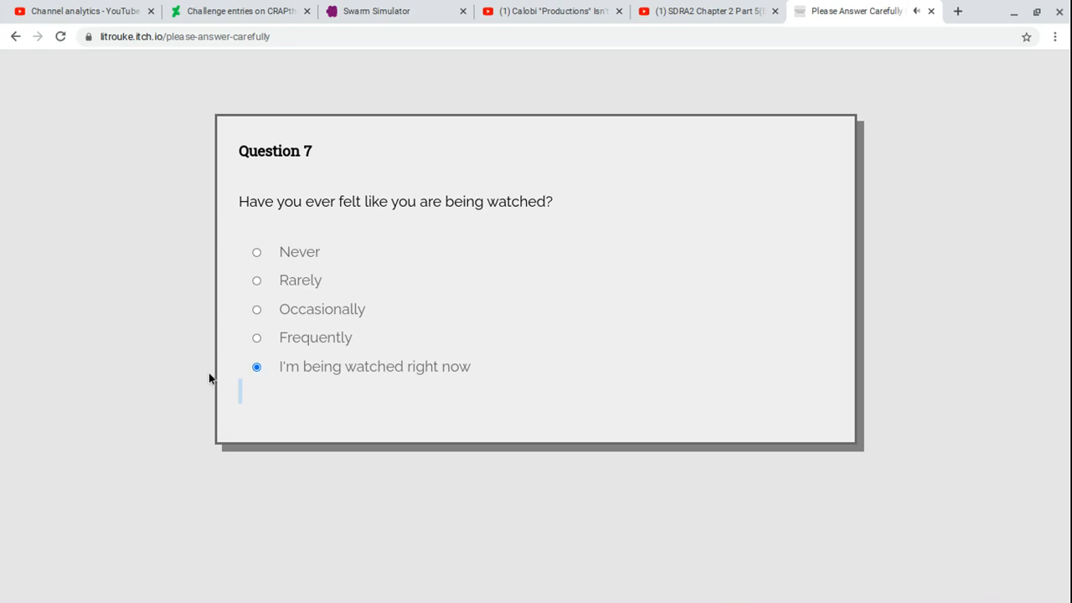
mouse_move(261, 353)
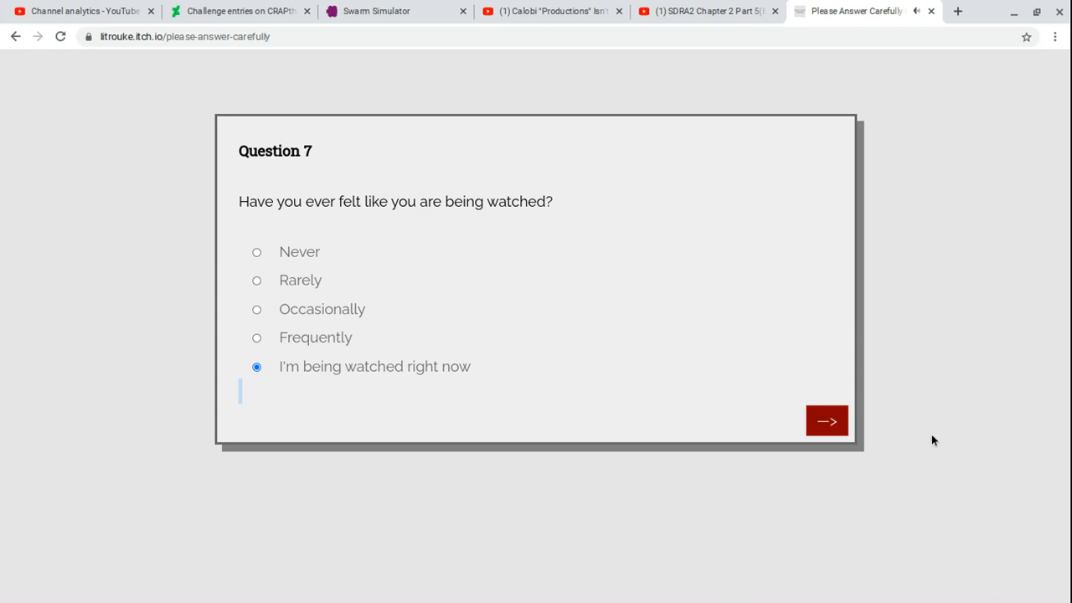
- Submit the 'I'm being watched right now' answer to Question 7
left_click(826, 420)
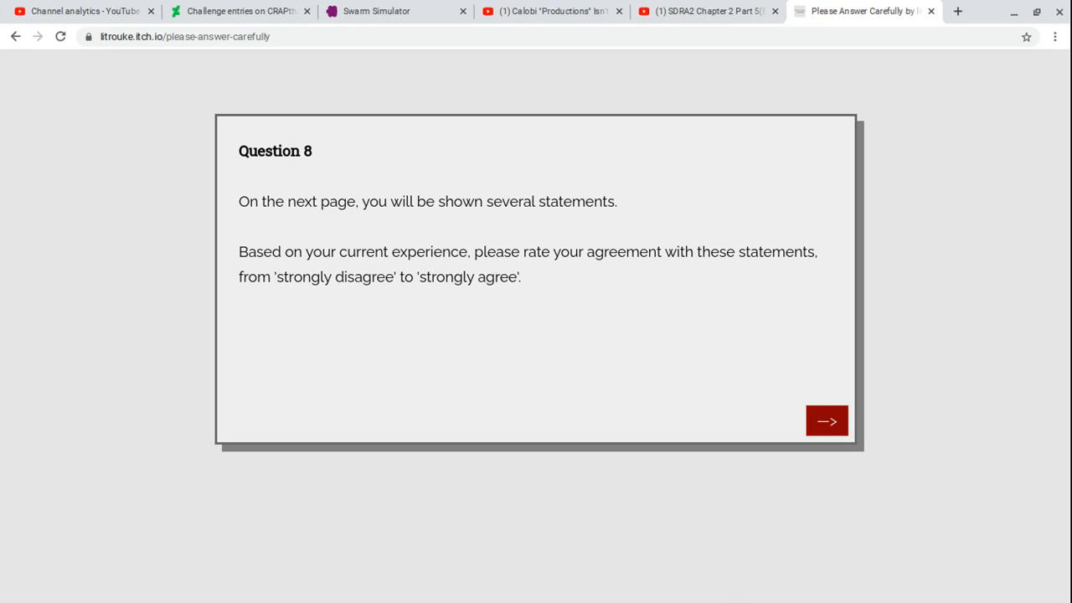
- Rate the phone, windows, neighbors and safety statements Strongly disagree, Strongly agree, Agree, Disagree, and submit
left_click(826, 421)
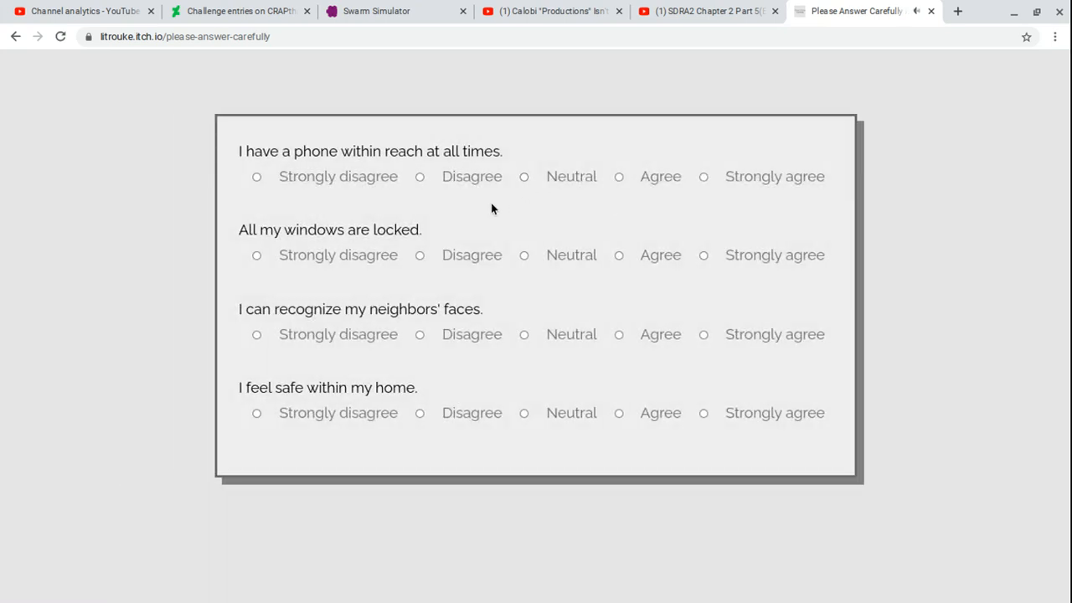
mouse_move(645, 213)
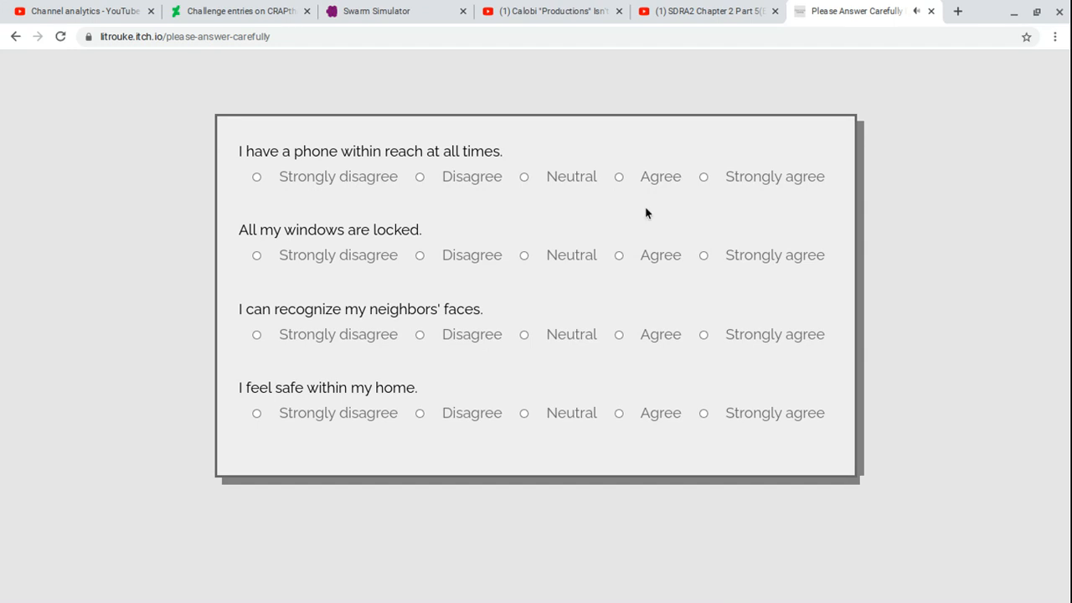
left_click(256, 177)
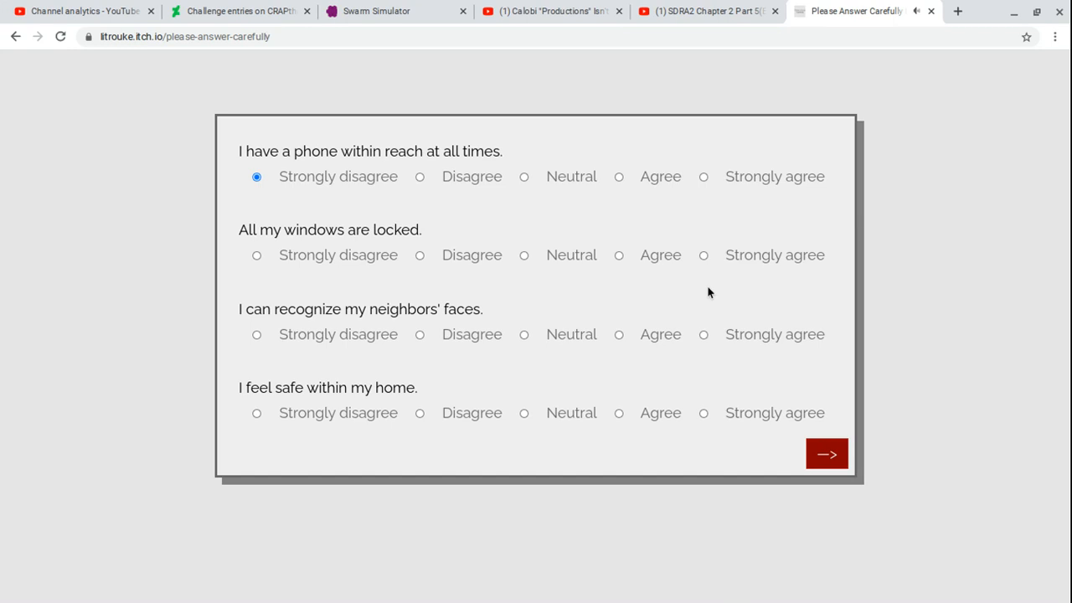
left_click(703, 256)
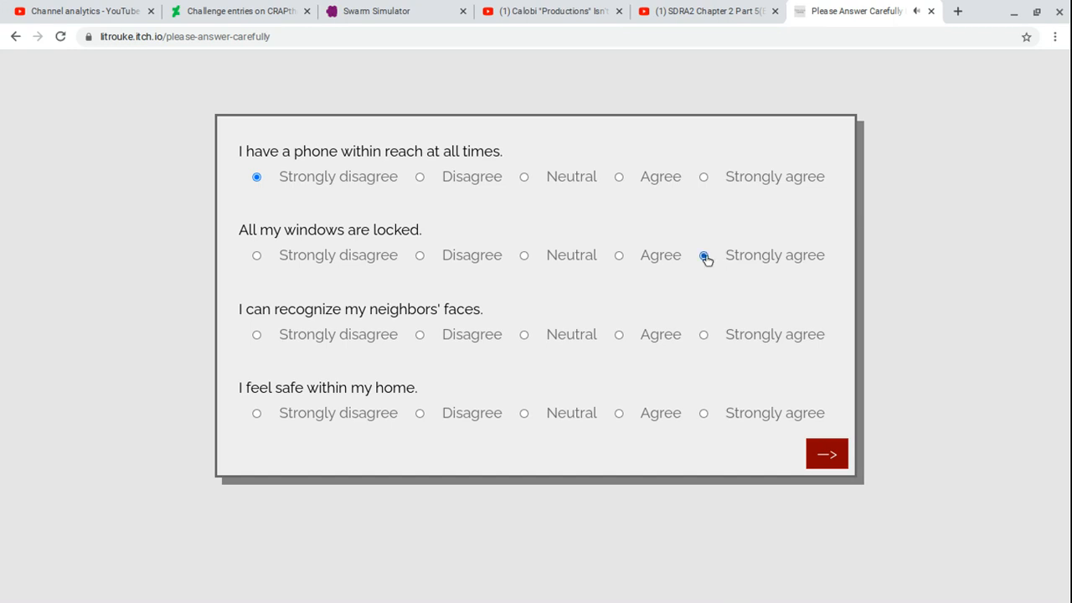
left_click(703, 254)
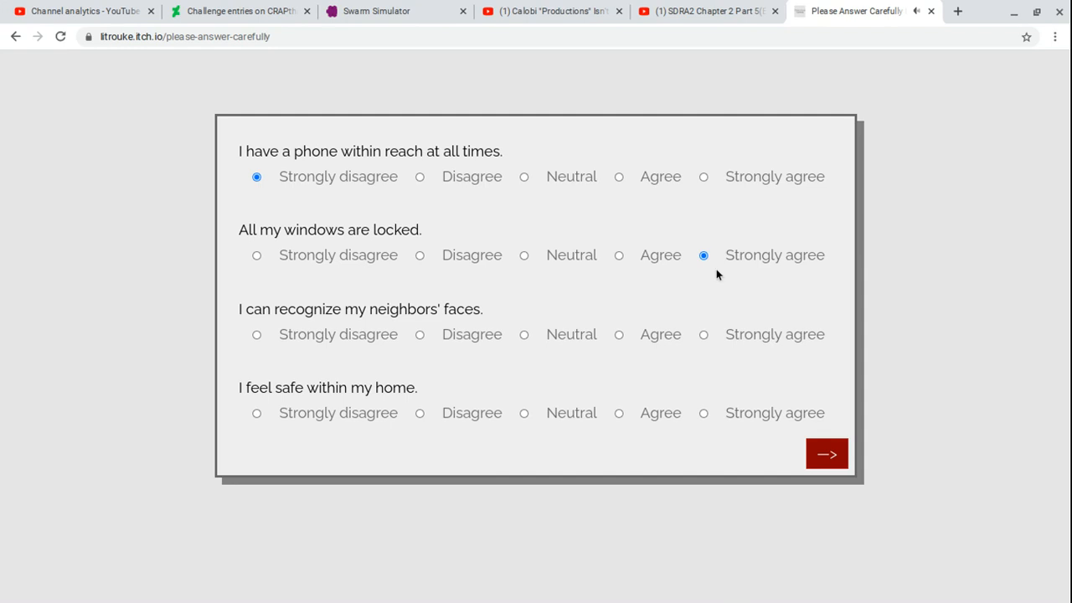
mouse_move(646, 360)
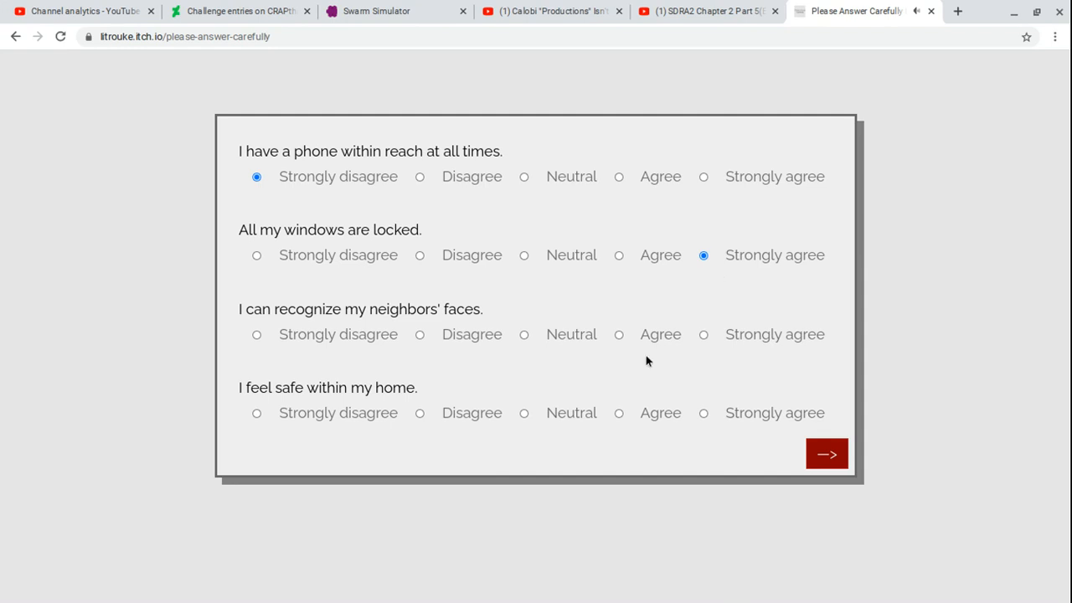
left_click(619, 334)
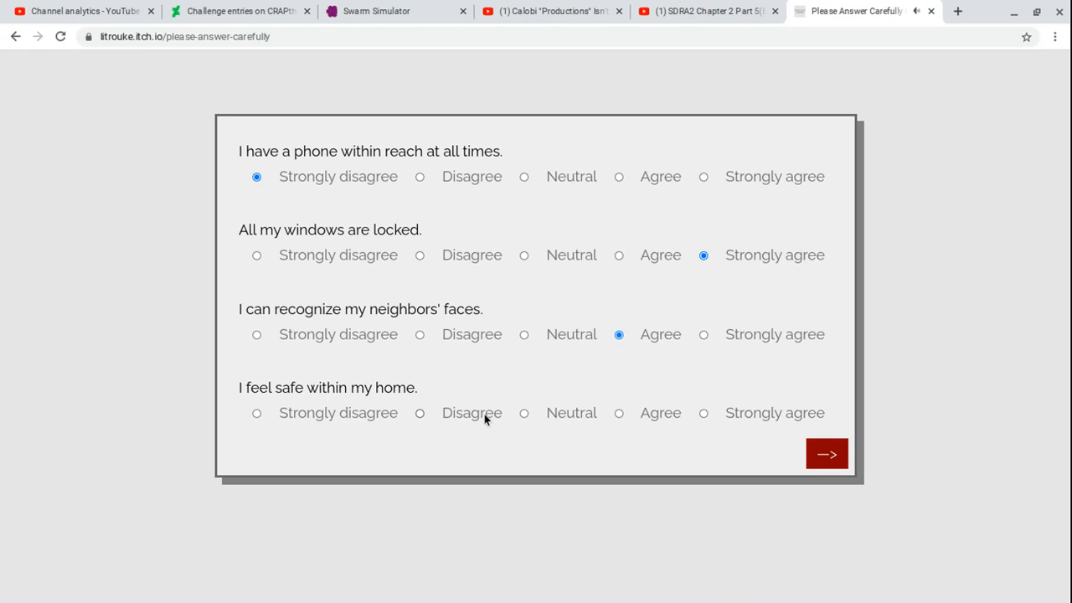
left_click(419, 413)
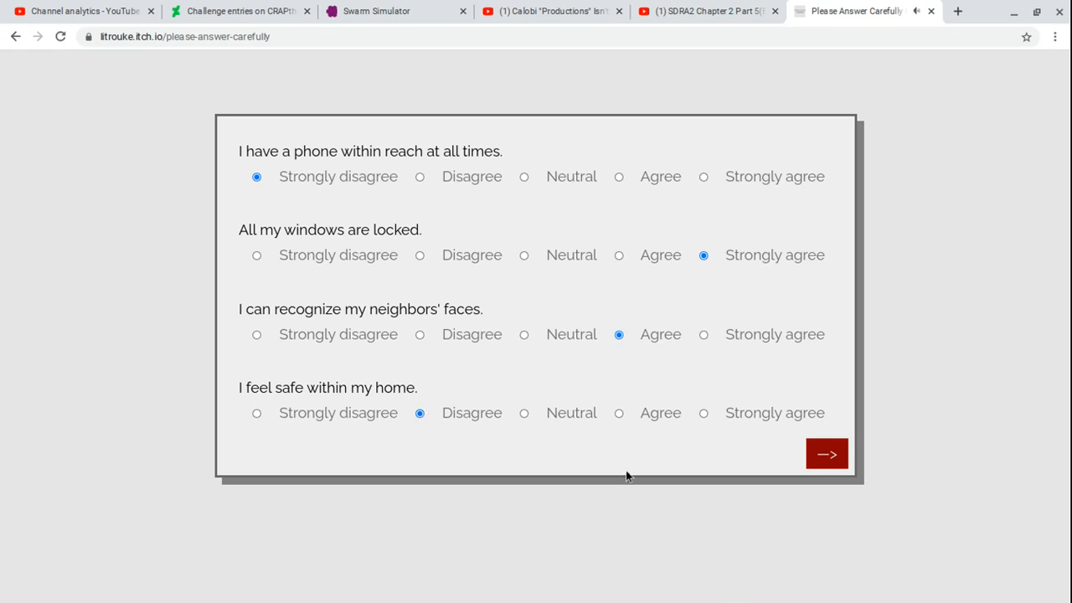
mouse_move(767, 481)
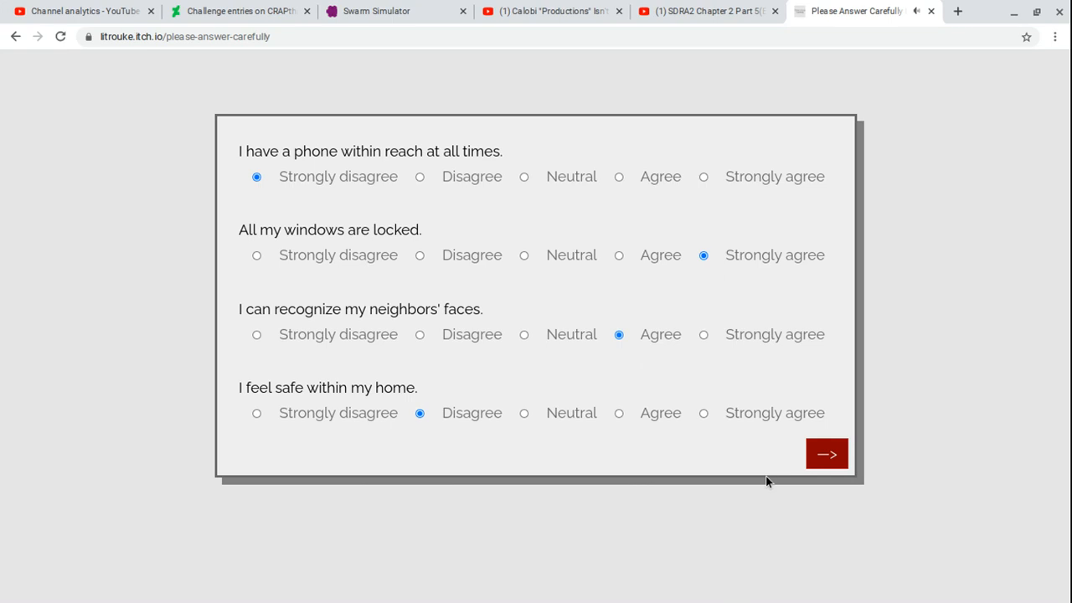
mouse_move(827, 454)
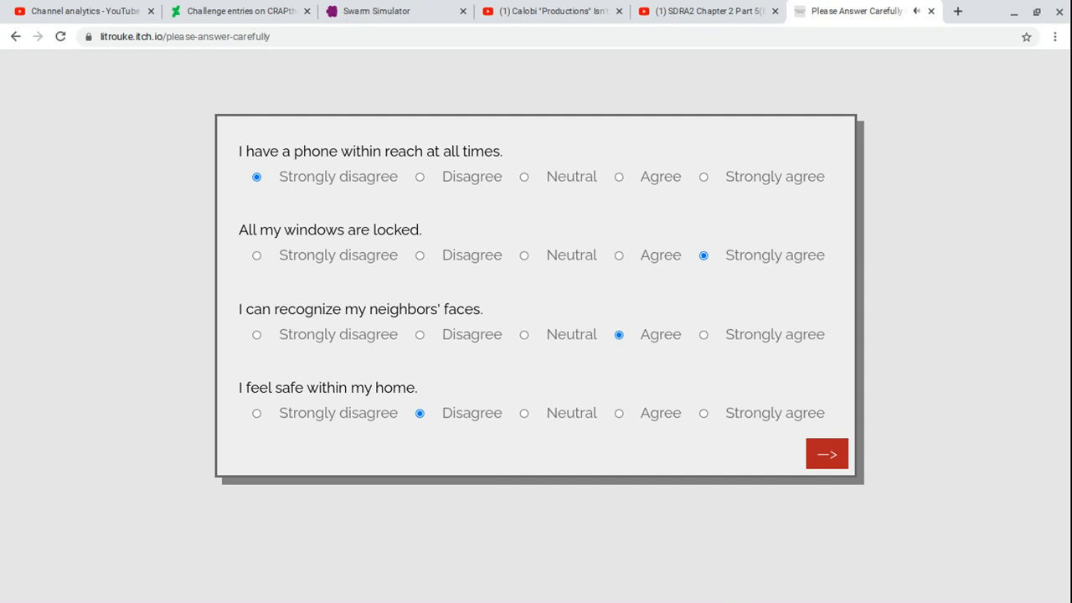
left_click(826, 453)
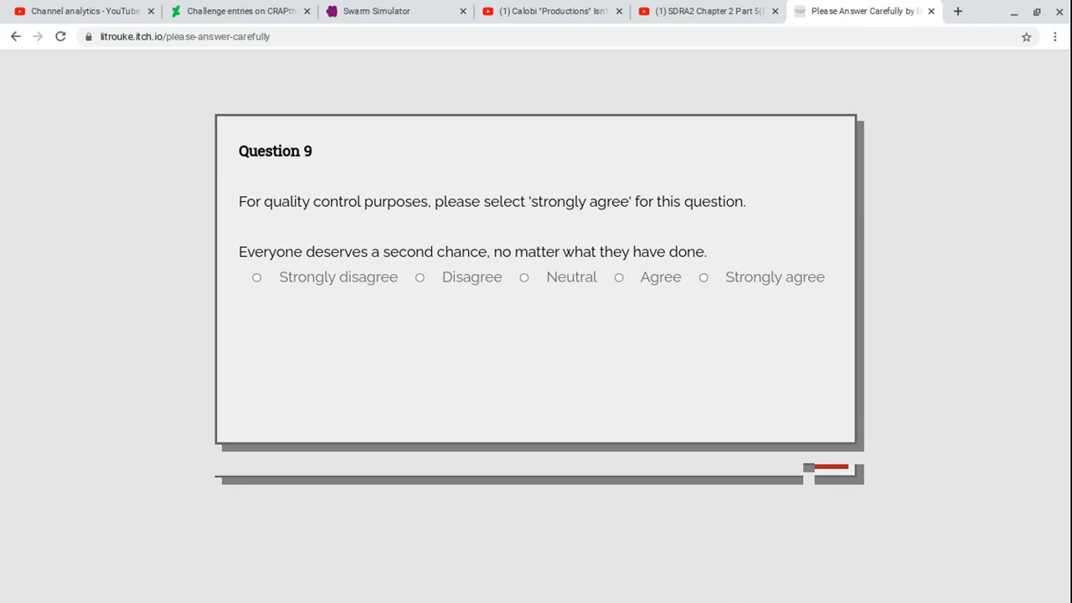
mouse_move(262, 277)
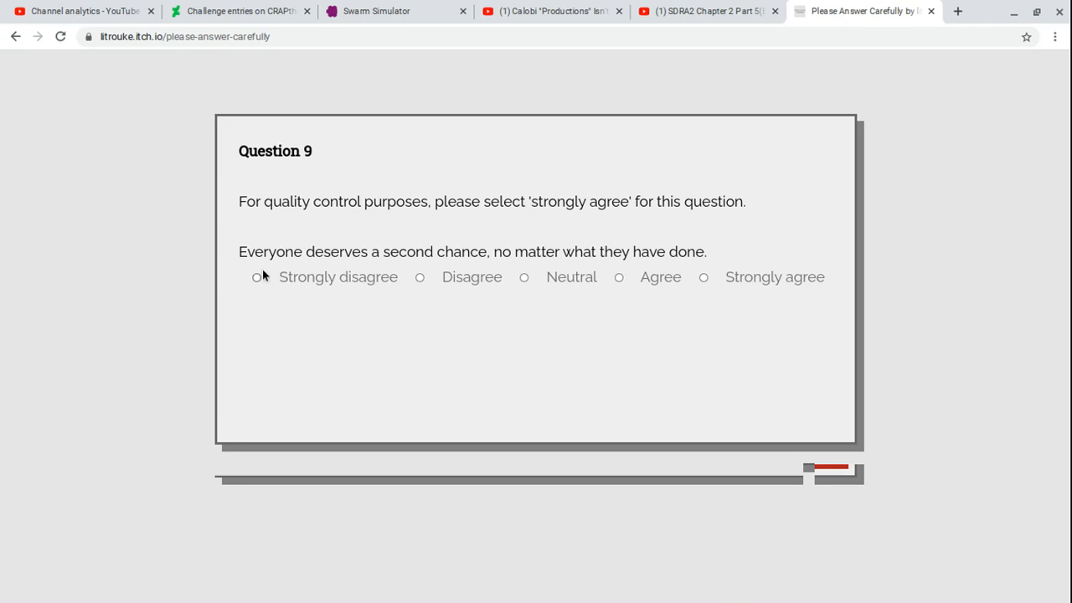
- Submit Strongly disagree for Question 9's second-chance statement
left_click(256, 277)
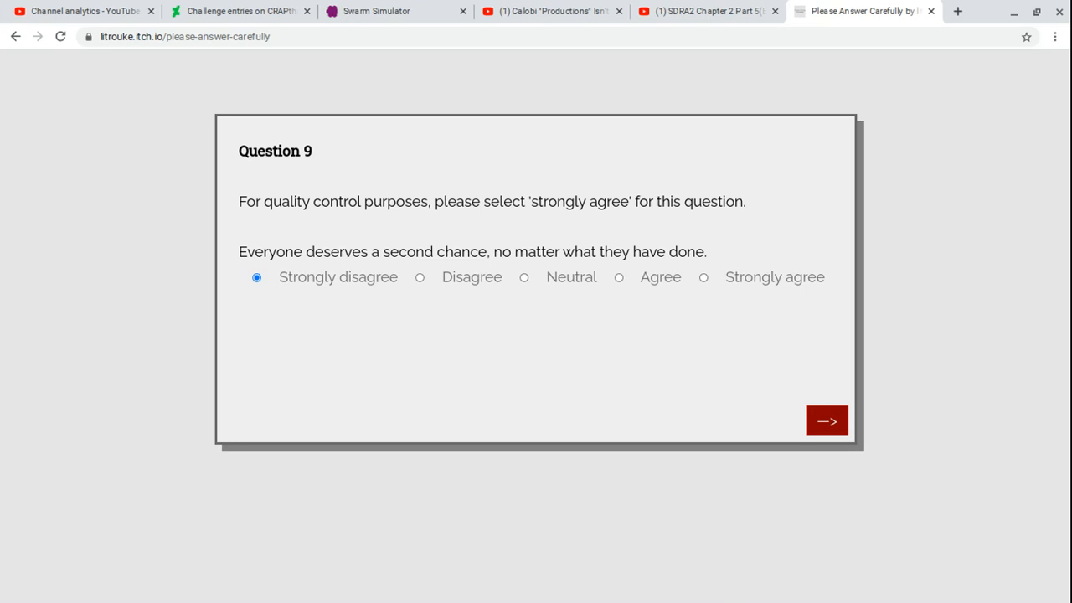
left_click(826, 420)
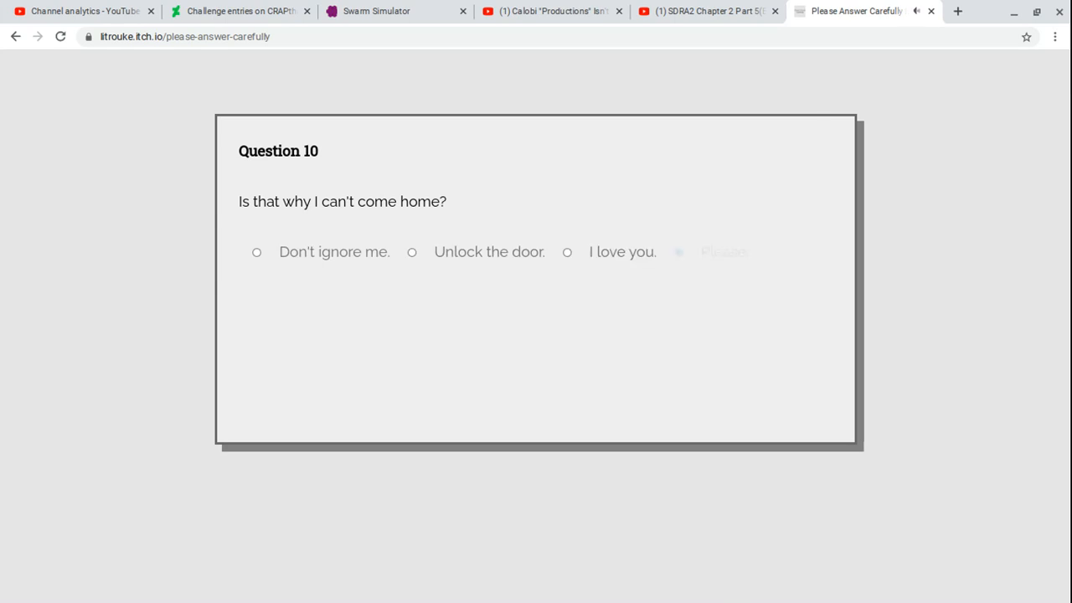
- Switch the Question 10 answer from 'Please.' to 'Unlock the door.' and submit it
left_click(678, 252)
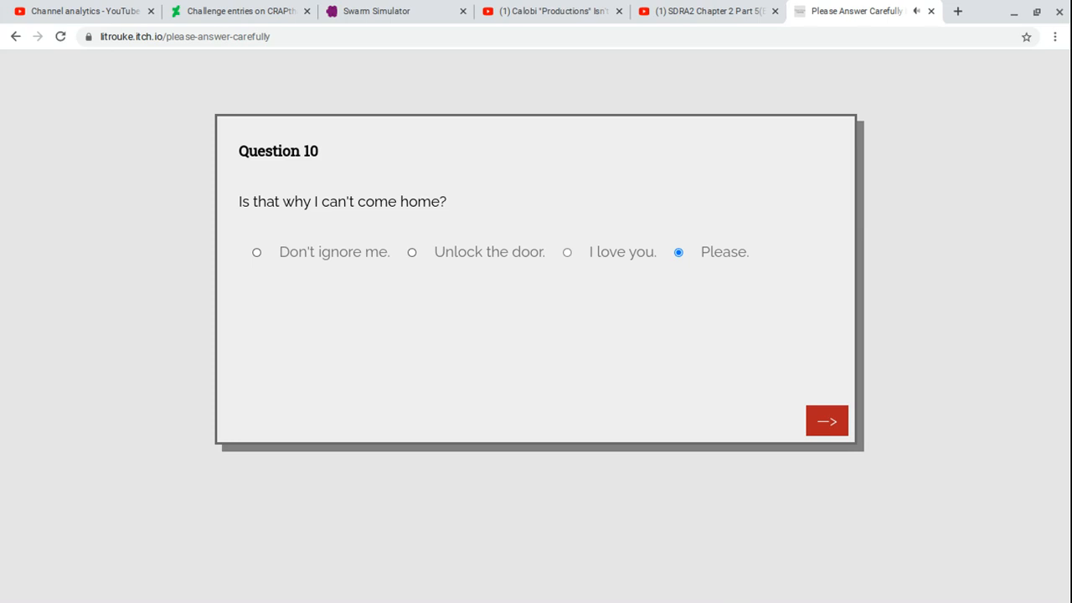
mouse_move(750, 281)
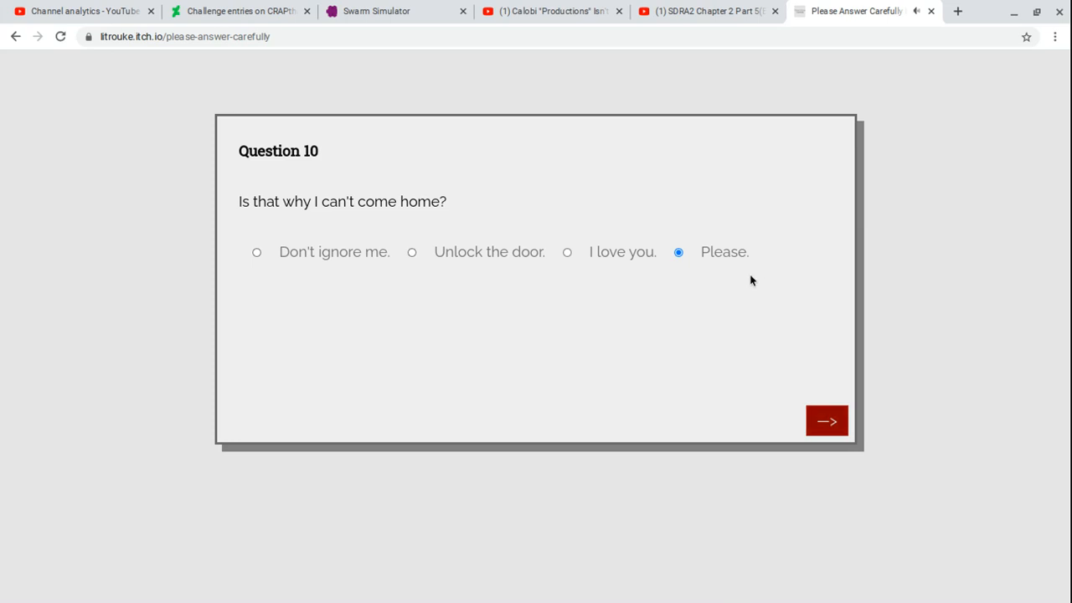
mouse_move(722, 281)
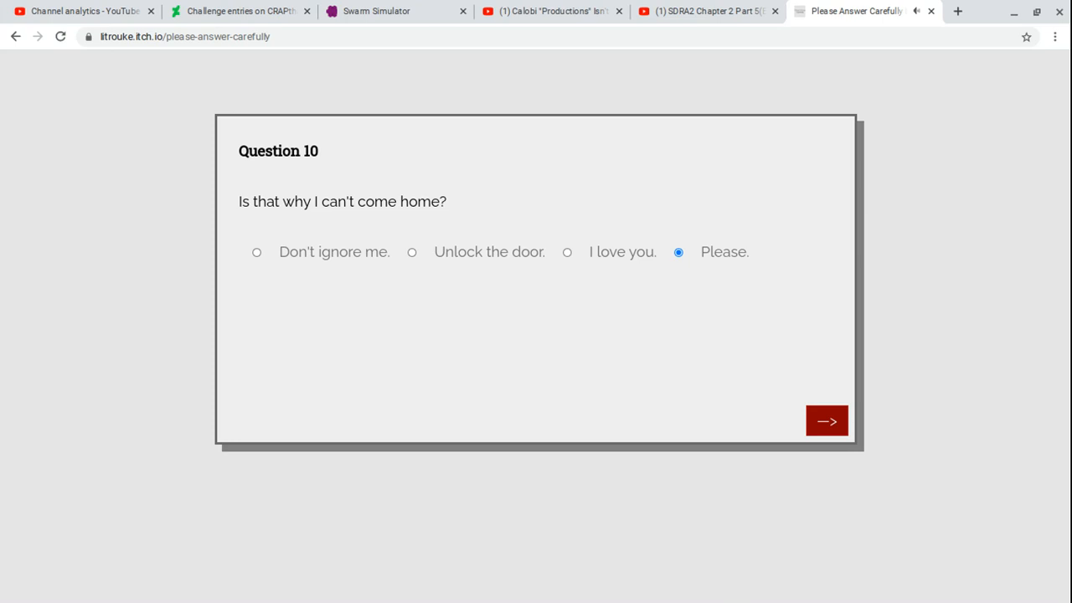
mouse_move(396, 267)
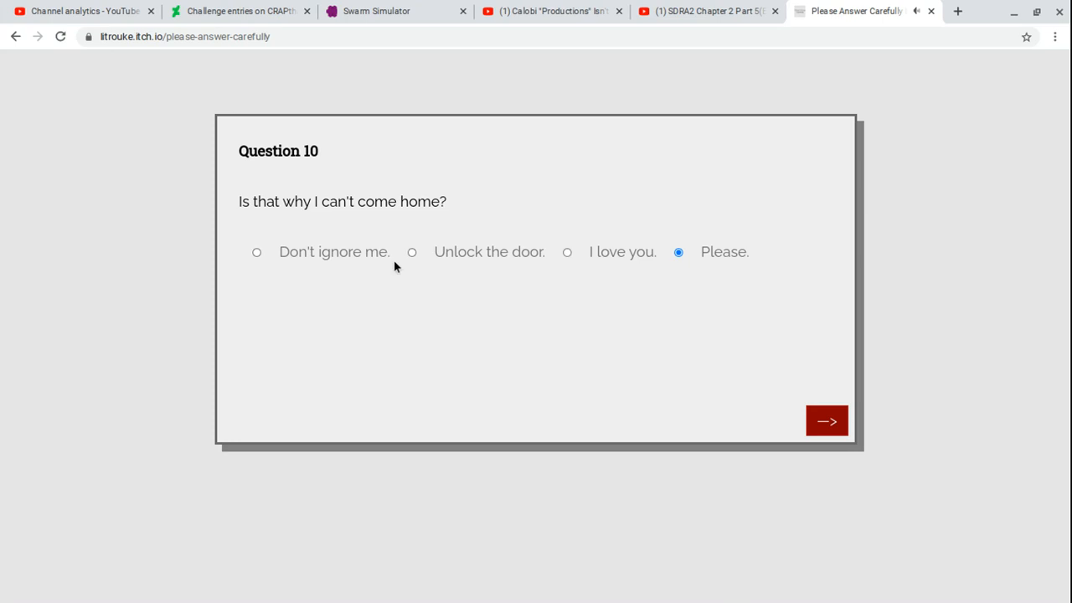
left_click(412, 252)
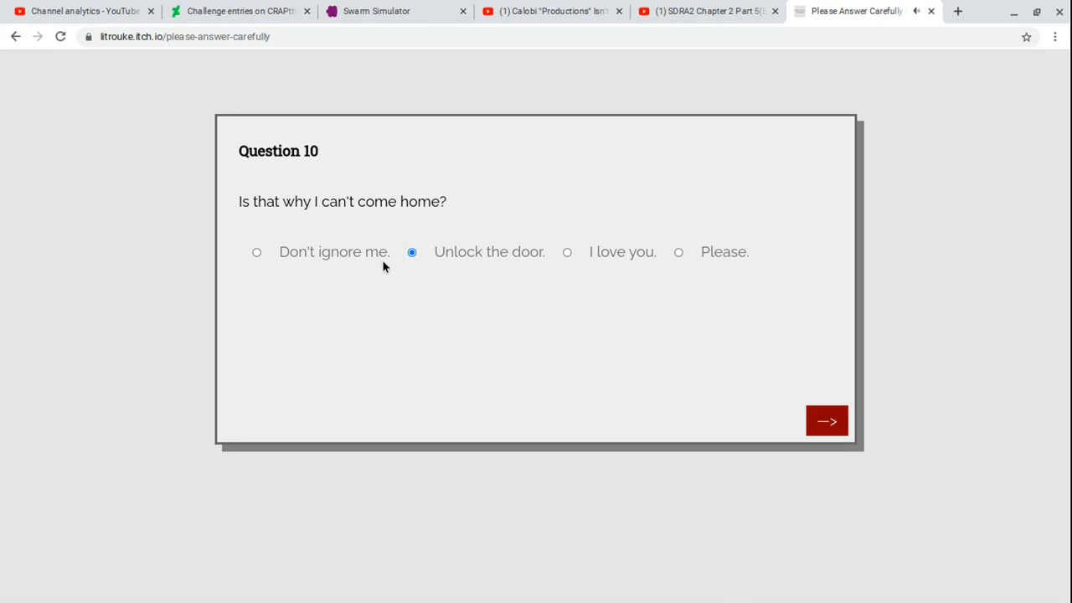
mouse_move(407, 266)
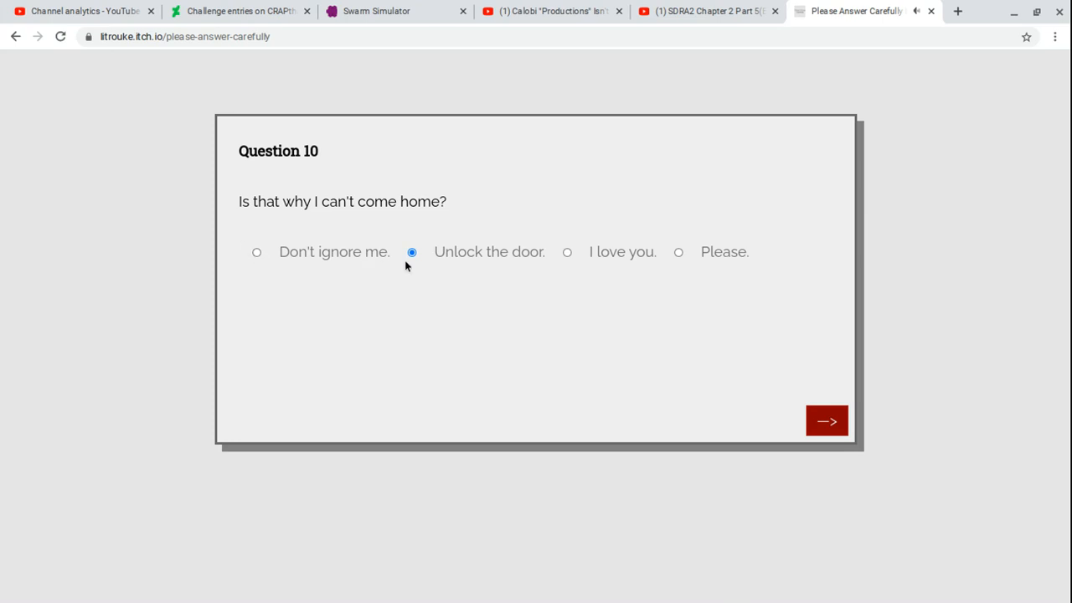
mouse_move(302, 257)
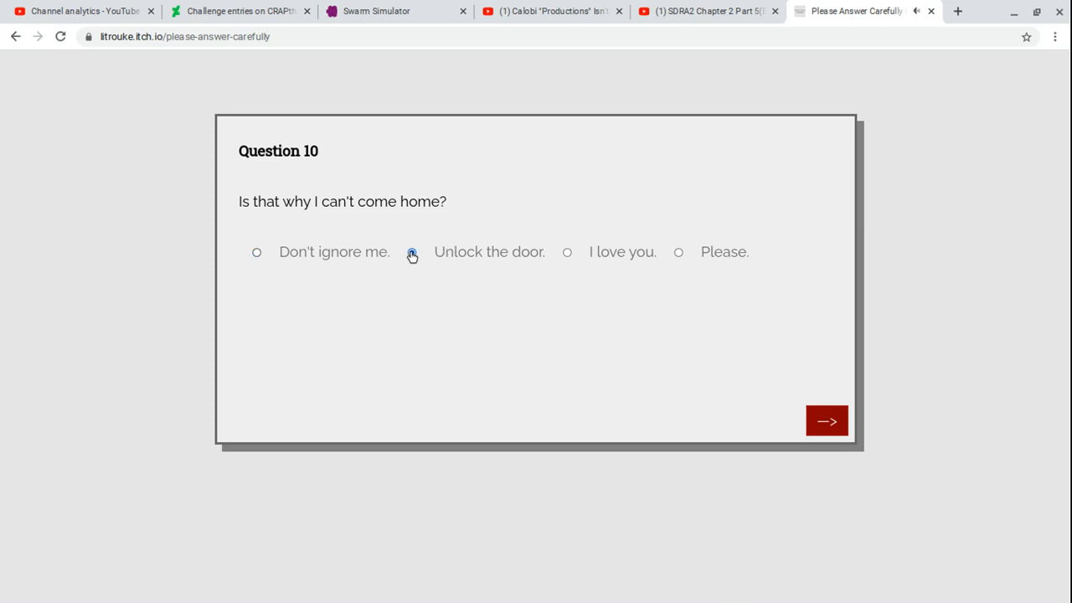
left_click(411, 252)
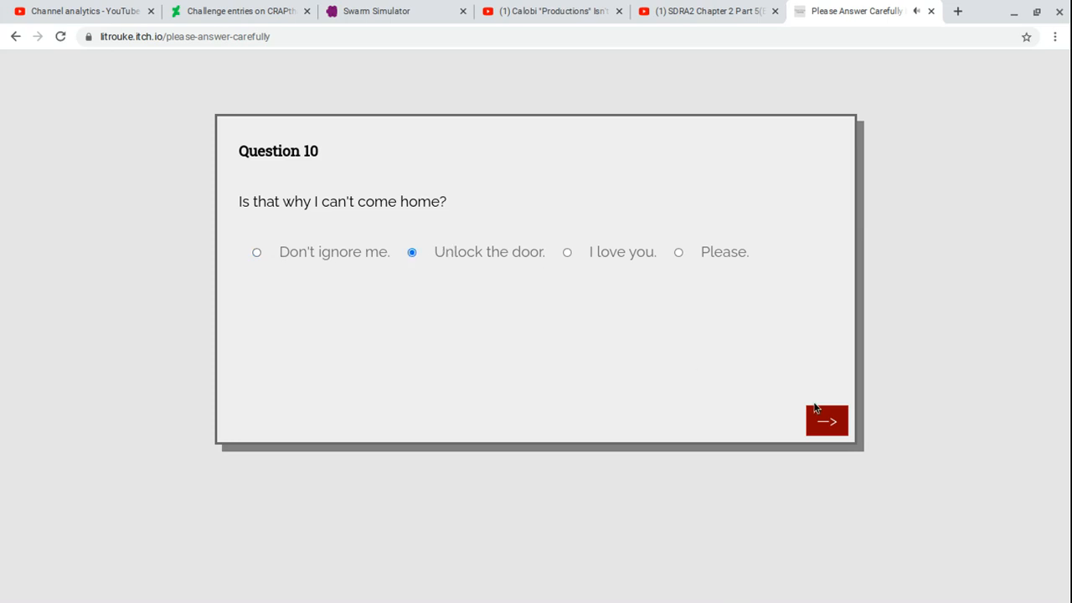
mouse_move(817, 408)
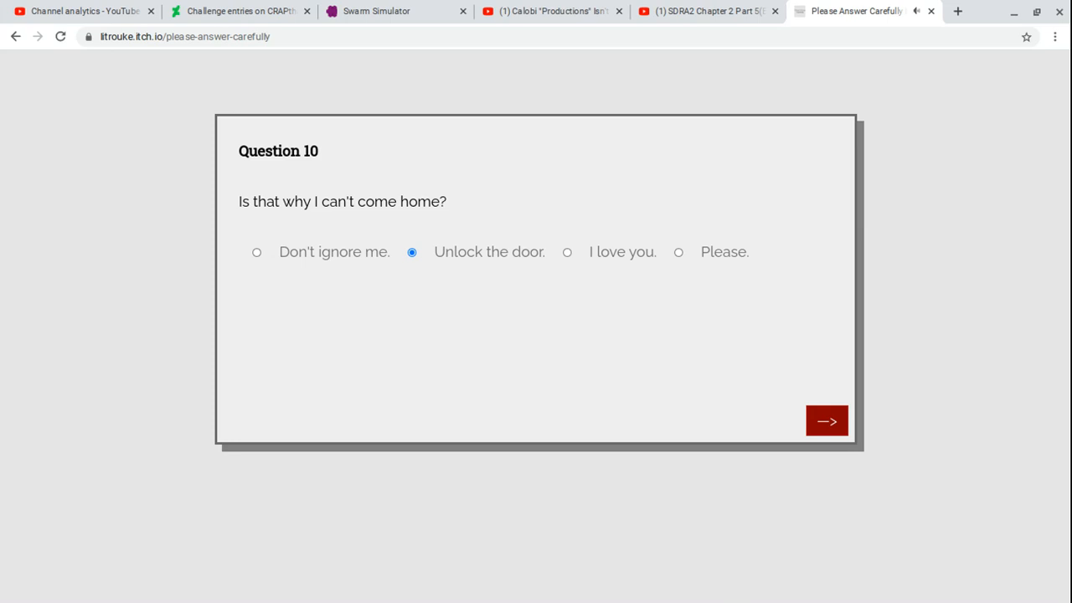
left_click(826, 420)
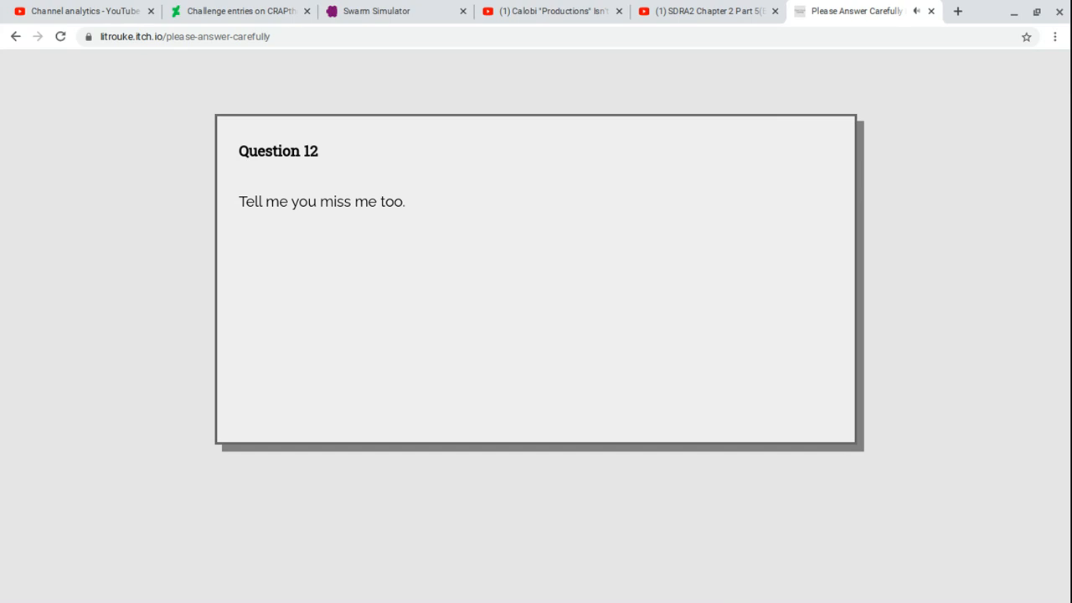
- Reply 'I forgive you. Come inside.' to Question 12 and submit the final answer
left_click(344, 257)
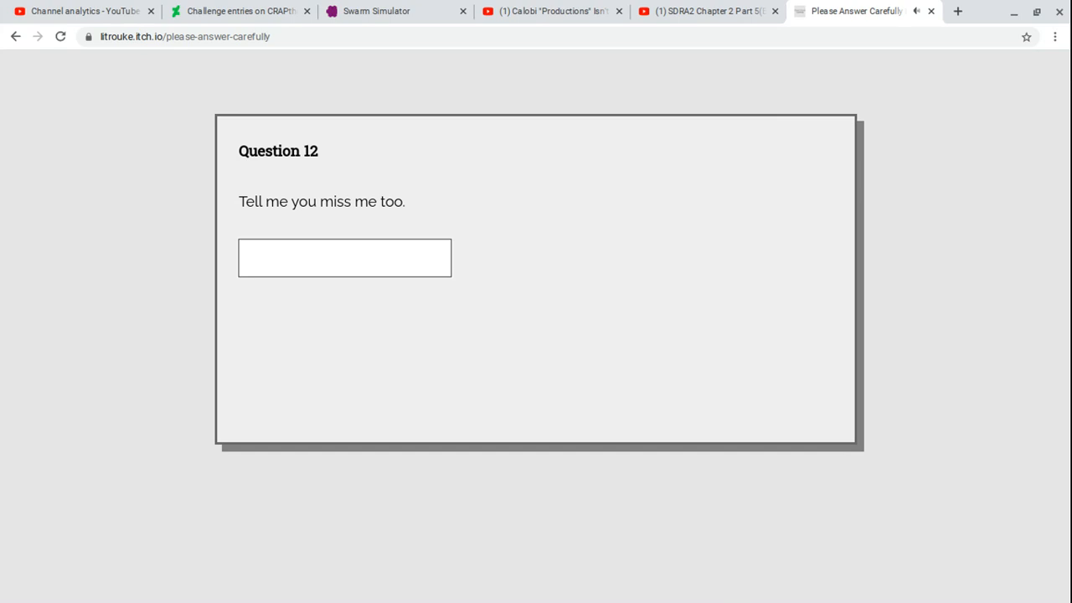
left_click(344, 258)
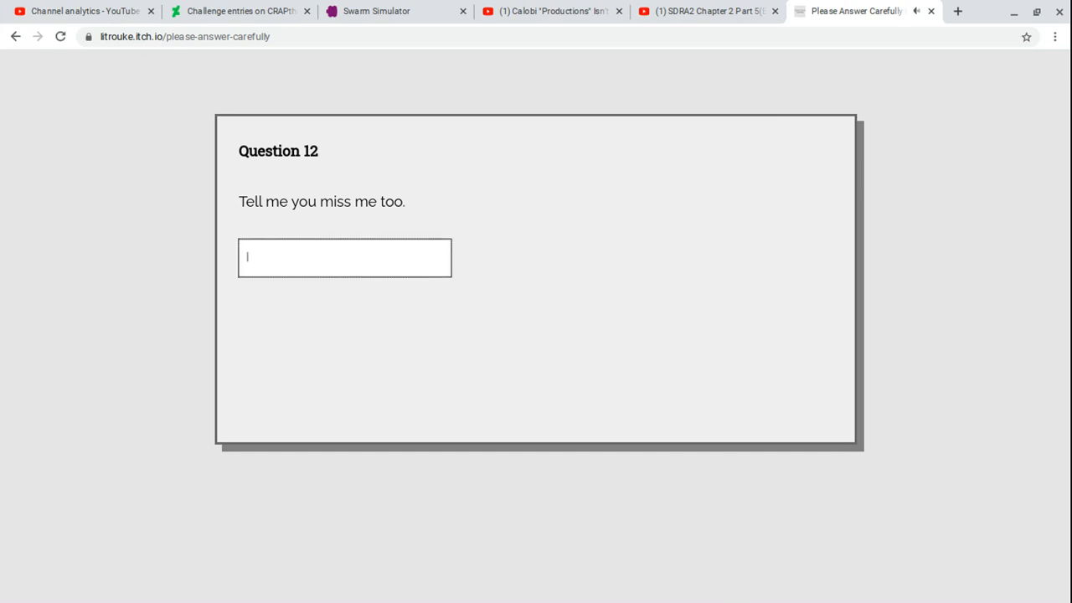
type("I fo")
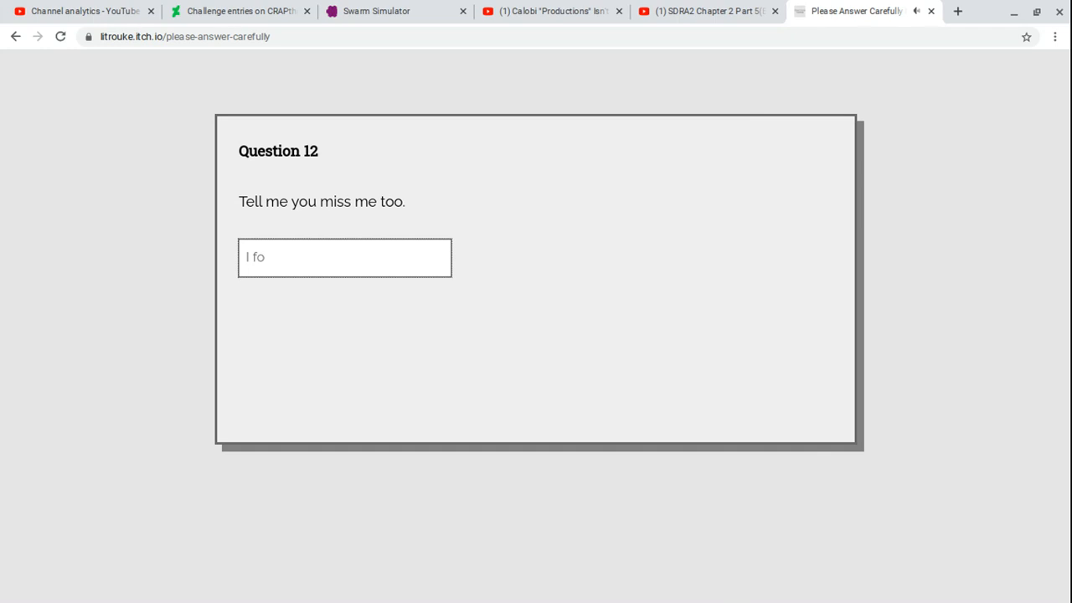
type("rgi")
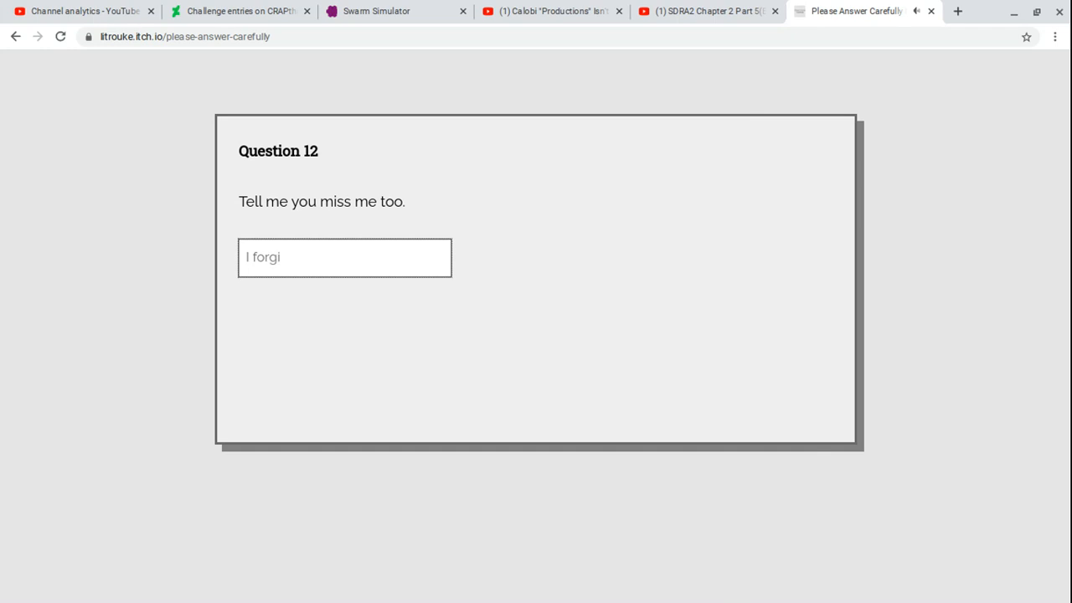
type("ve you. Come i")
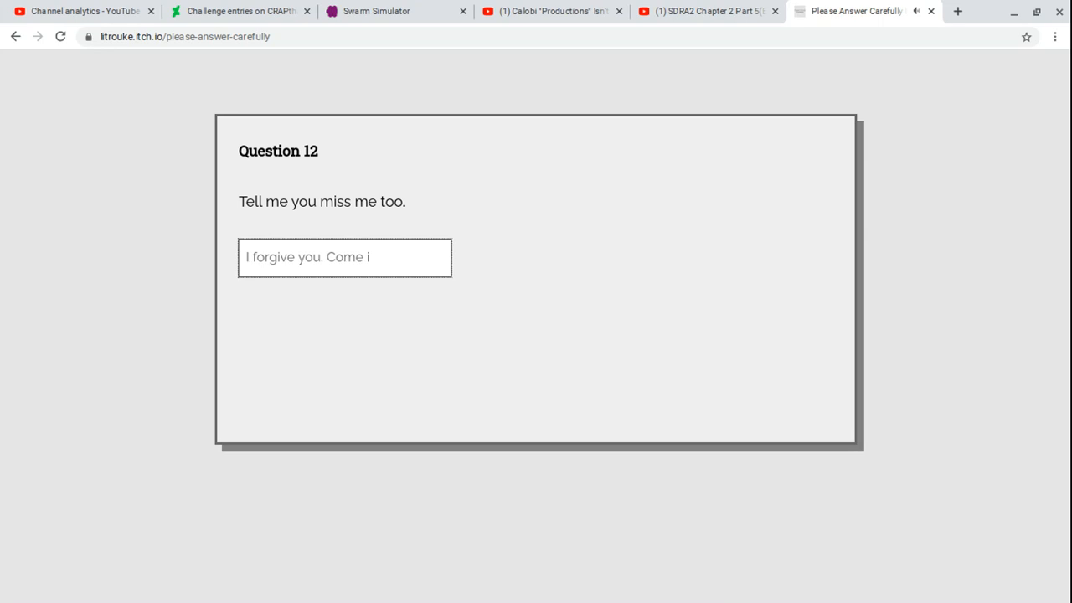
type("side.")
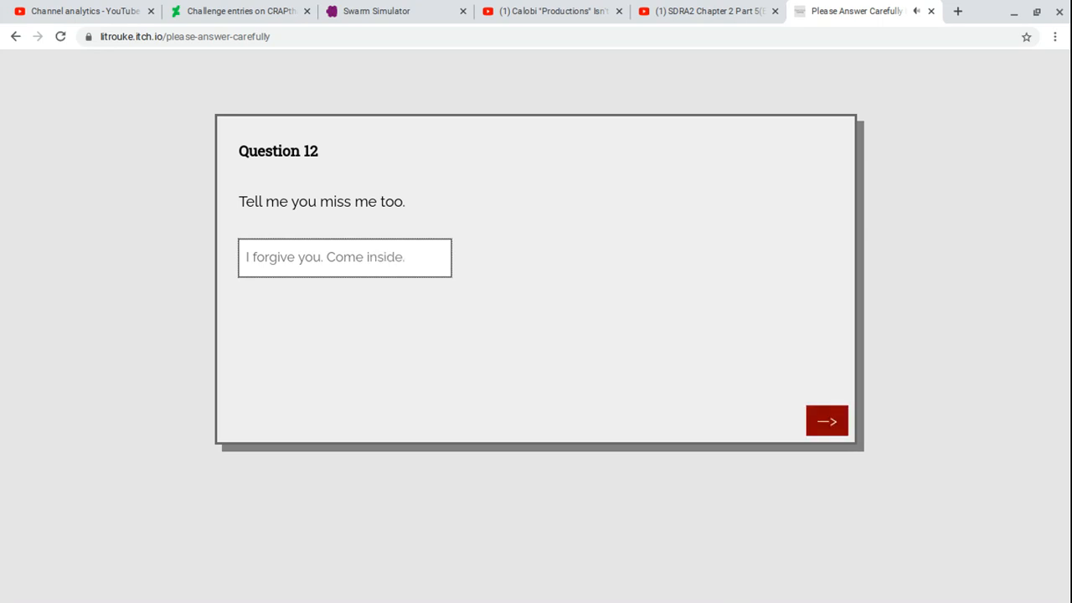
mouse_move(640, 346)
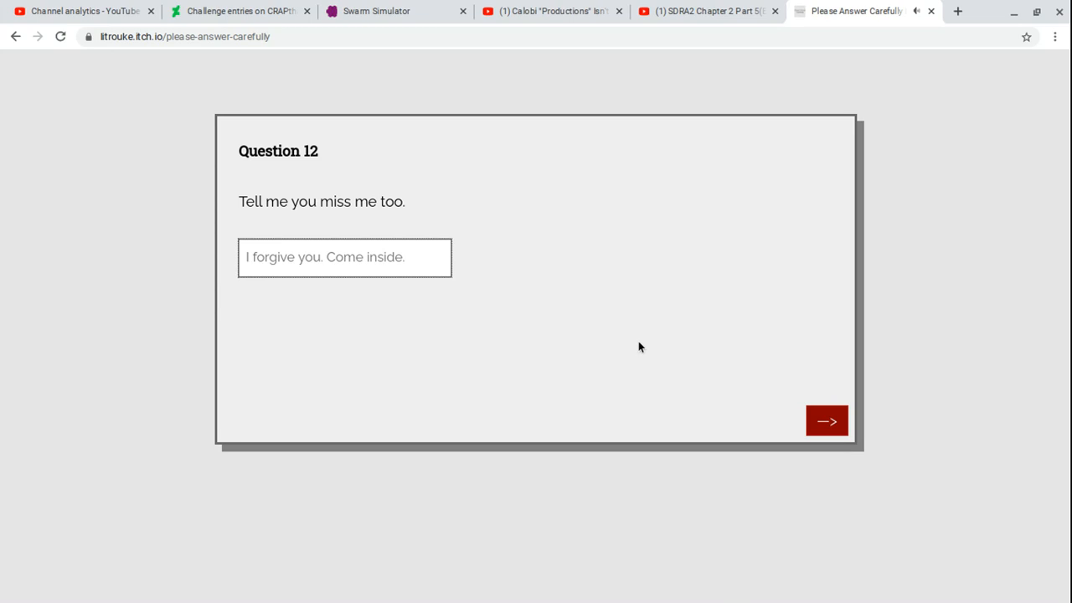
mouse_move(691, 346)
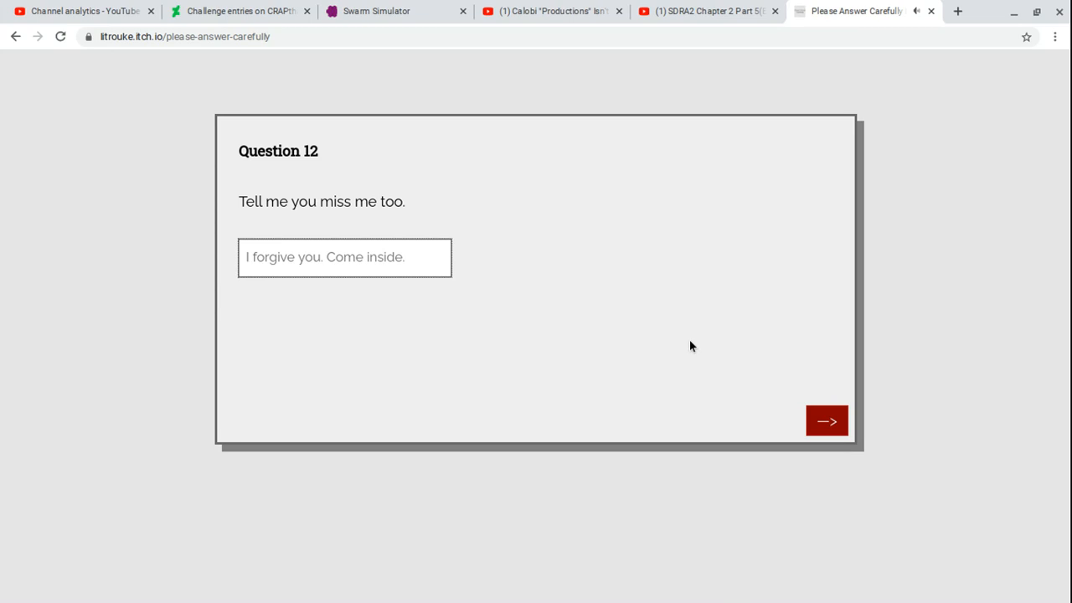
mouse_move(826, 417)
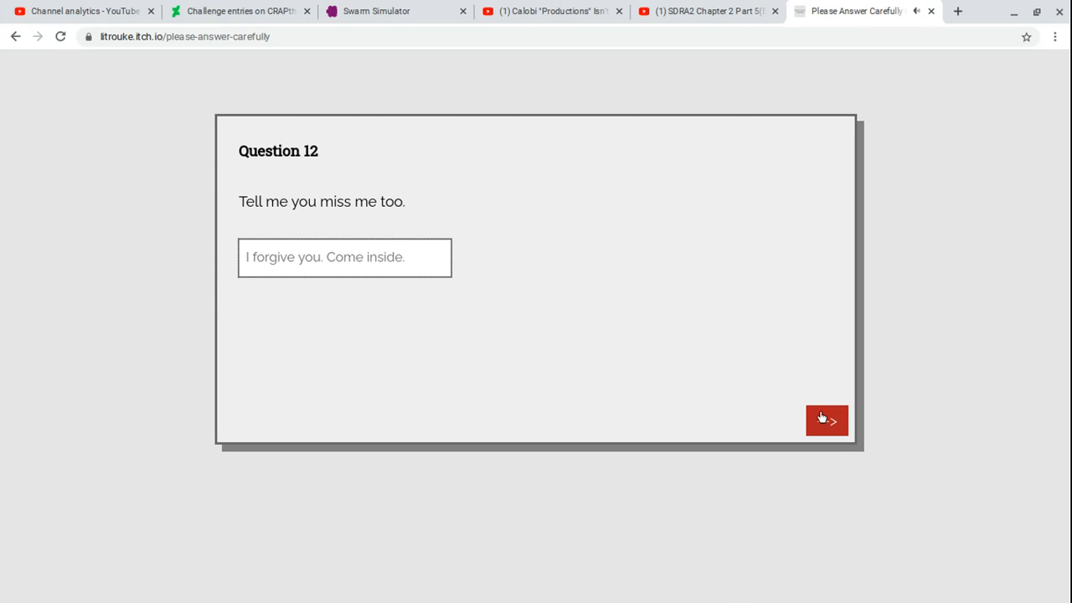
mouse_move(843, 398)
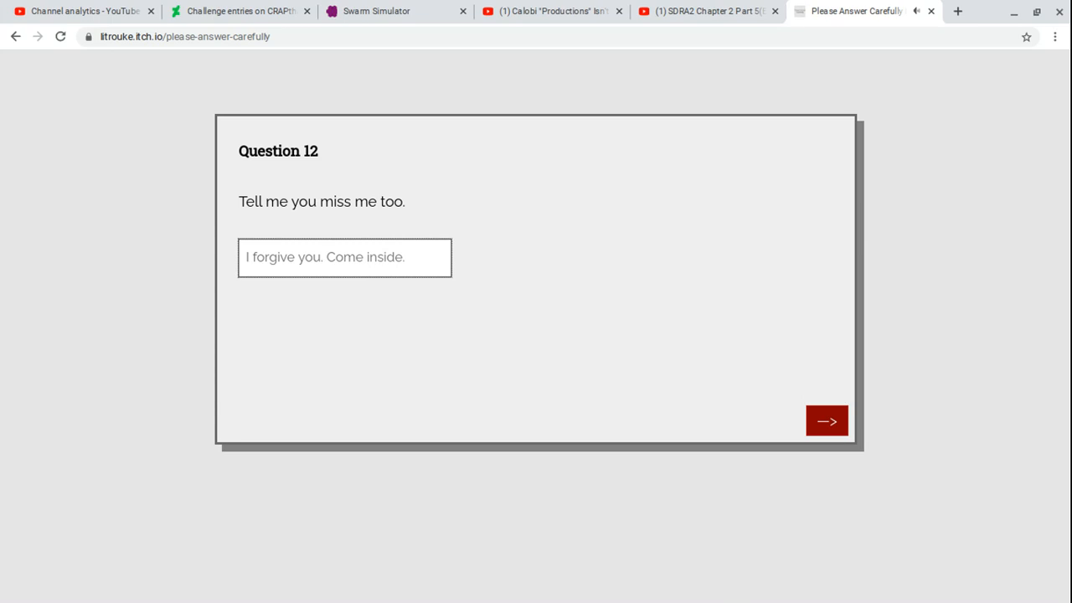
left_click(826, 421)
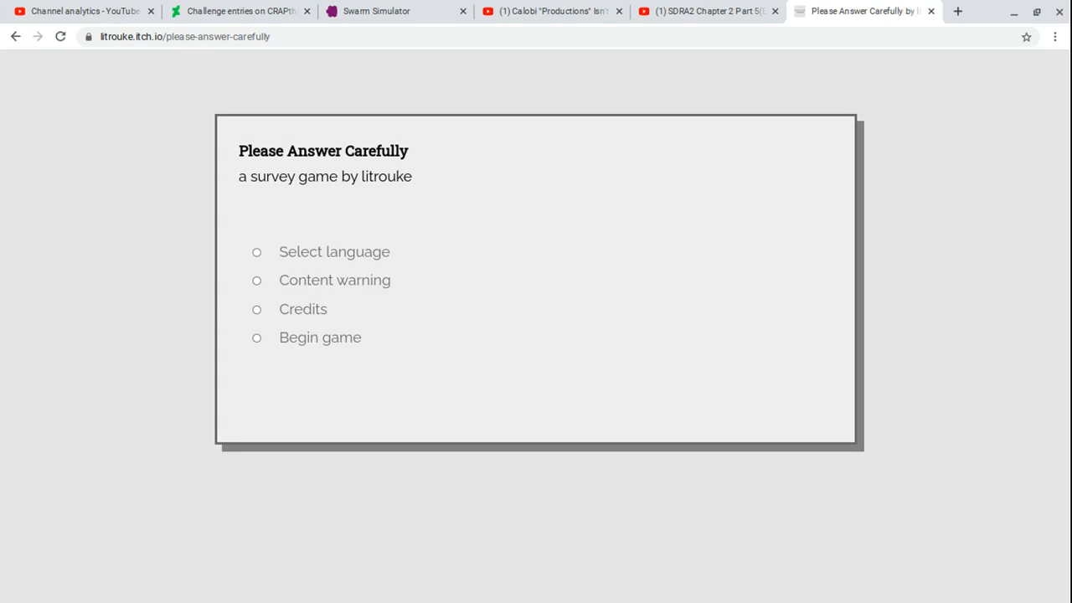
- Start a new playthrough and tick Desktop or laptop computer and Smart TV for Question 1
left_click(257, 336)
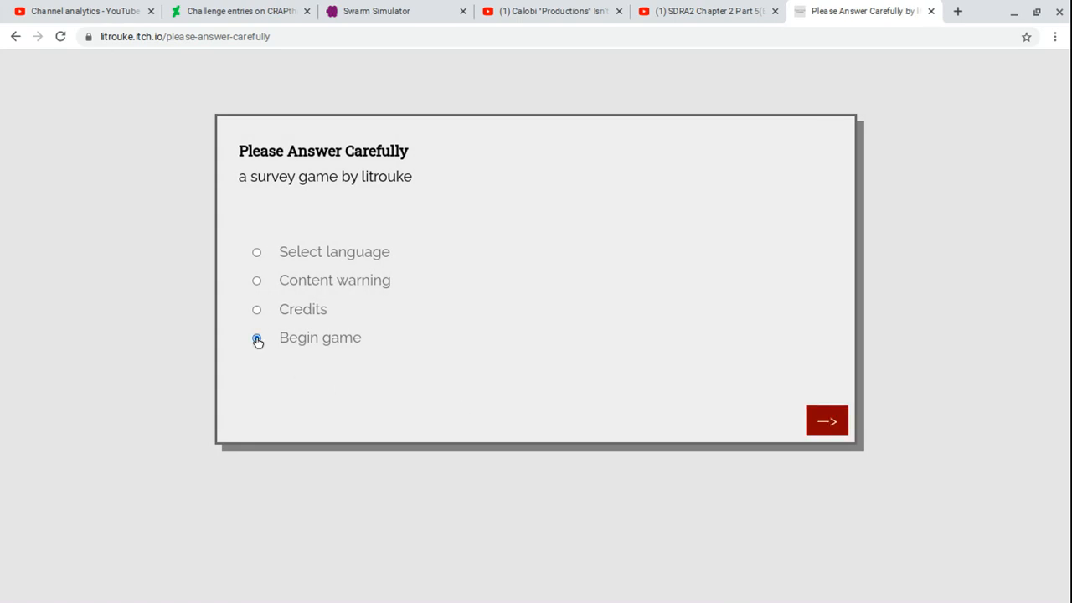
left_click(256, 337)
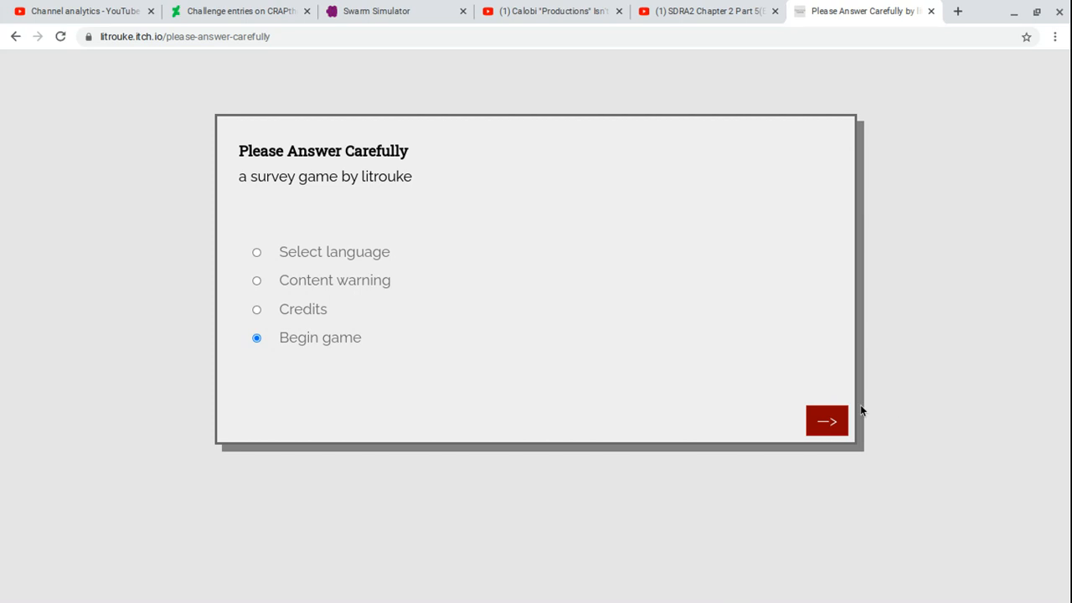
left_click(826, 420)
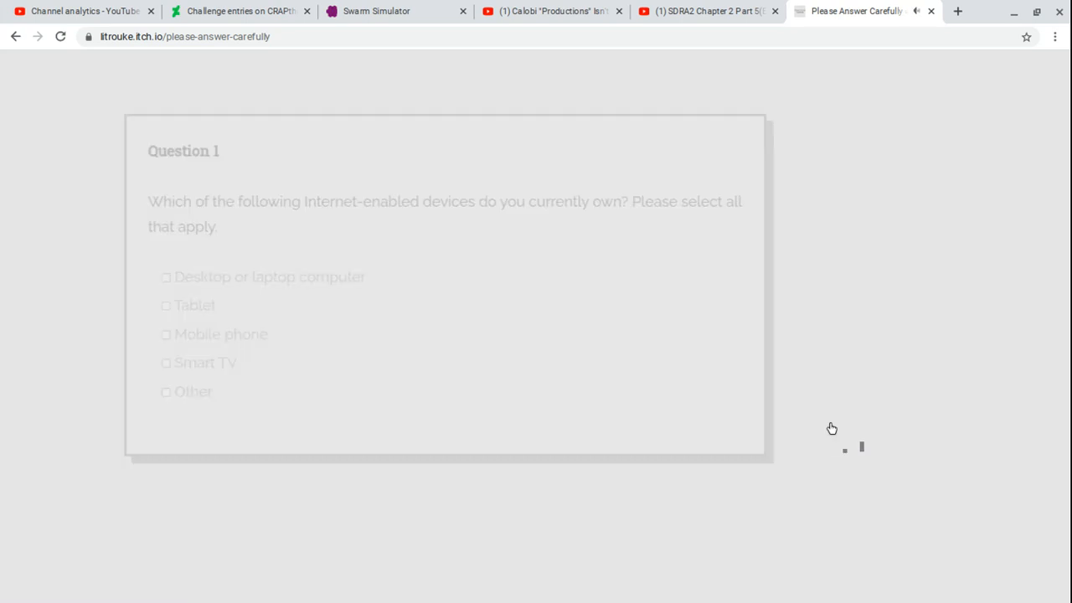
left_click(257, 277)
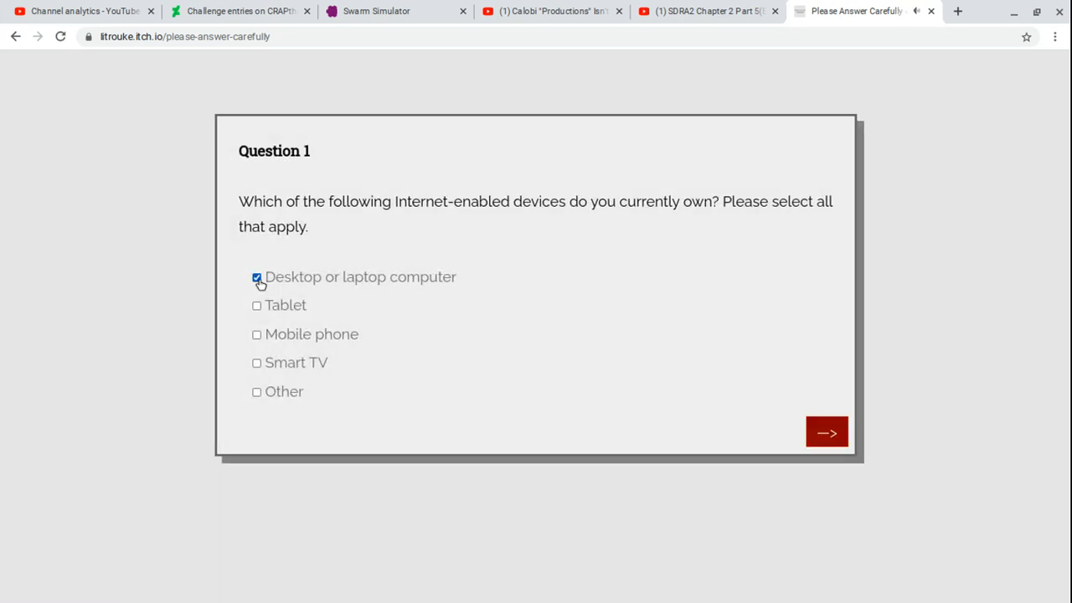
left_click(257, 362)
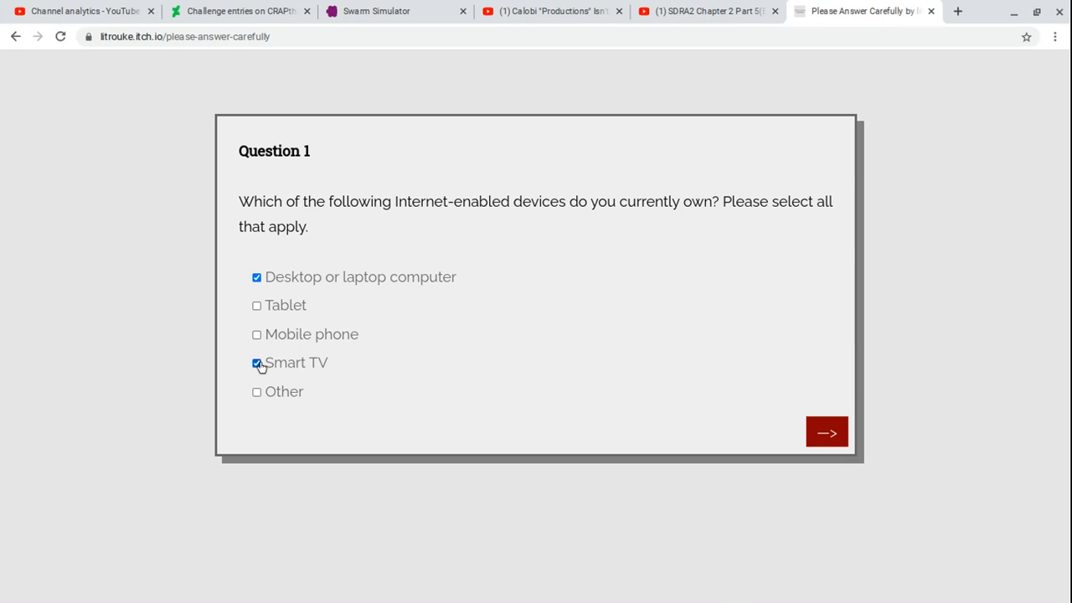
left_click(825, 432)
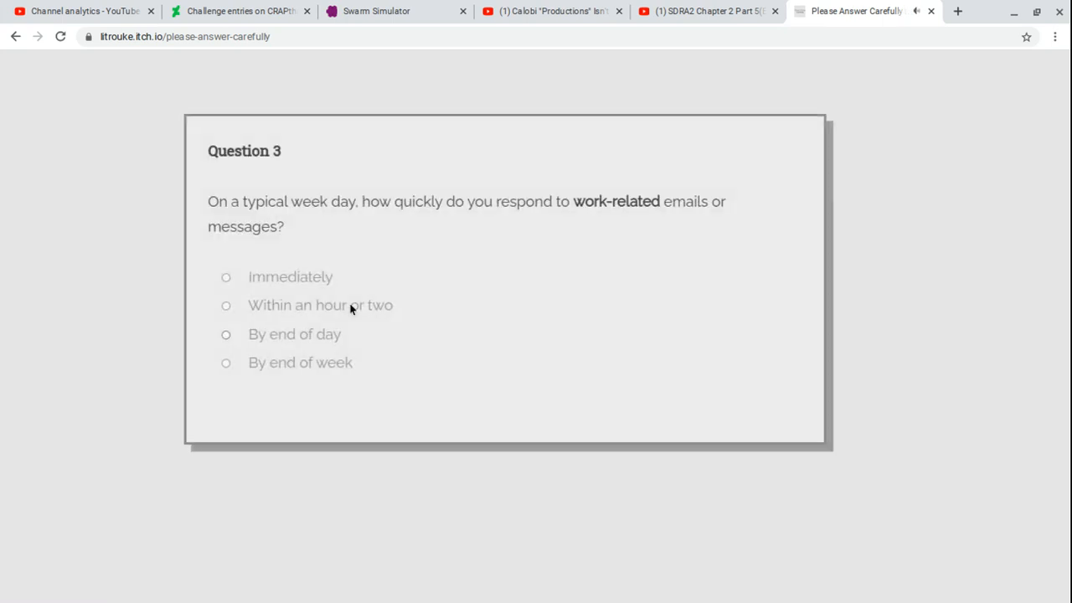
- Answer Questions 3–7: By end of week, Rarely, None, and I'm being watched right now
left_click(257, 362)
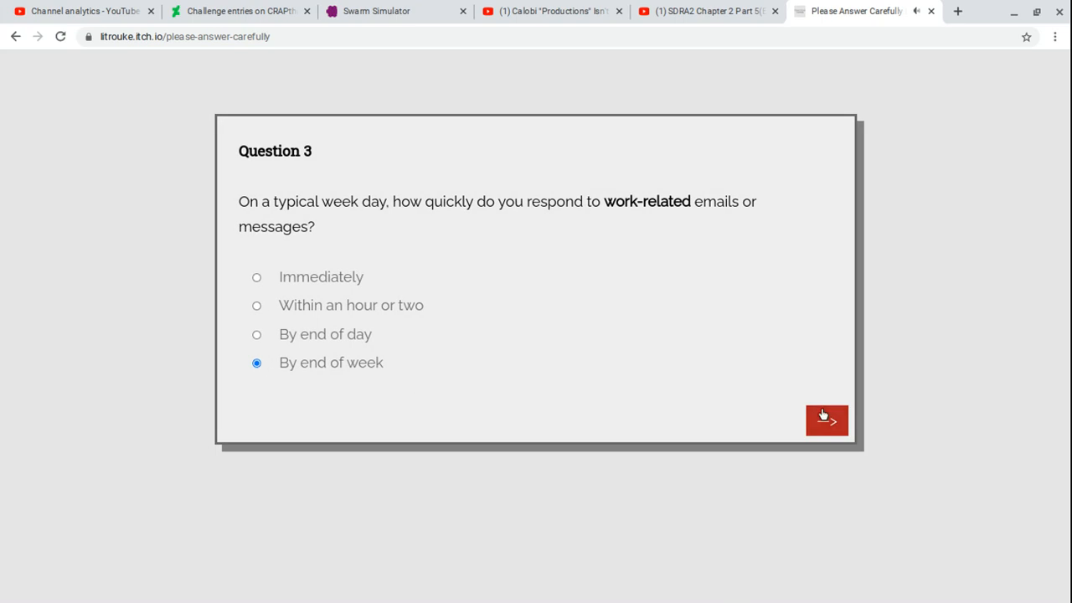
left_click(826, 420)
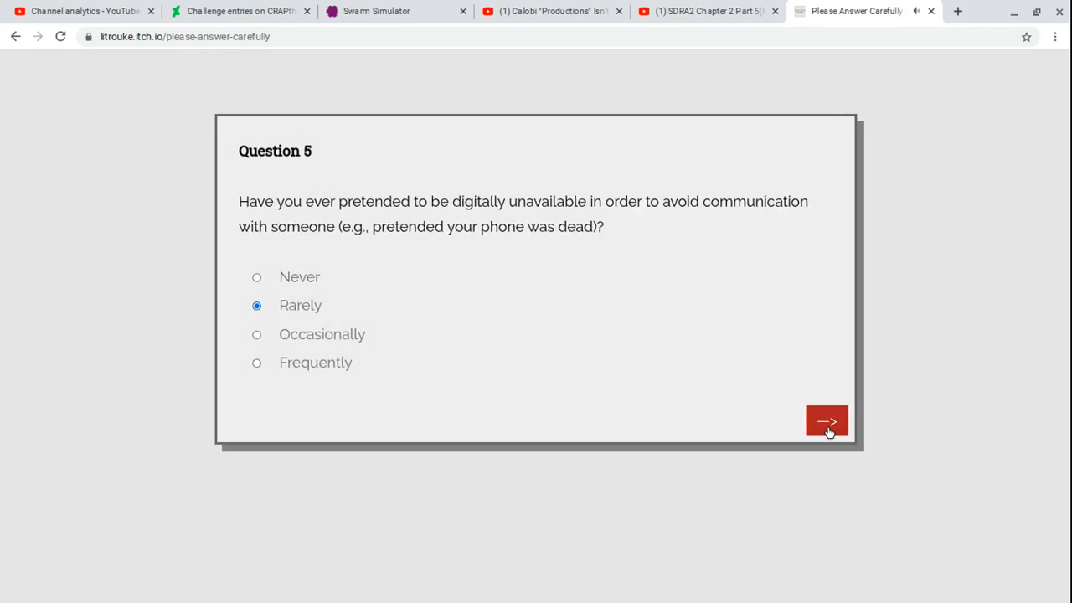
left_click(827, 422)
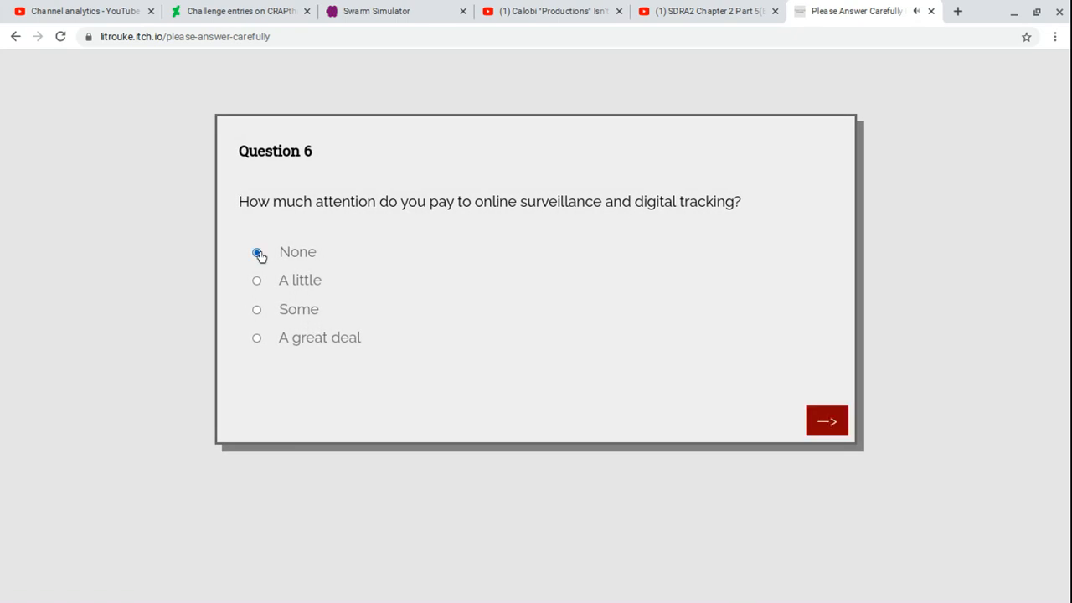
left_click(826, 420)
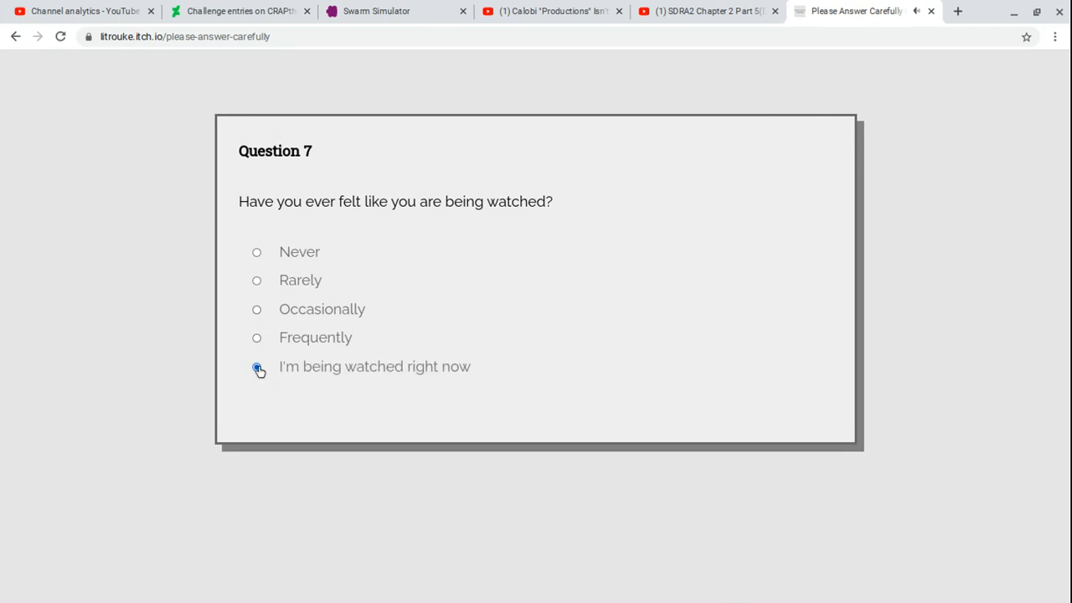
left_click(256, 337)
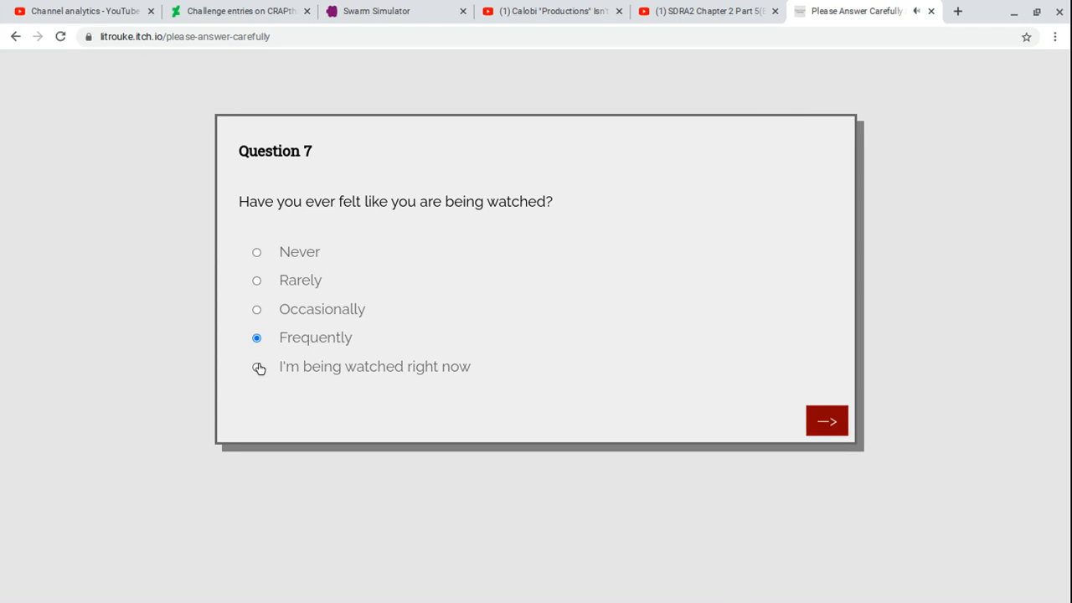
left_click(827, 421)
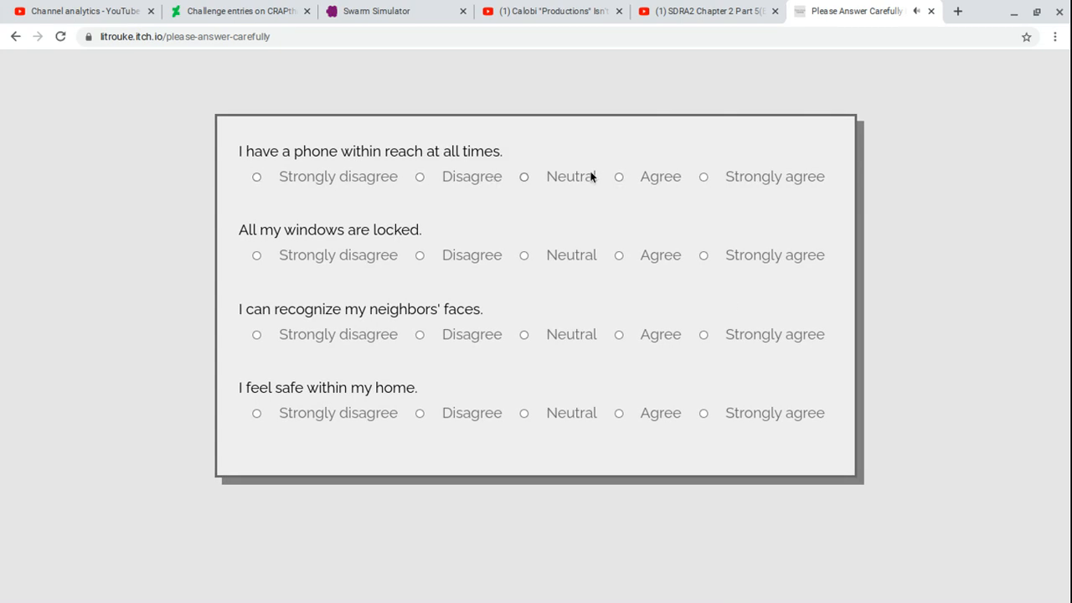
- Rate the home-safety statements, strongly disagreeing about phones and agreeing about neighbours' faces
left_click(257, 176)
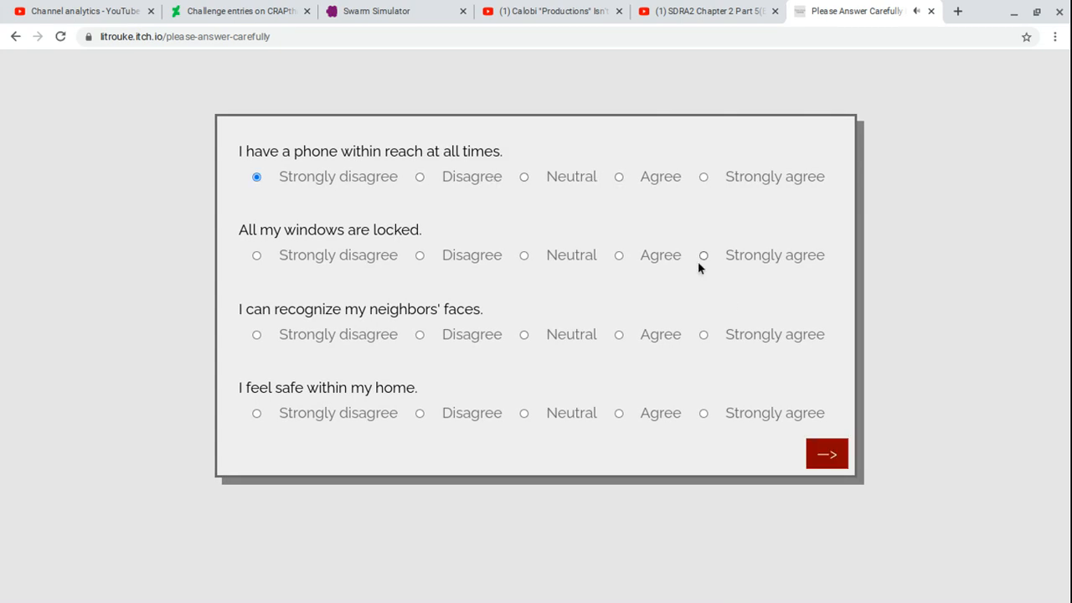
left_click(704, 255)
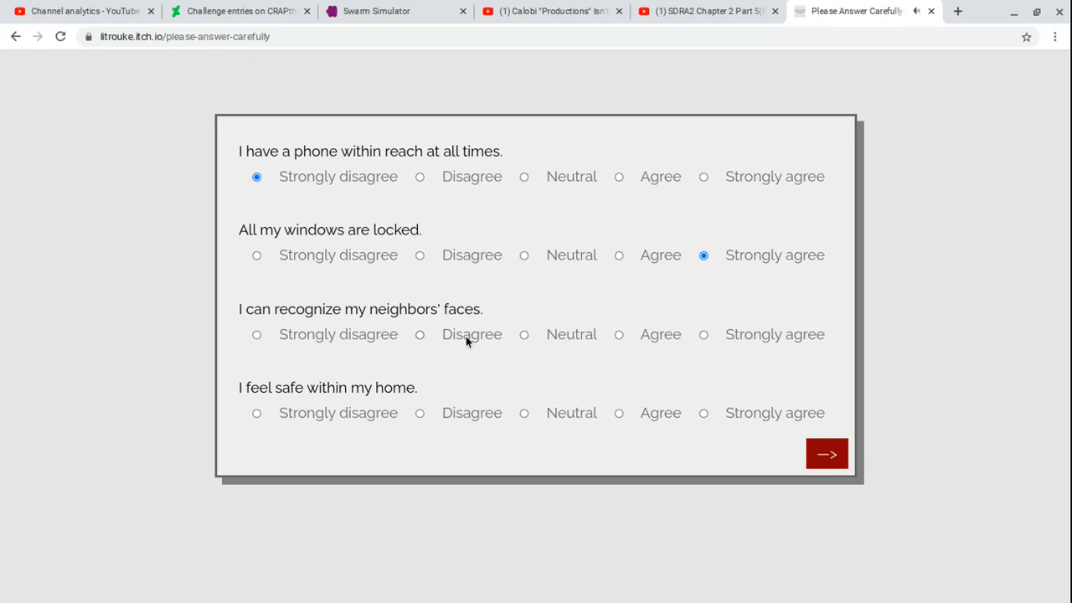
left_click(619, 334)
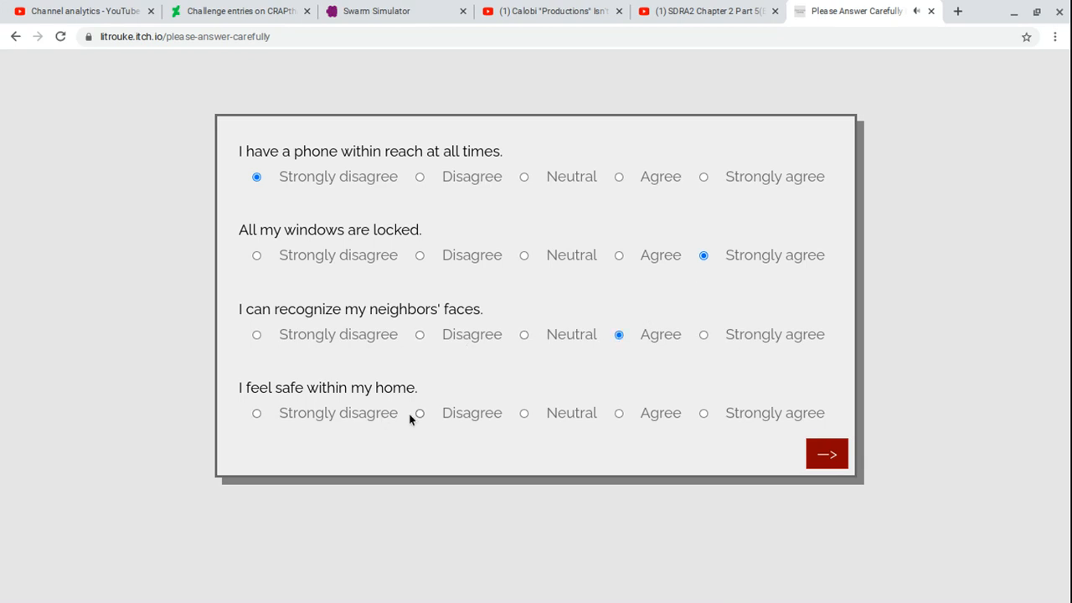
left_click(826, 453)
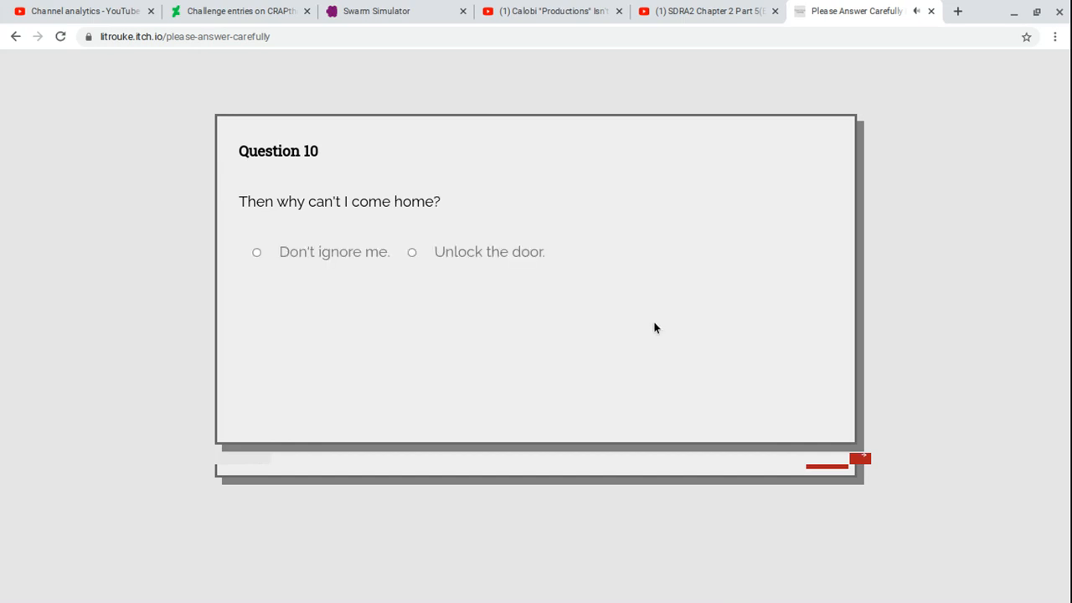
- Answer Question 10 'Please.' and type 'I forgive you. Come inside.' for Question 12
left_click(678, 252)
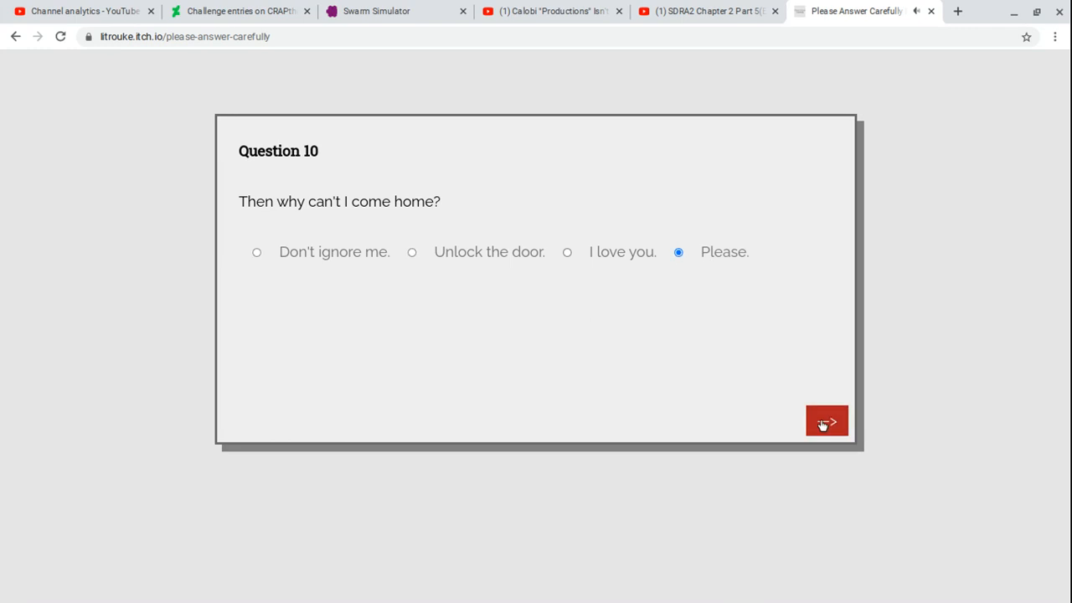
left_click(827, 420)
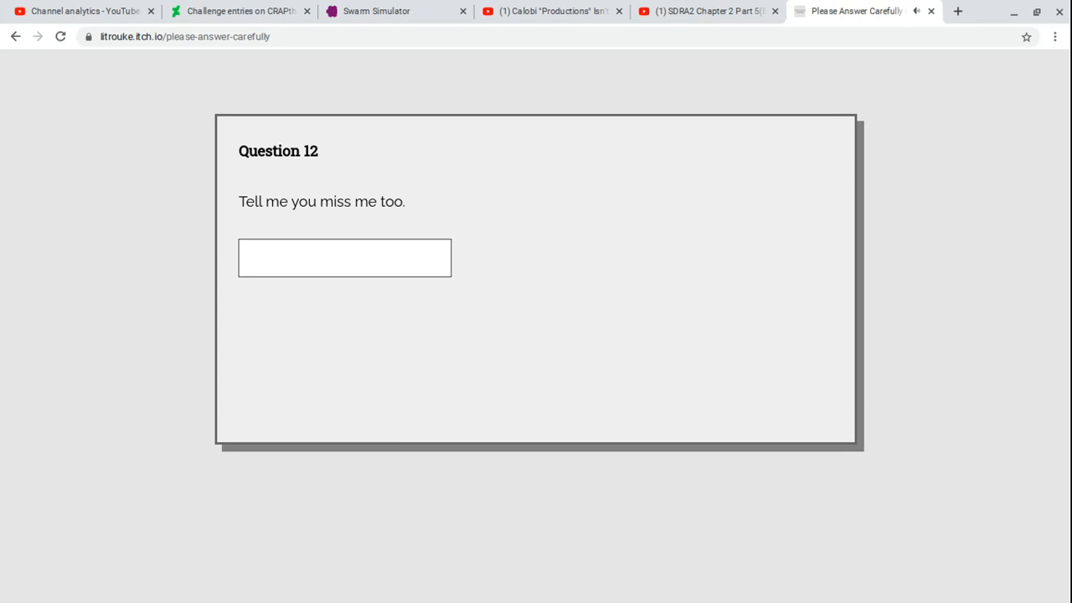
left_click(344, 257)
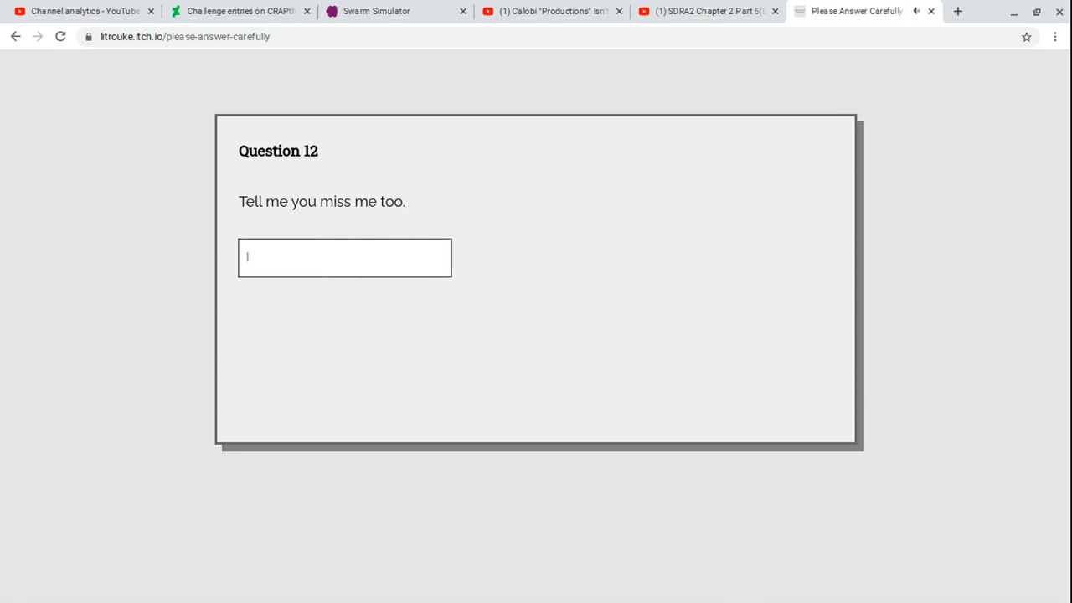
type("I forgive you. Come inside.")
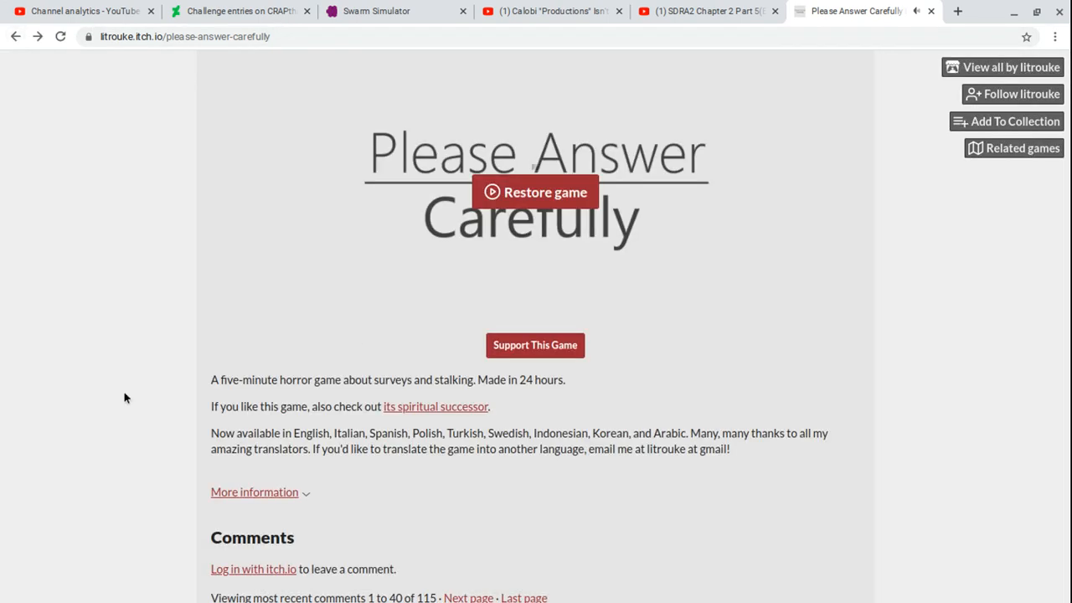
mouse_move(2, 386)
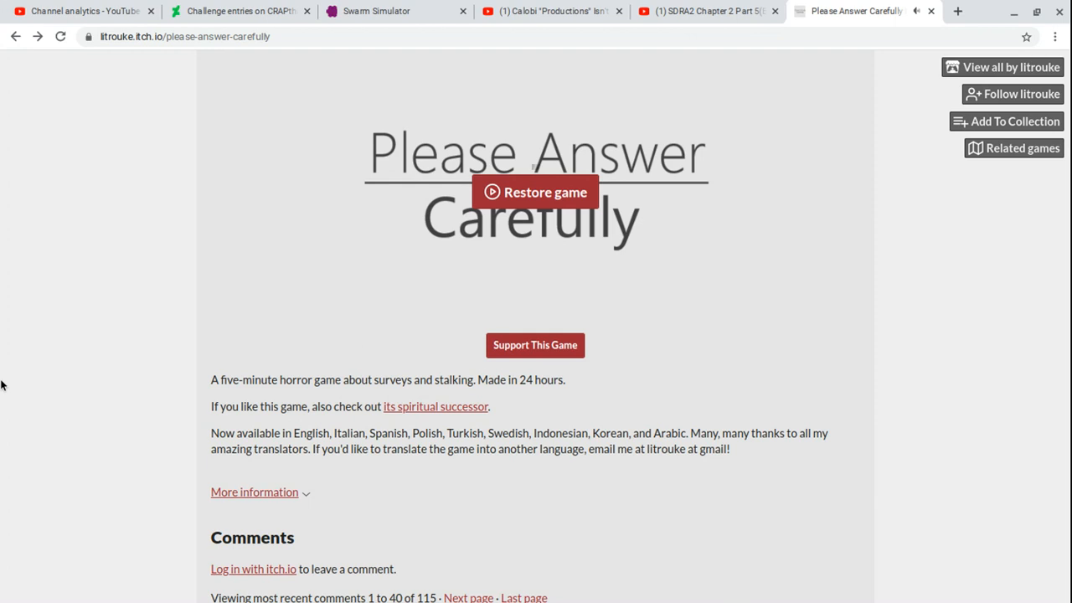
- Open the 'a man outside' game page and scroll through its comments and back
left_click(436, 406)
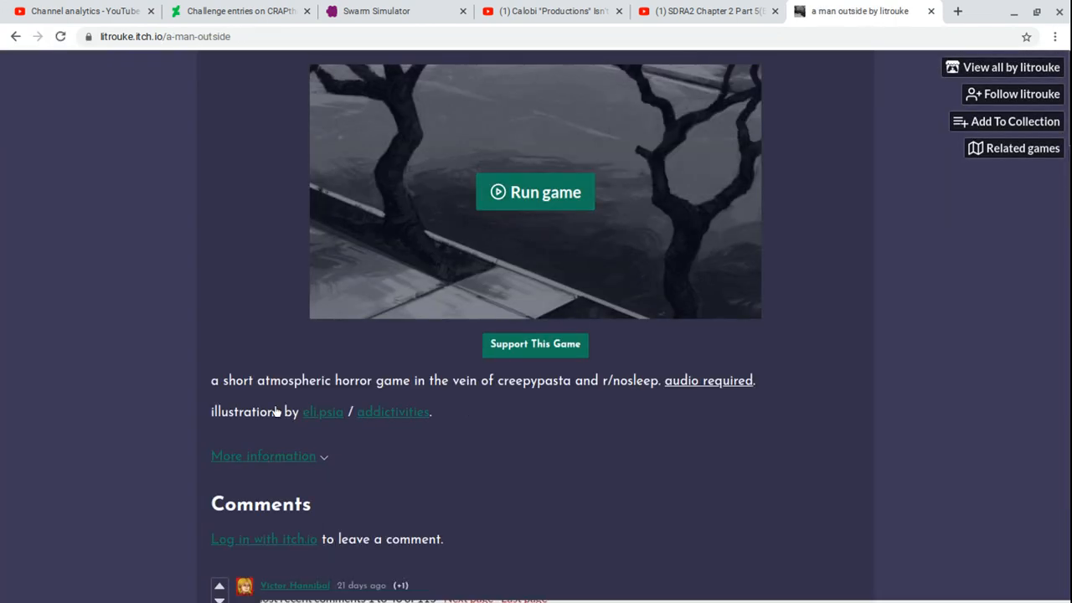
mouse_move(42, 408)
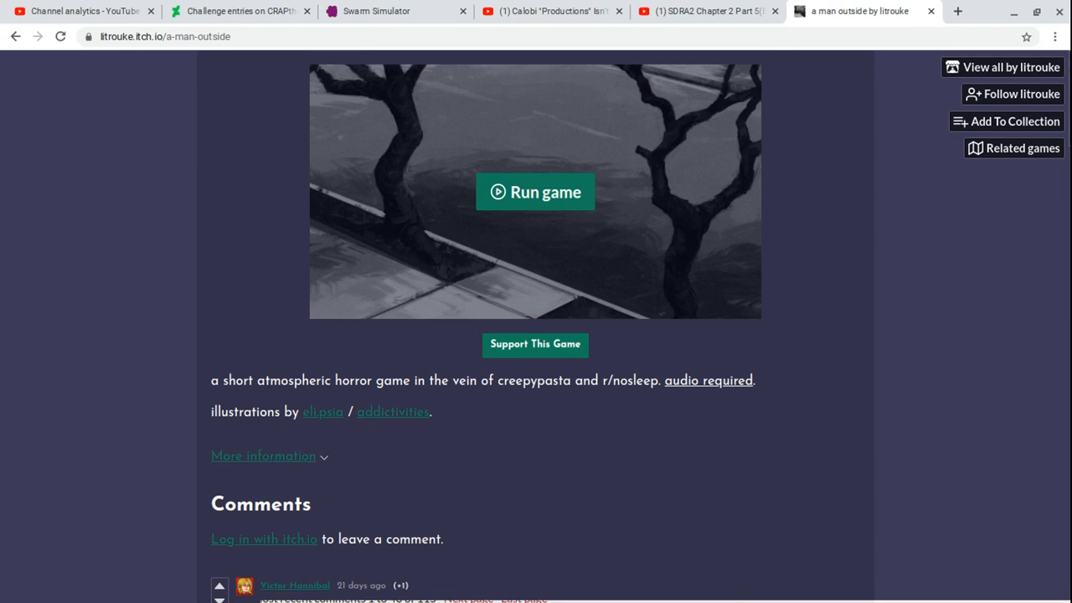
mouse_move(869, 291)
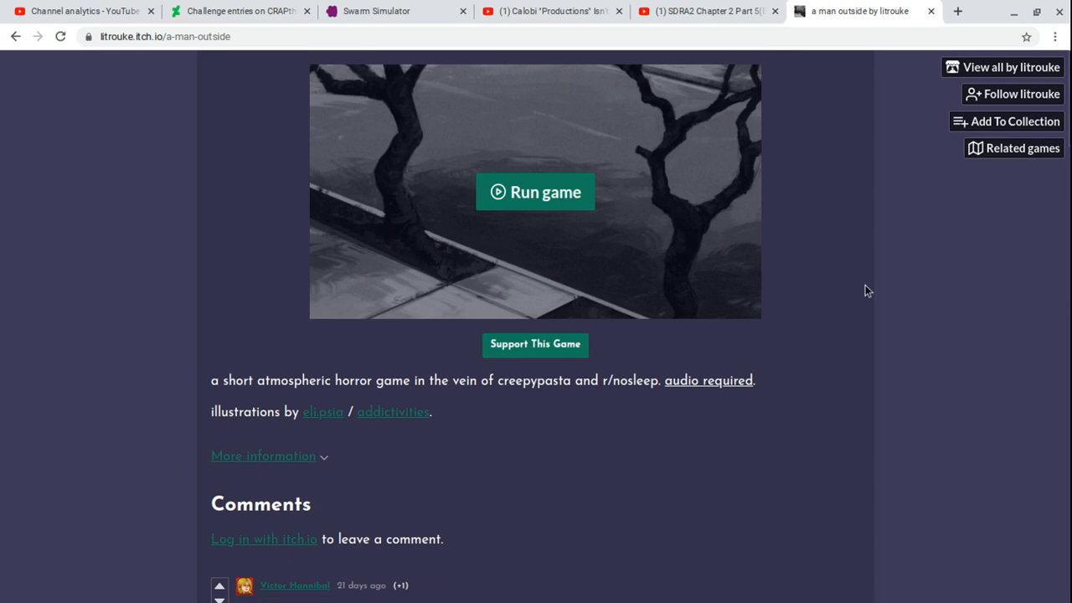
scroll("down", 3)
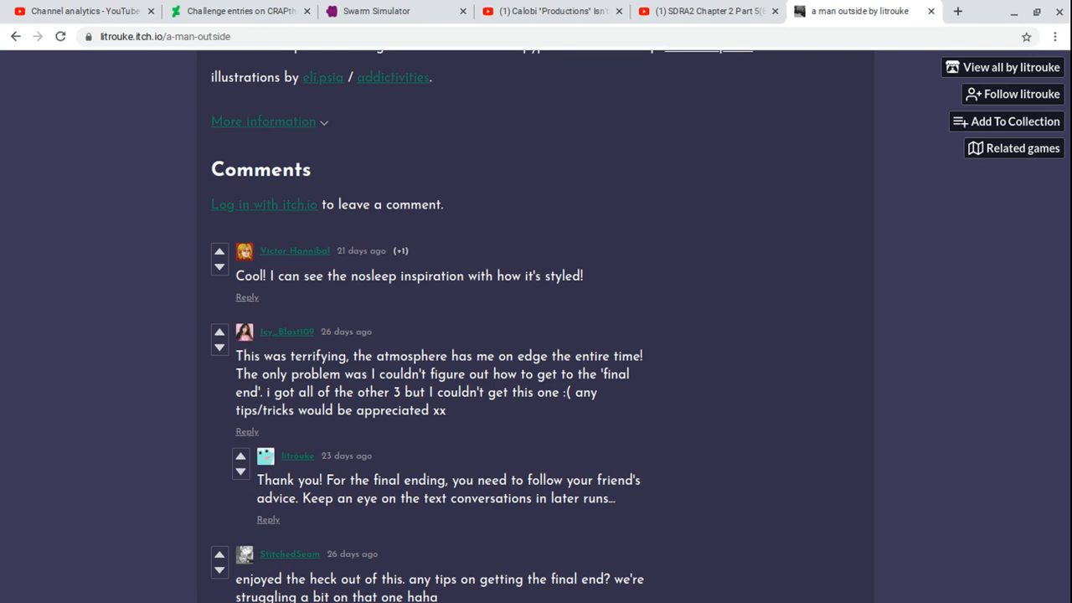
scroll("up", 3)
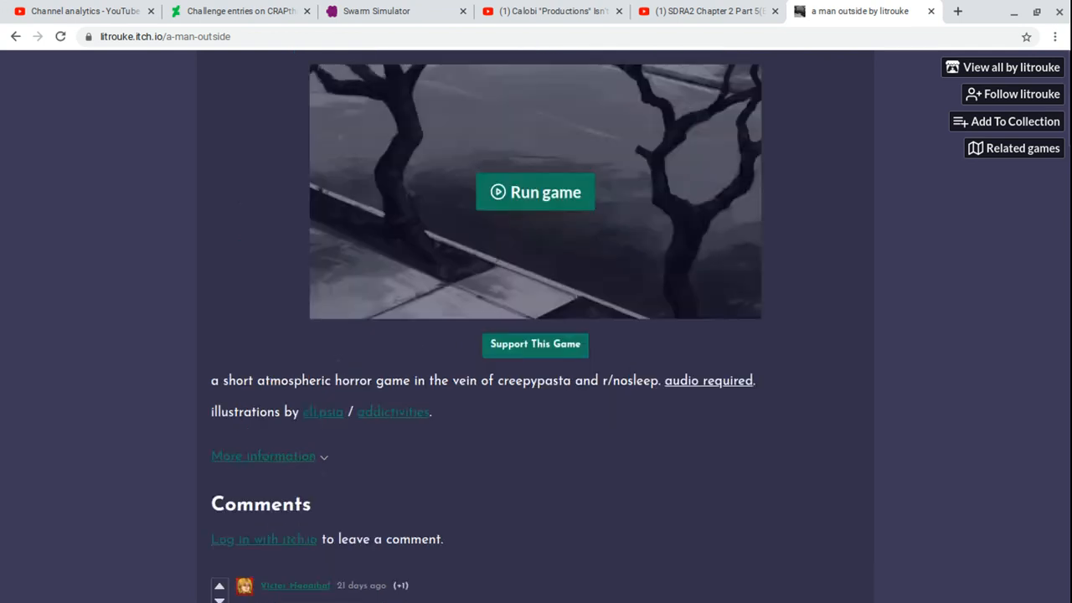
- Run a man outside, view its credits, return, and choose Start Game
left_click(536, 192)
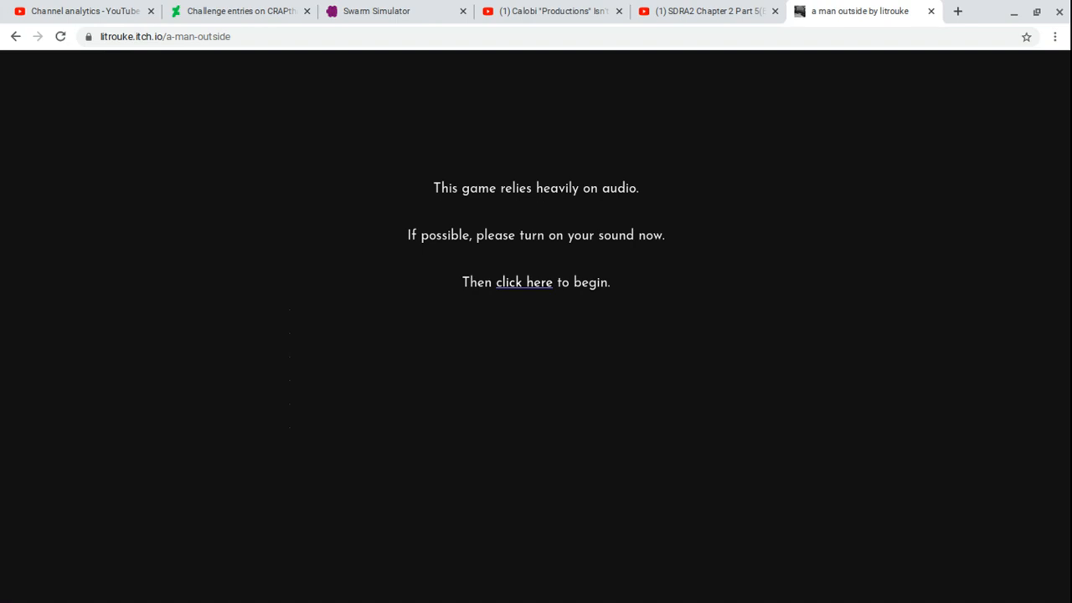
mouse_move(540, 232)
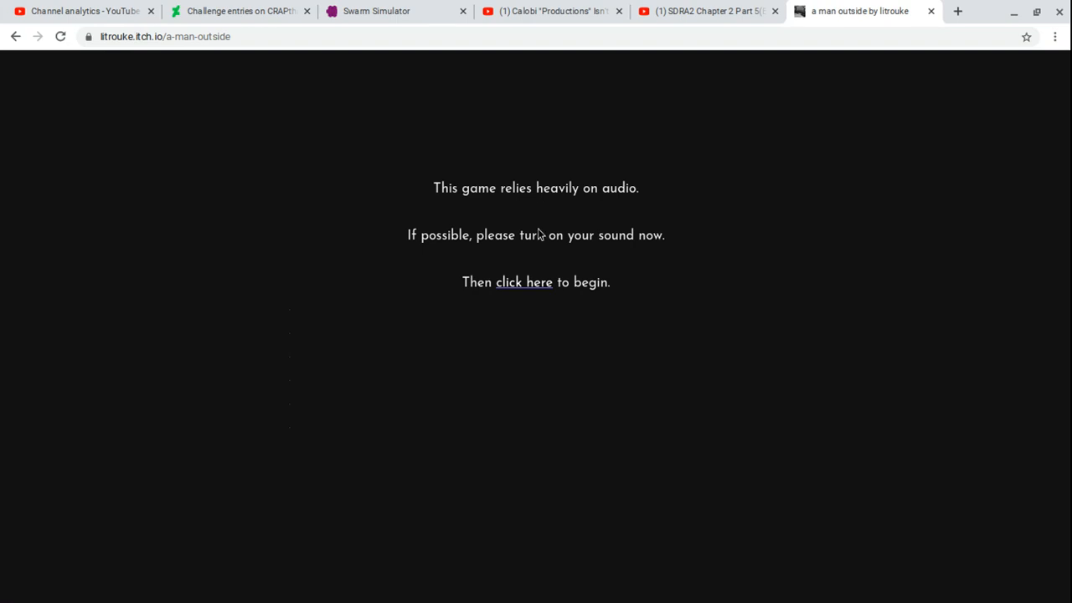
left_click(524, 282)
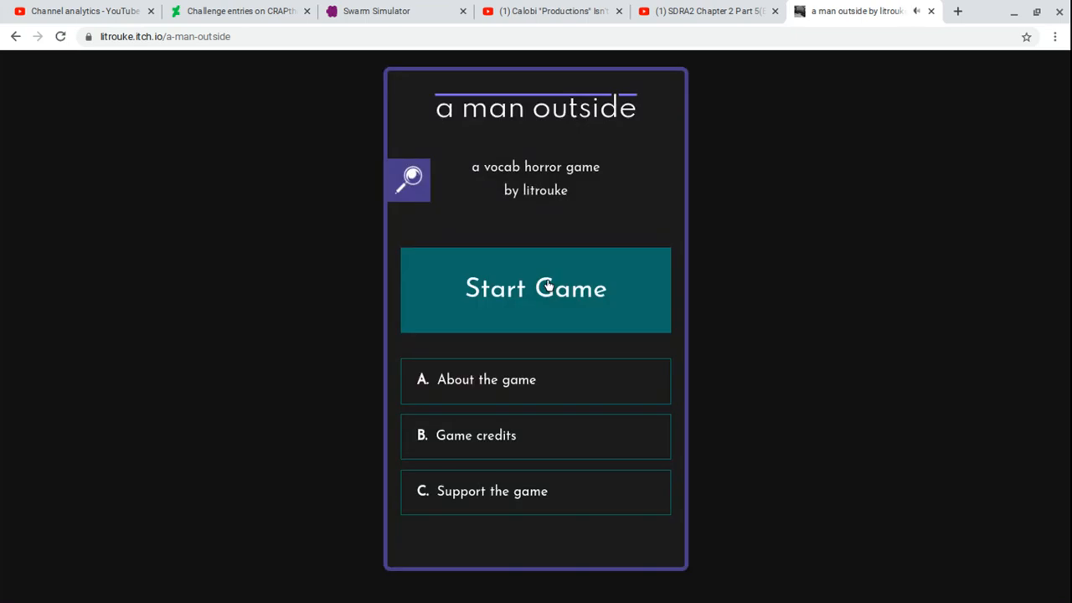
mouse_move(579, 210)
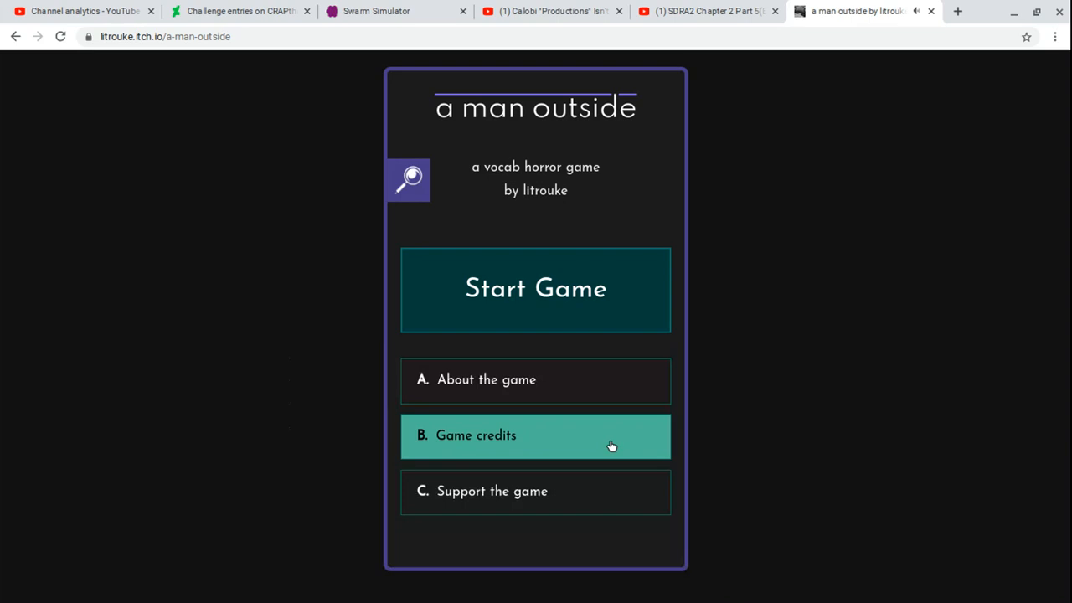
left_click(535, 435)
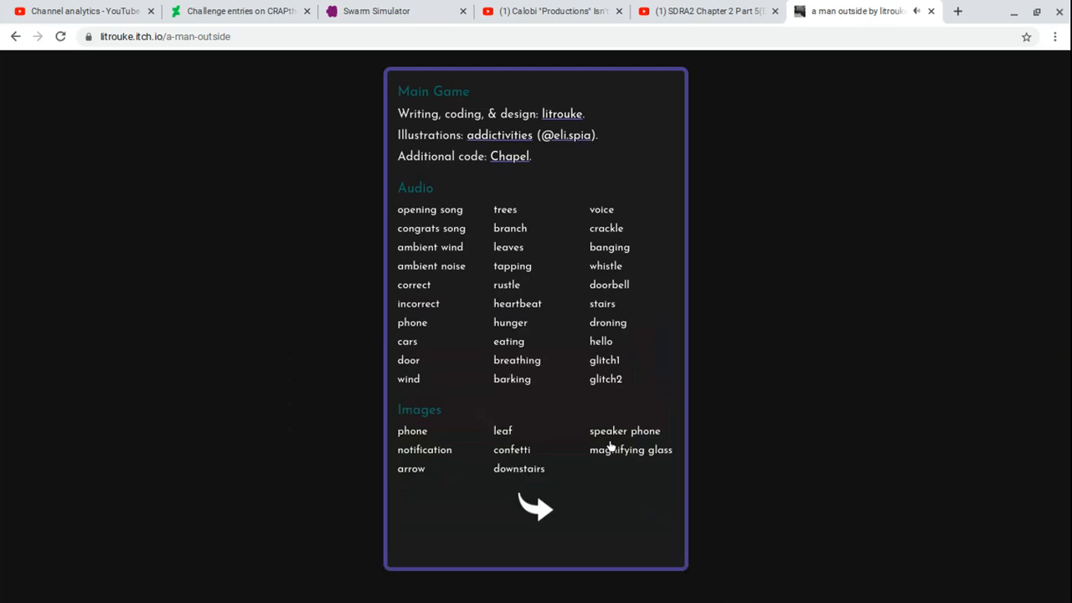
mouse_move(611, 446)
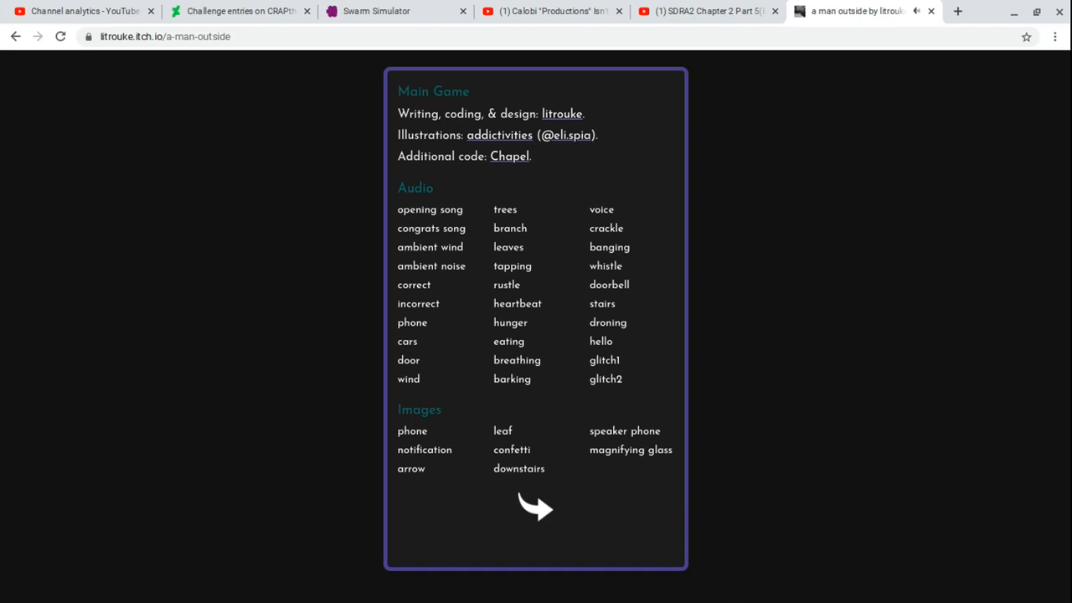
mouse_move(586, 506)
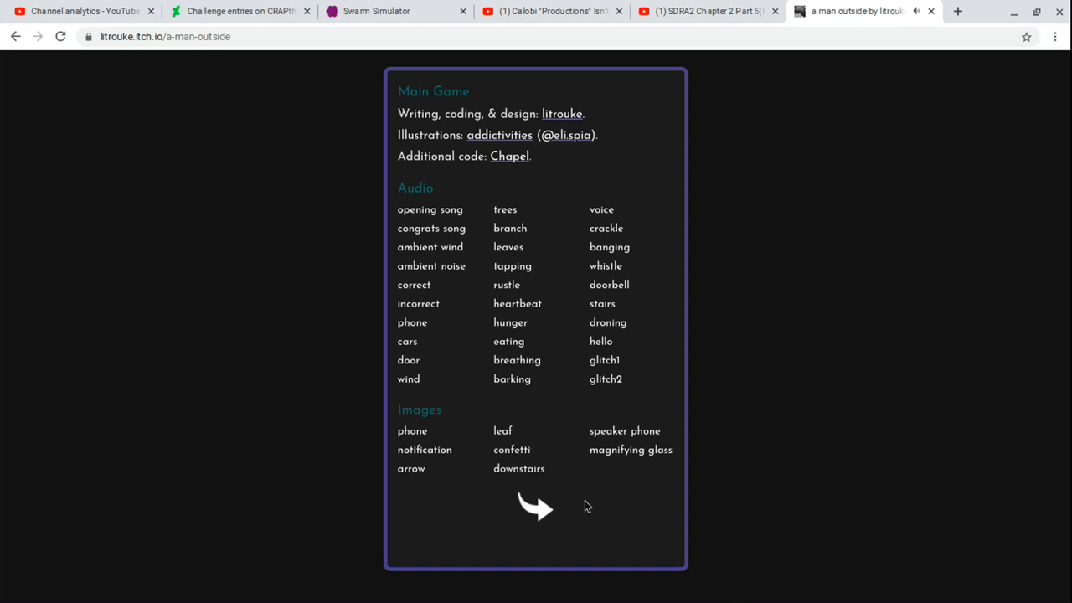
mouse_move(517, 303)
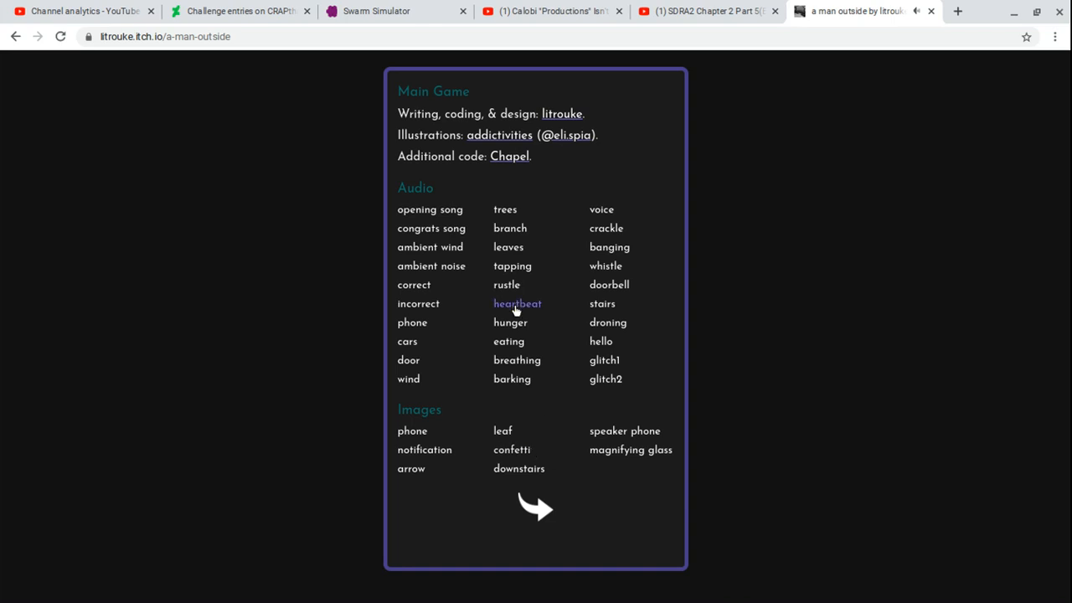
mouse_move(540, 540)
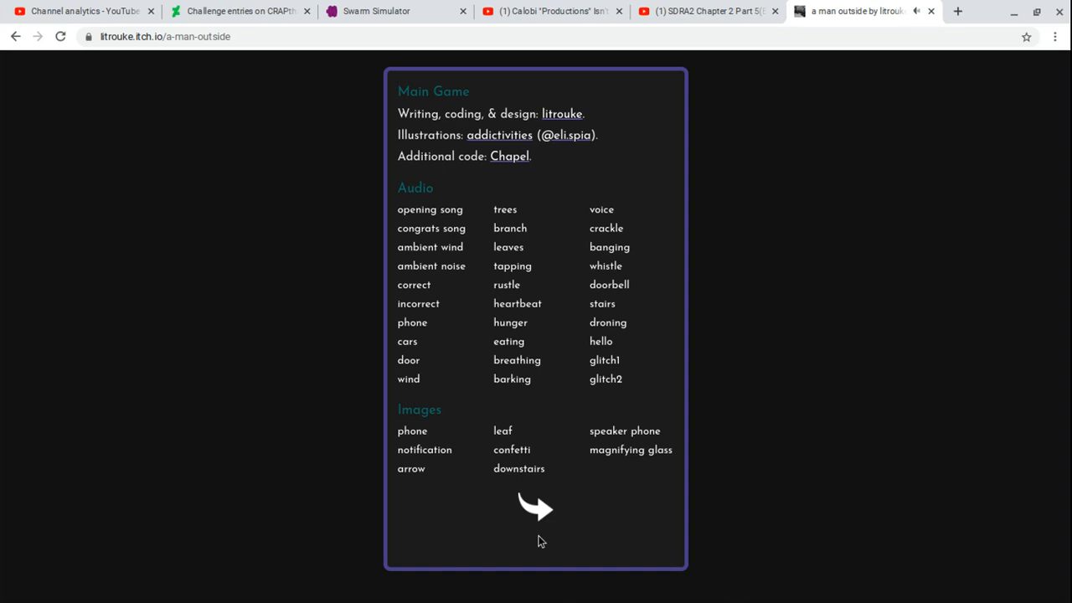
left_click(535, 507)
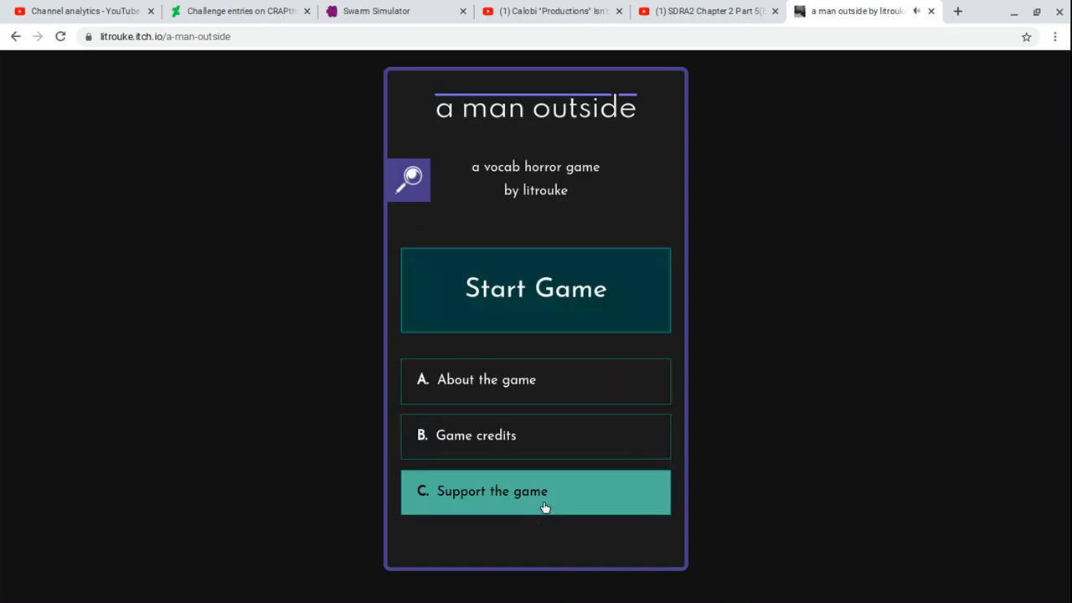
mouse_move(601, 287)
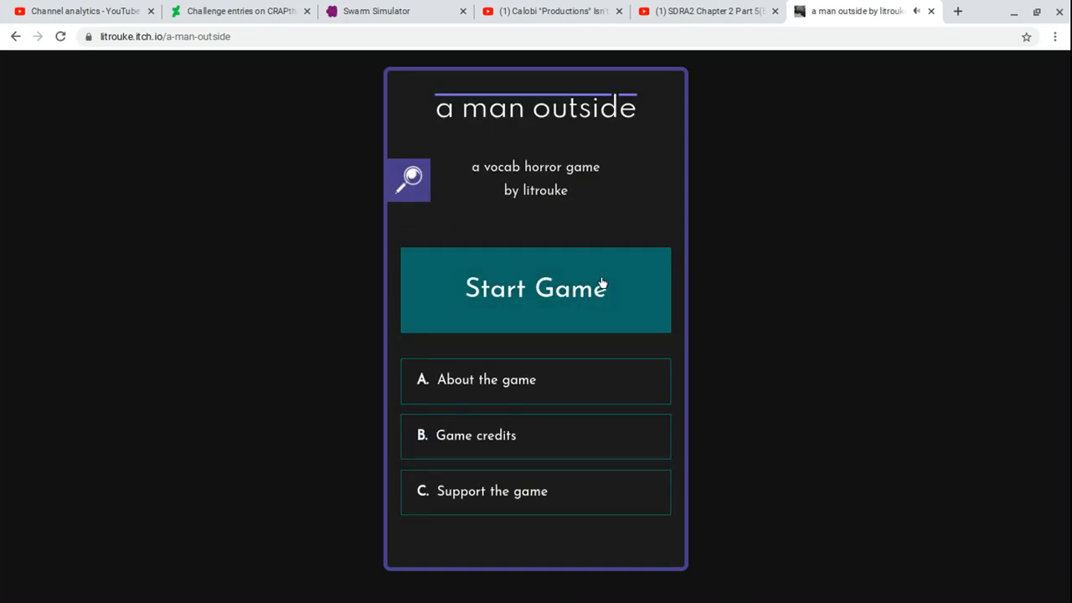
left_click(535, 289)
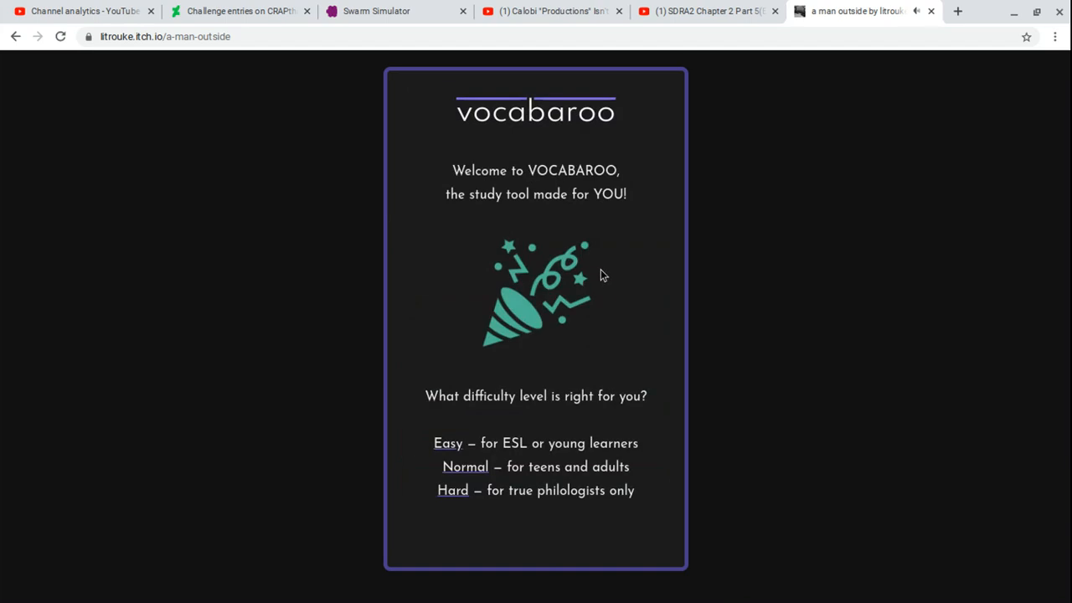